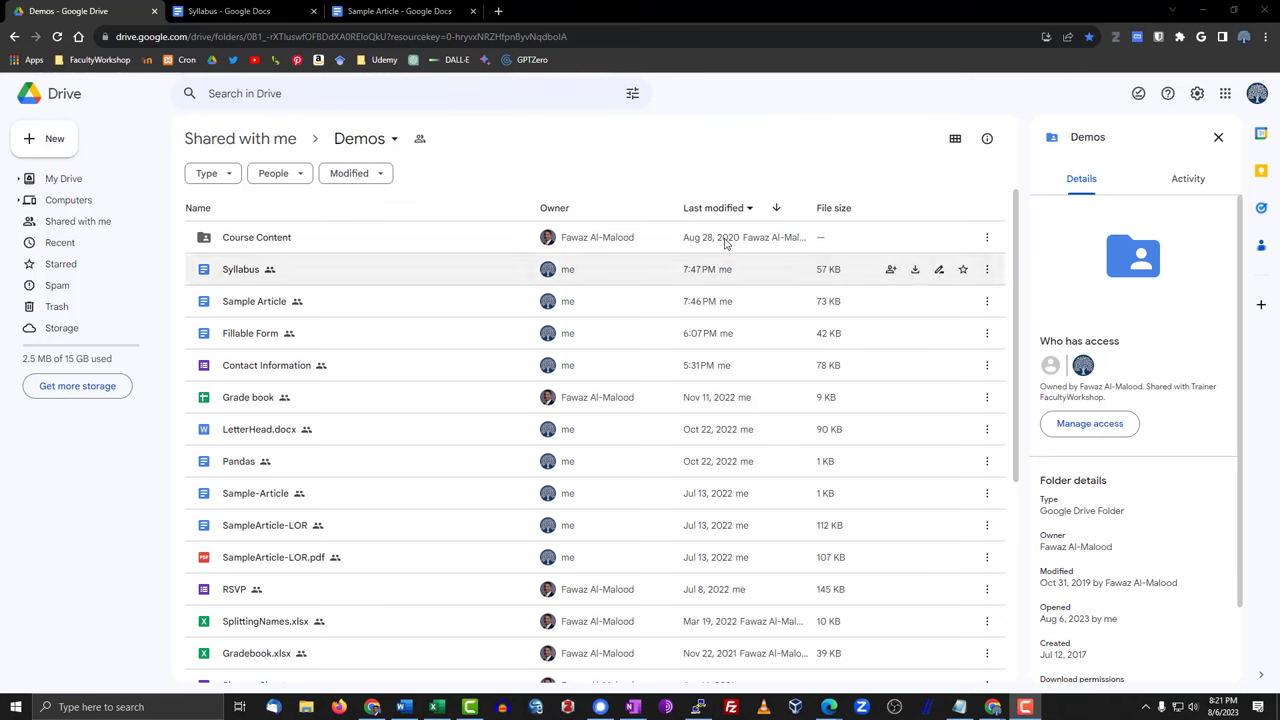
mouse_move(556, 184)
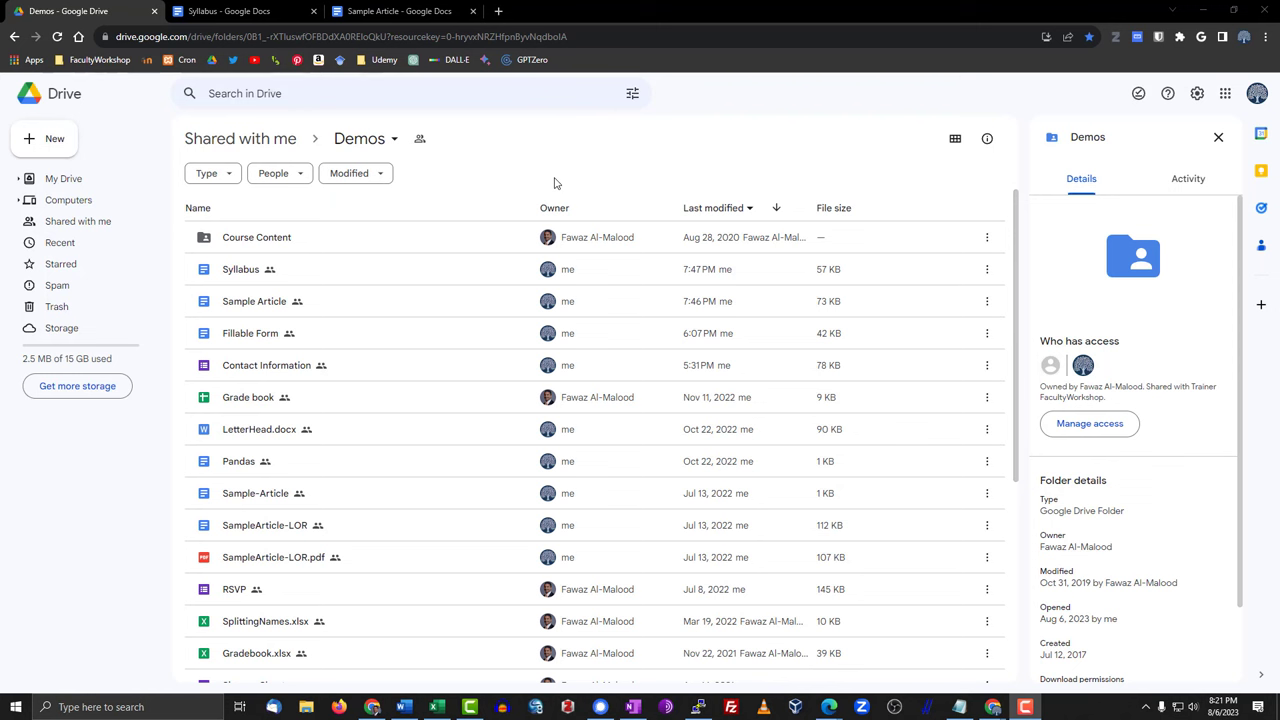
mouse_move(464, 164)
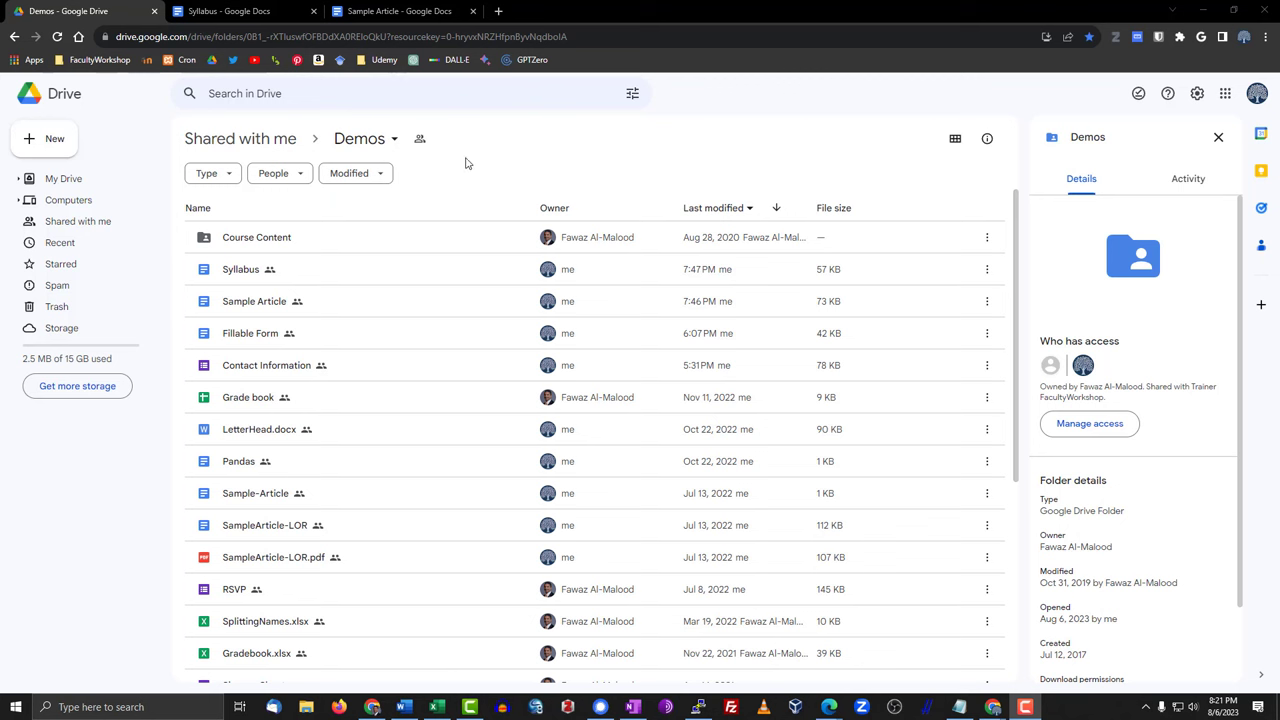
mouse_move(54, 138)
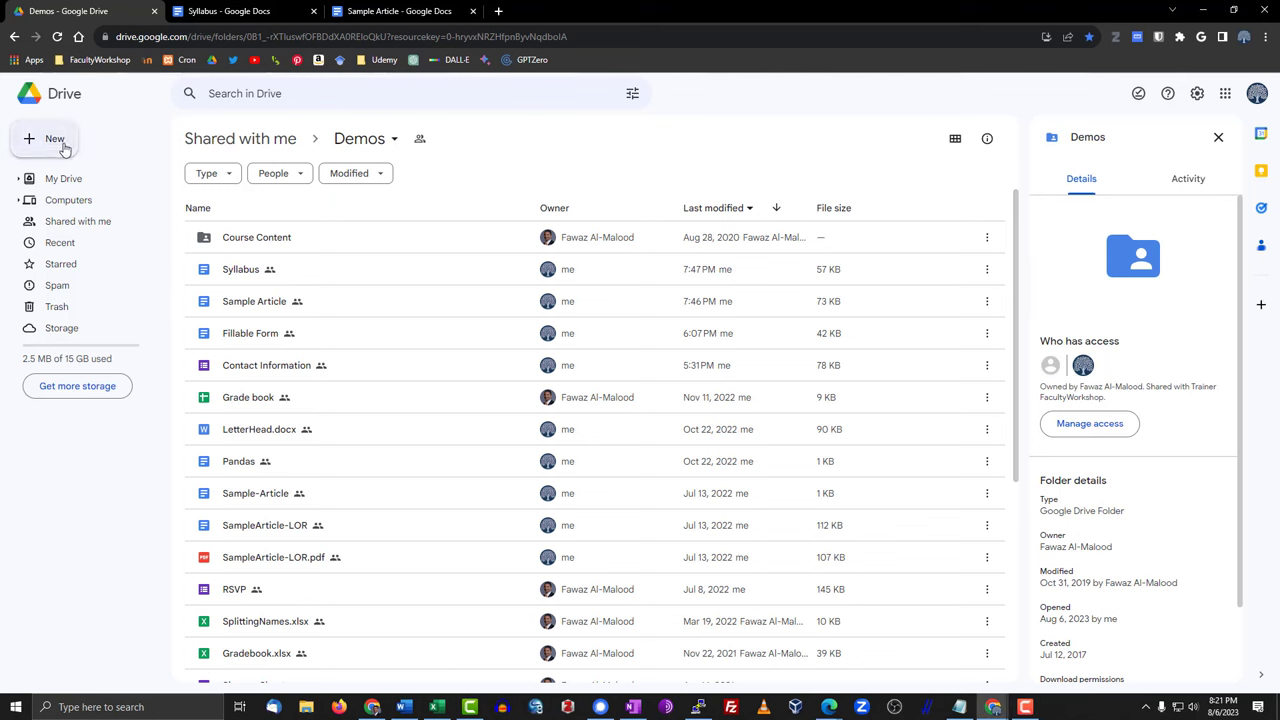
- Create a new blank quiz from Drive's New menu and confirm sharing in the Demos folder
left_click(54, 138)
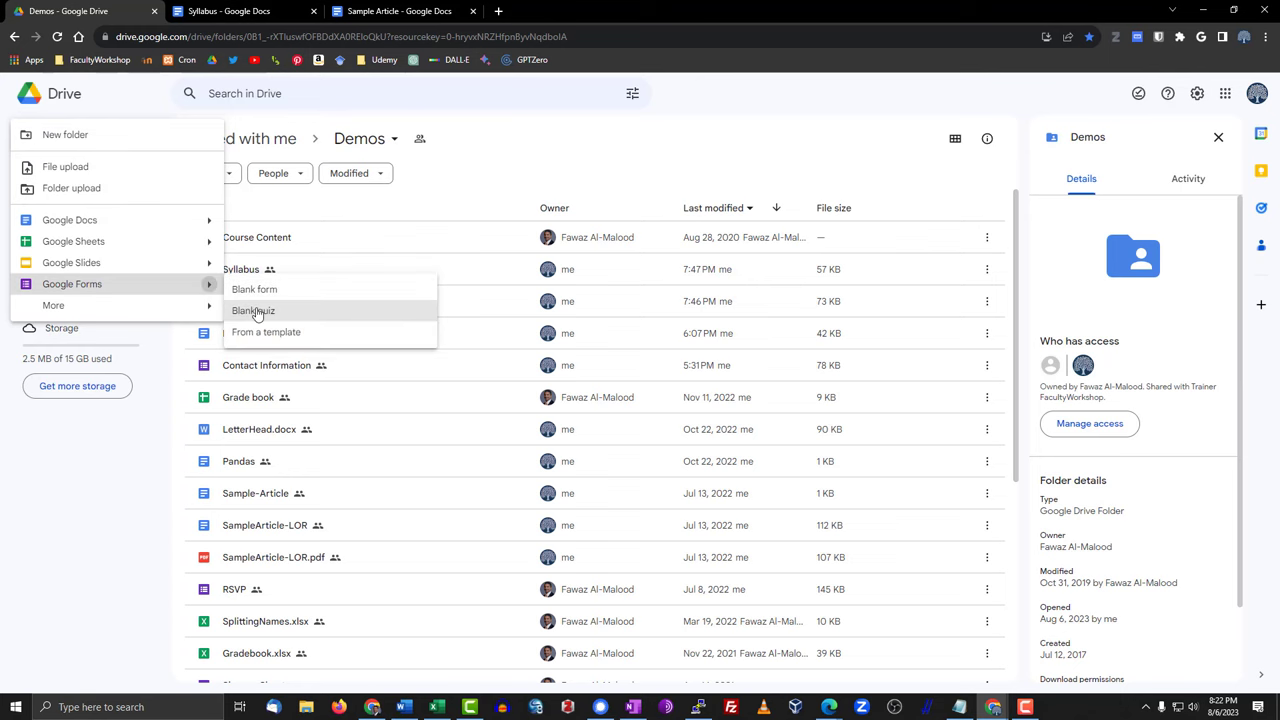
left_click(252, 310)
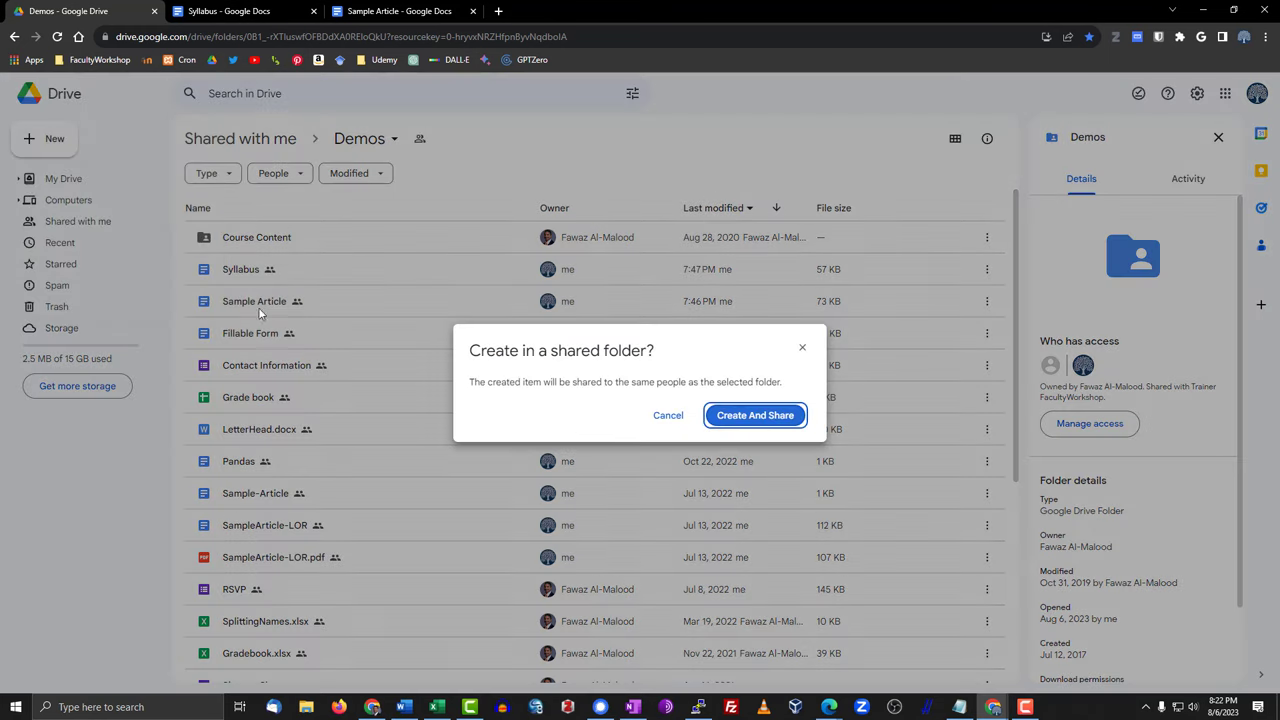
left_click(756, 414)
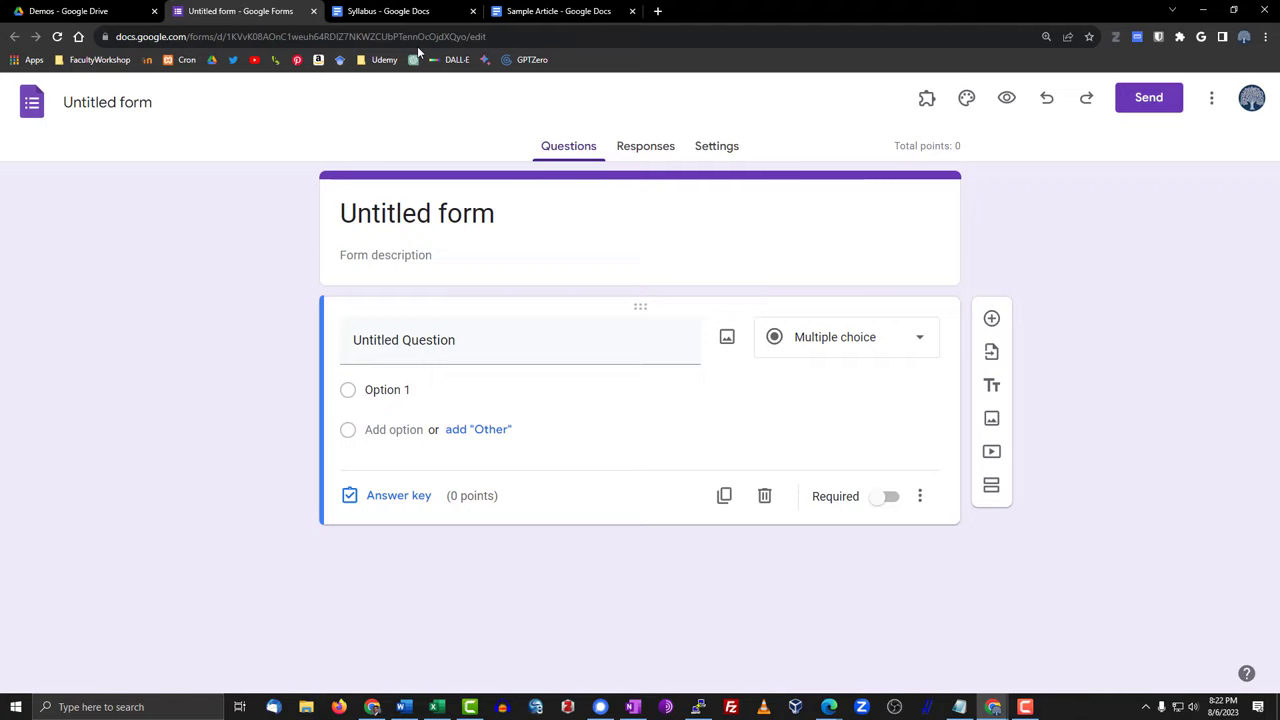
- Select the course rules passage in the Syllabus doc, then title the form 'Syllabus Quiz'
left_click(388, 12)
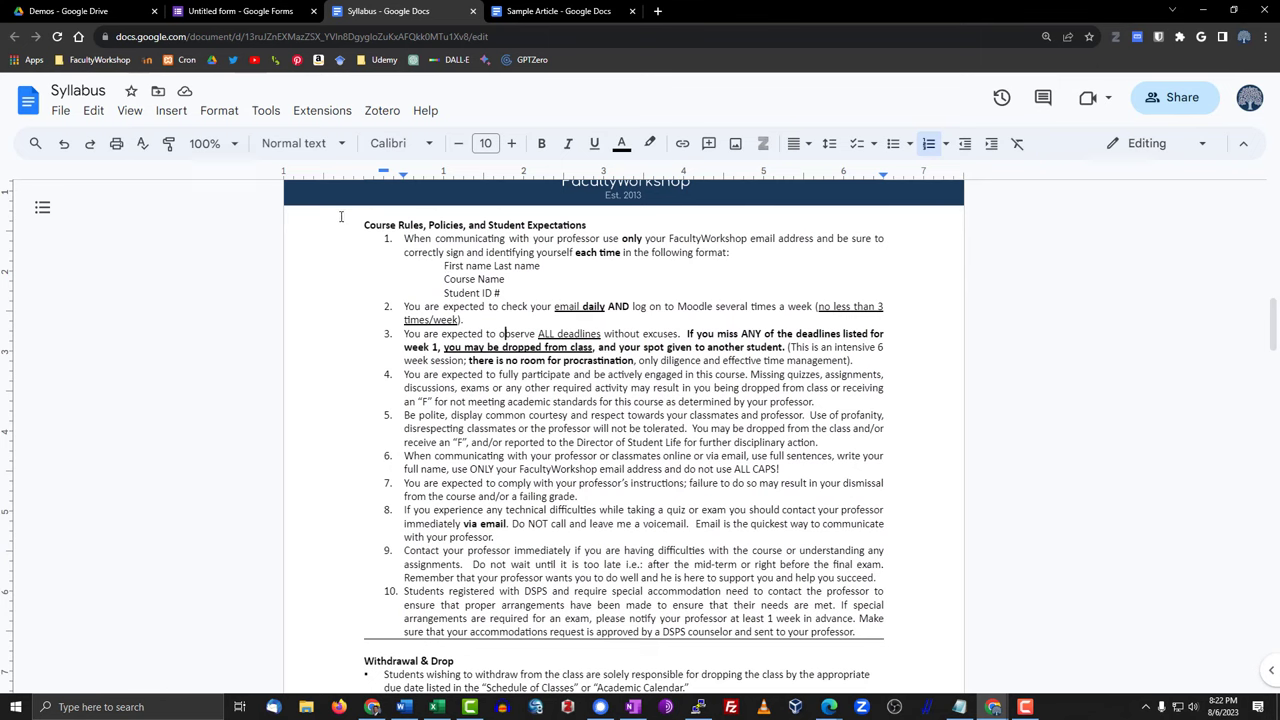
left_click_drag(364, 224, 854, 632)
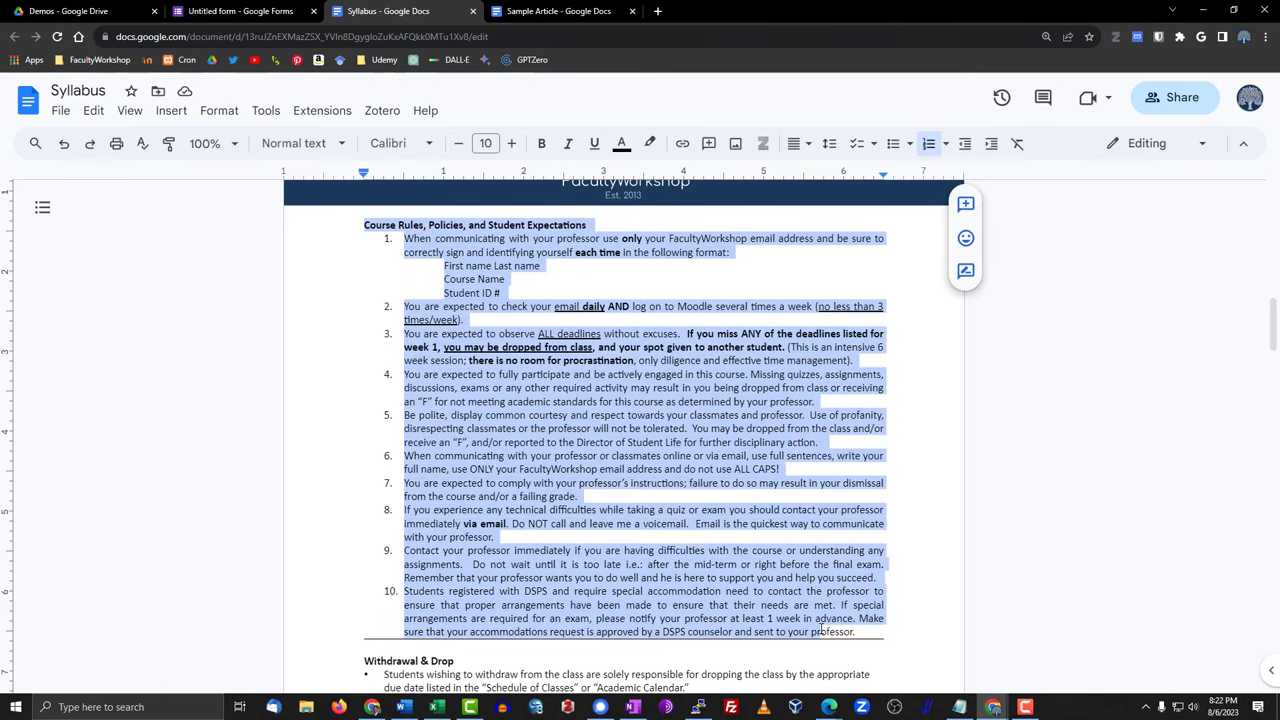
left_click(240, 12)
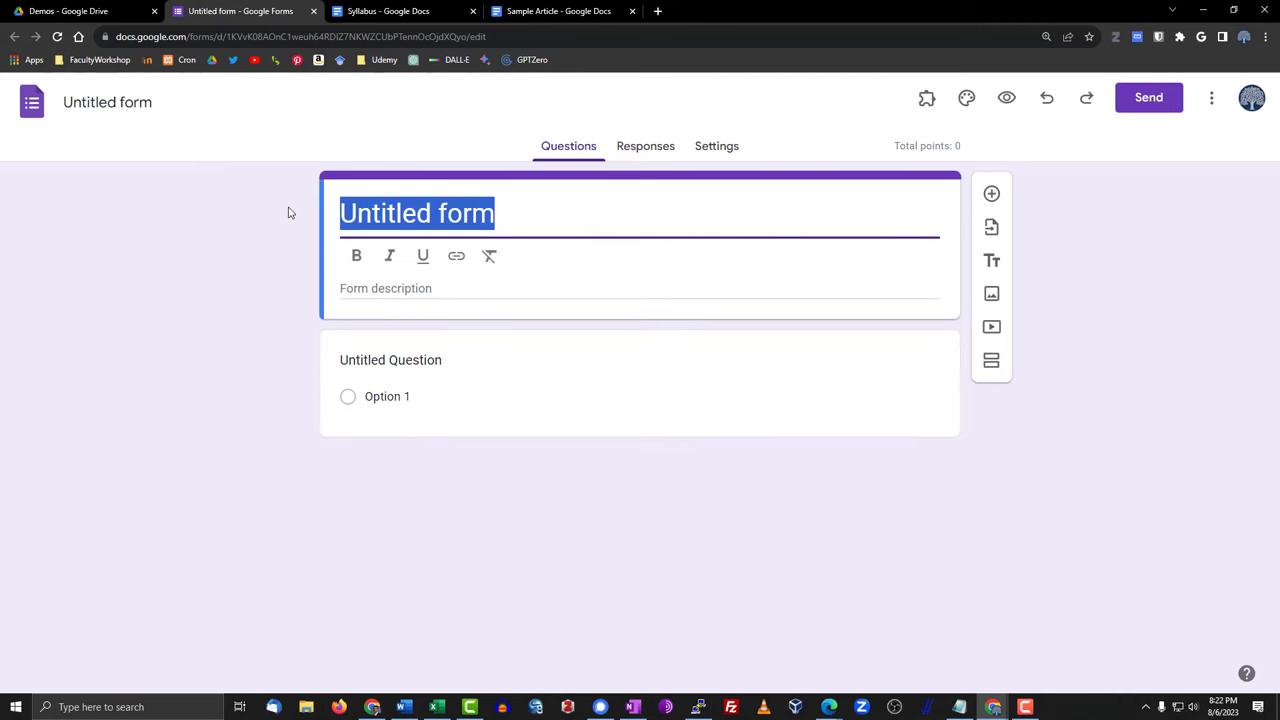
type("Sylla")
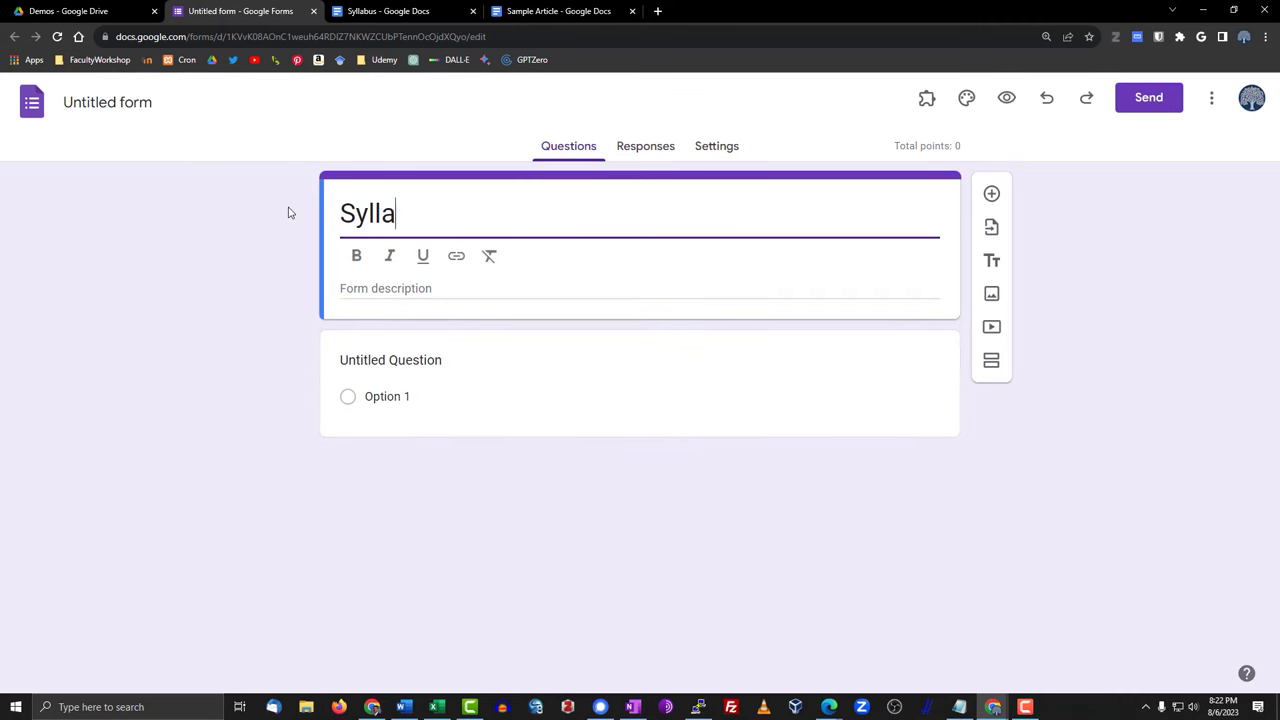
type("bus Quiz")
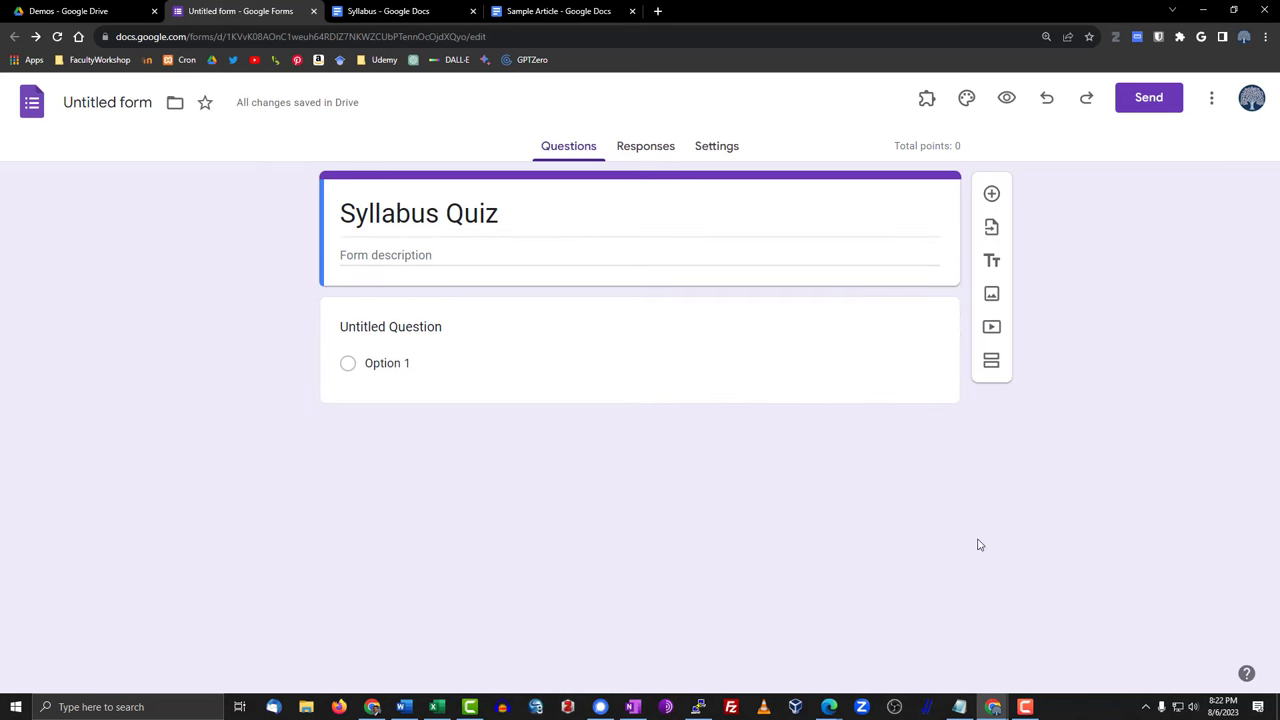
mouse_move(1210, 220)
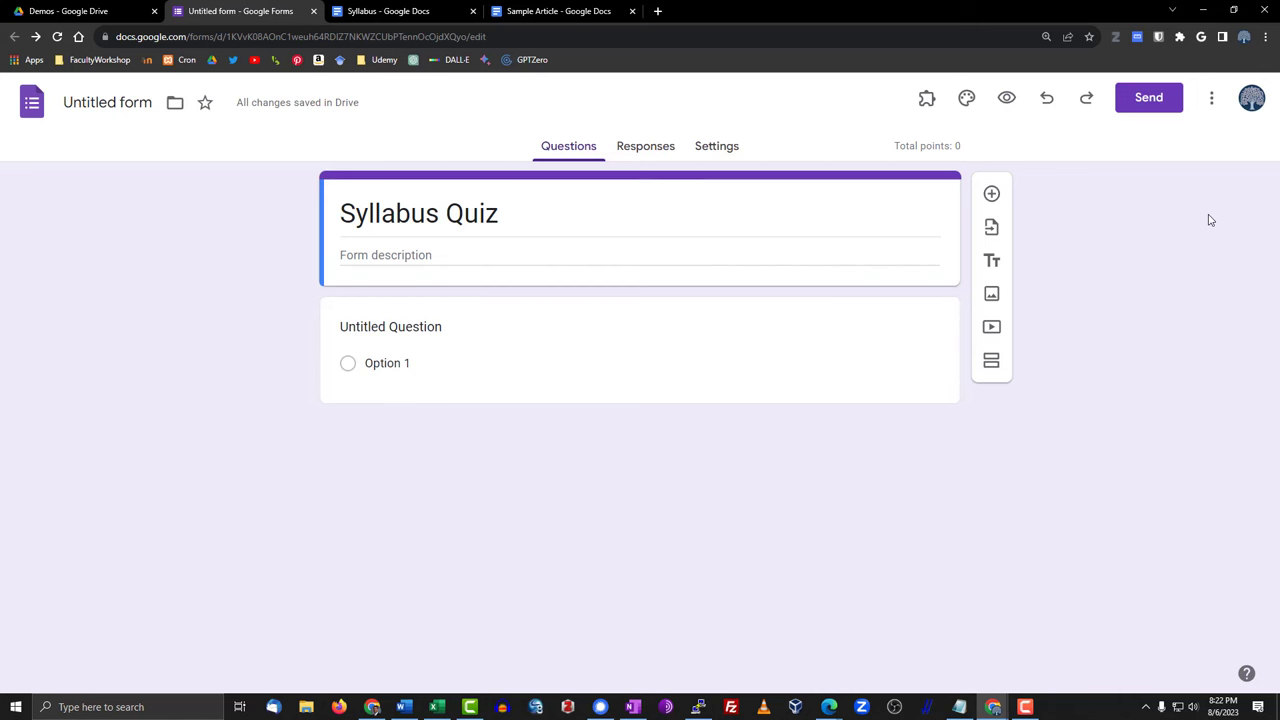
mouse_move(1212, 98)
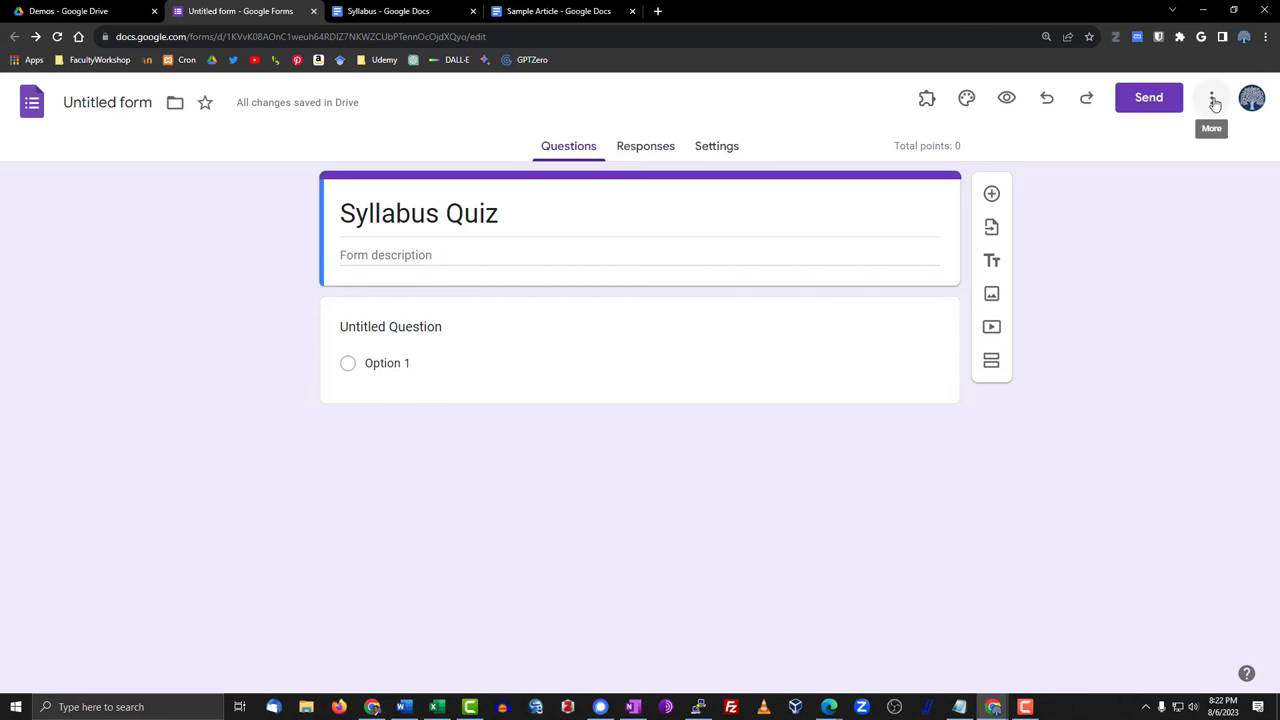
- Find the 'GPT Quiz Generator' listing in the Forms add-ons Marketplace
left_click(1212, 98)
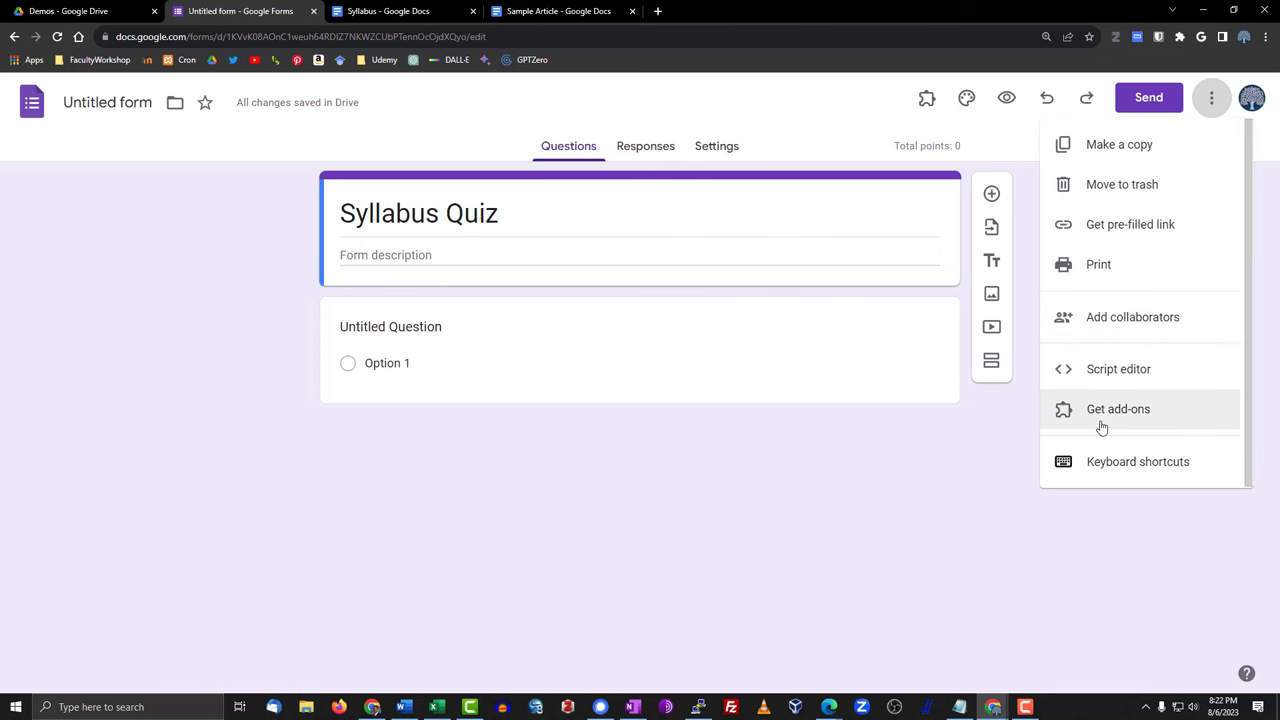
left_click(1116, 408)
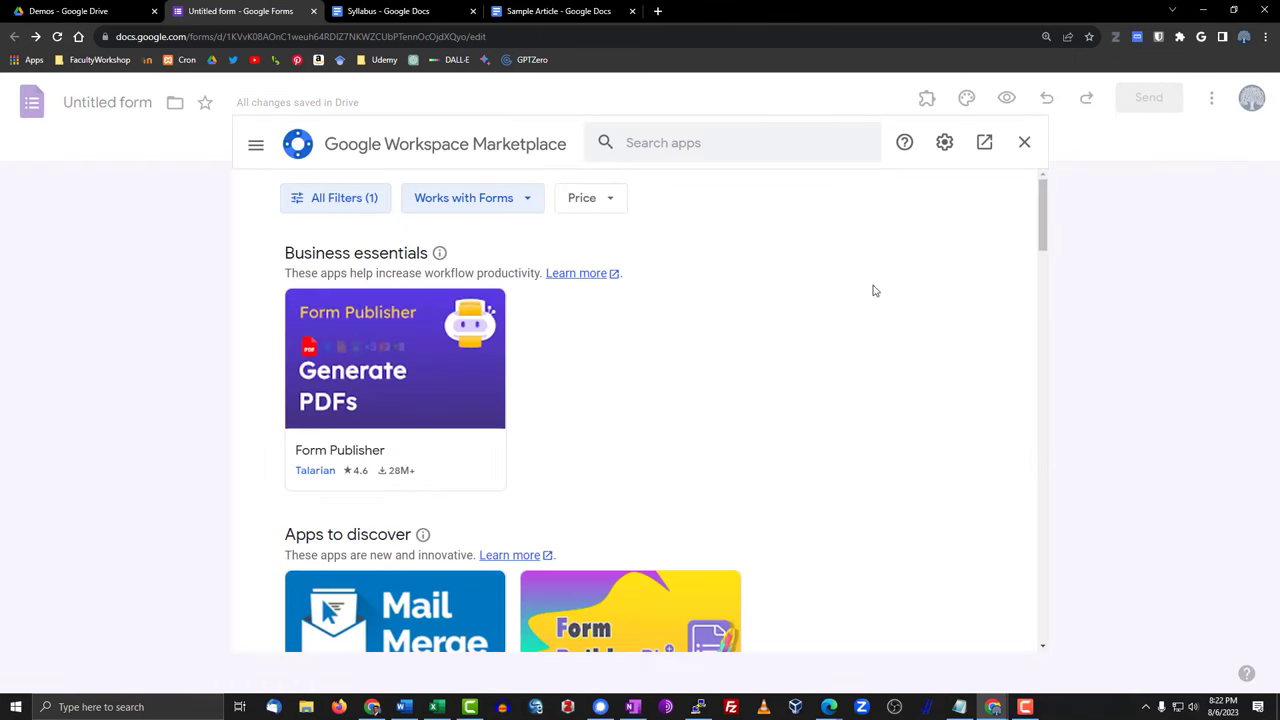
left_click(730, 142)
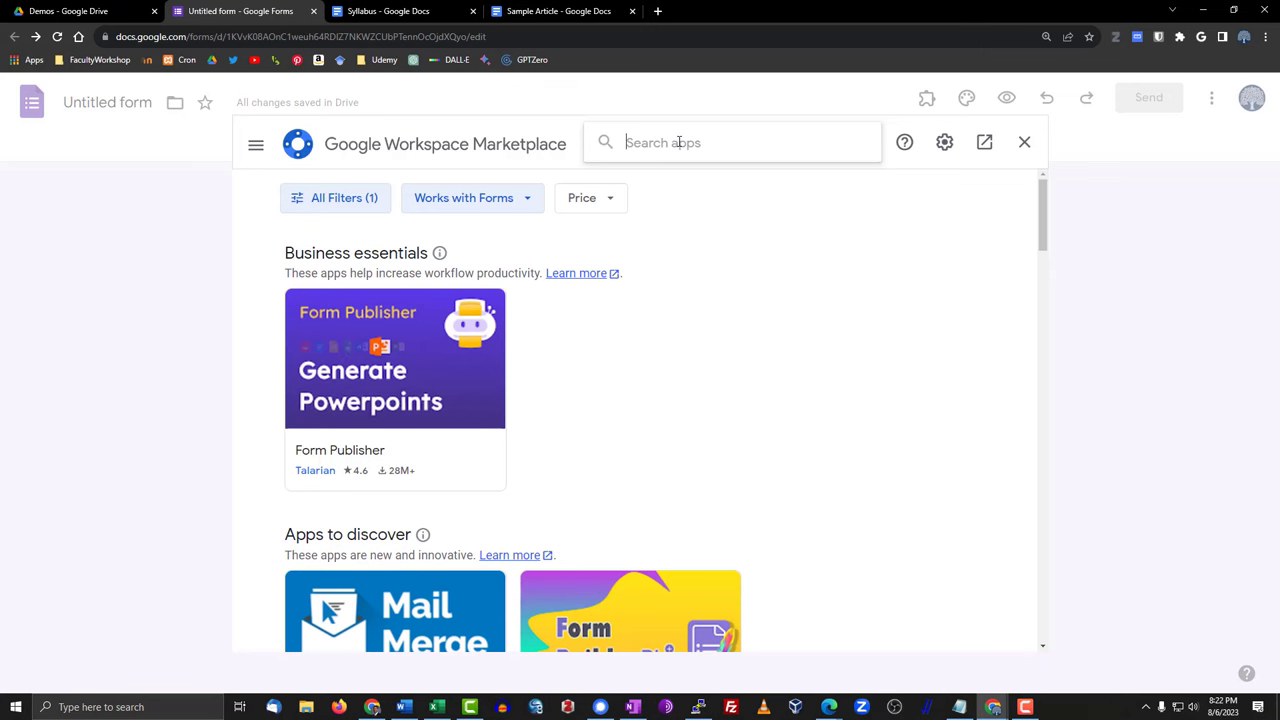
type("GPT Quiz Generator")
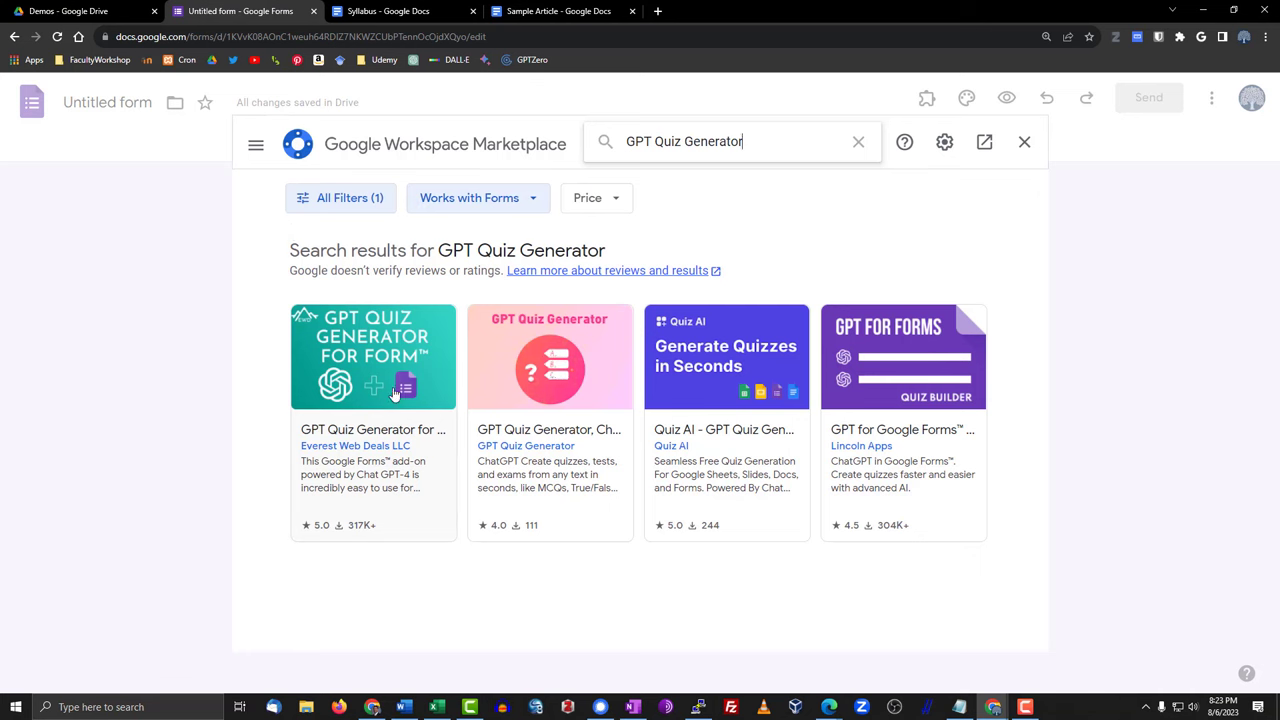
left_click(372, 356)
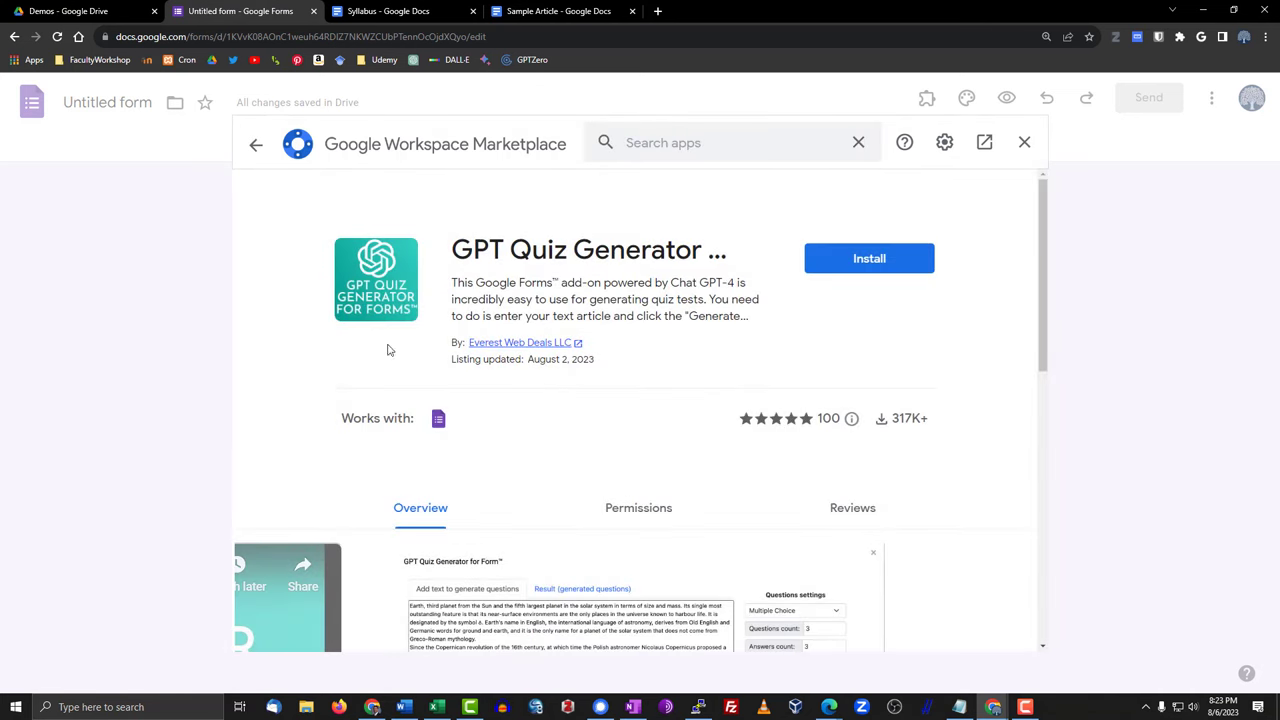
- Install the add-on, granting its permissions, and return to the Syllabus Quiz form
left_click(868, 258)
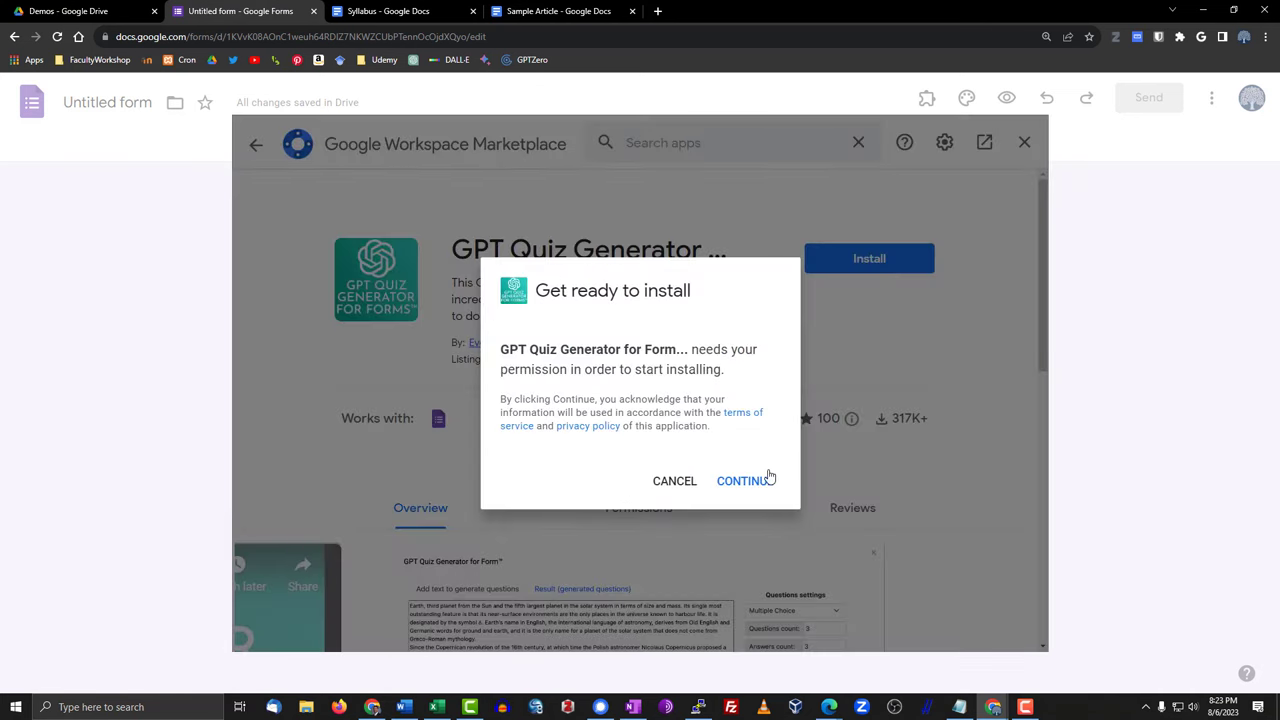
left_click(744, 480)
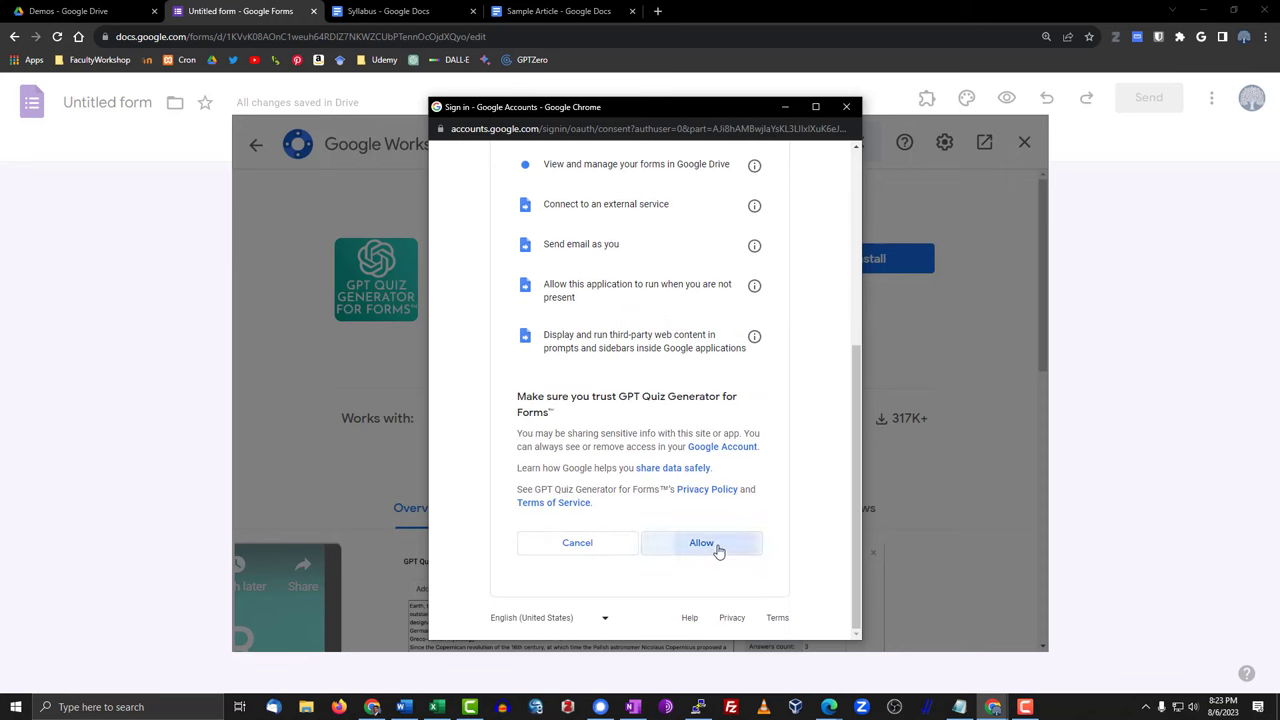
left_click(700, 542)
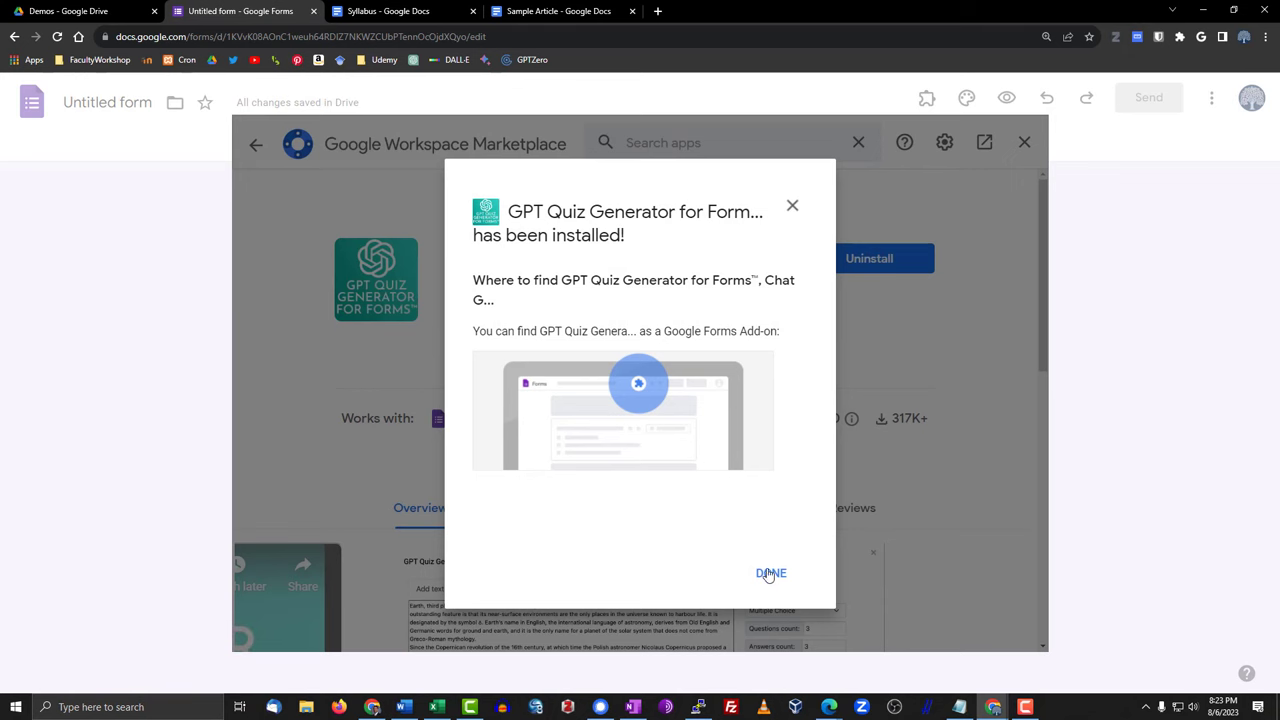
left_click(772, 572)
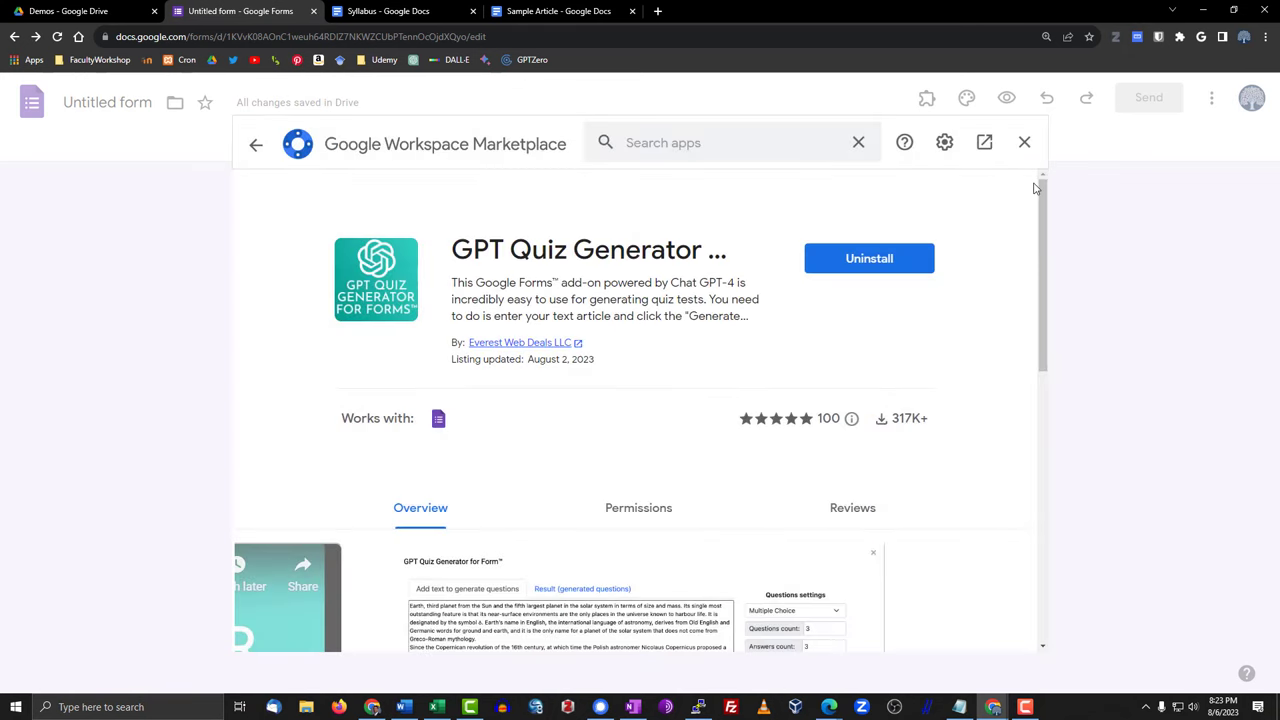
left_click(1024, 142)
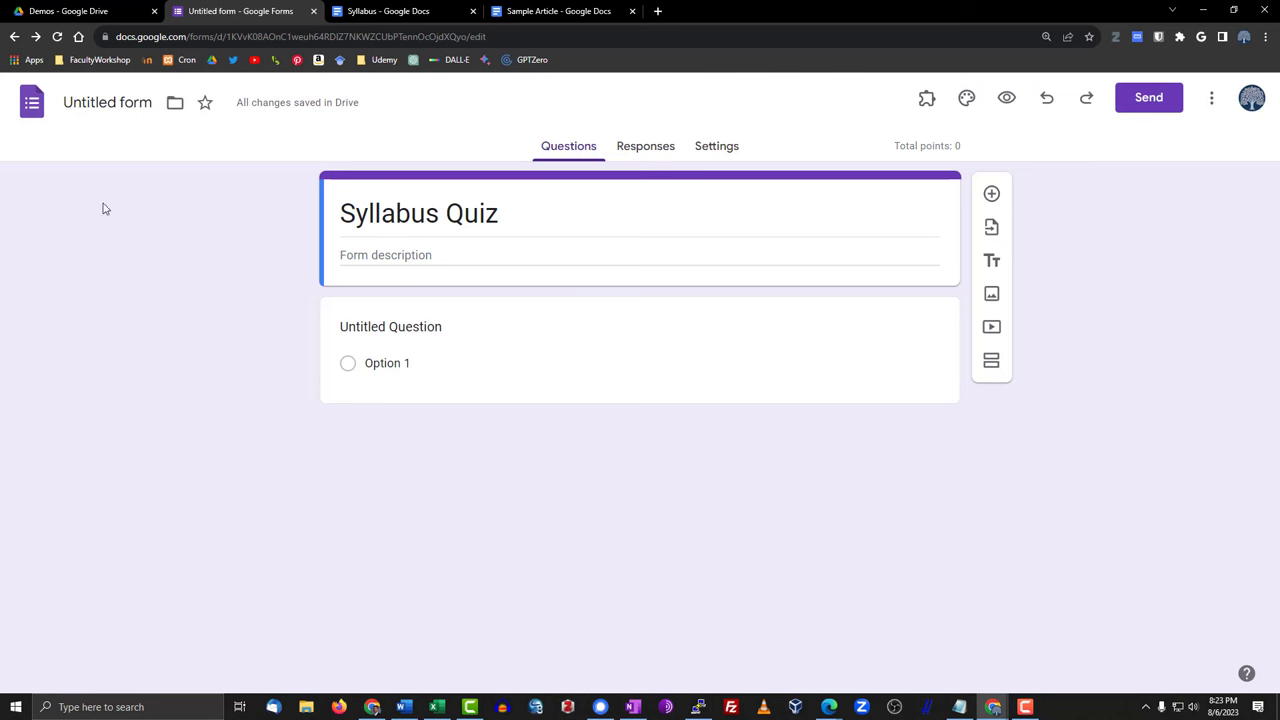
- Delete the empty untitled question and copy the course rules from the Syllabus doc
left_click(404, 328)
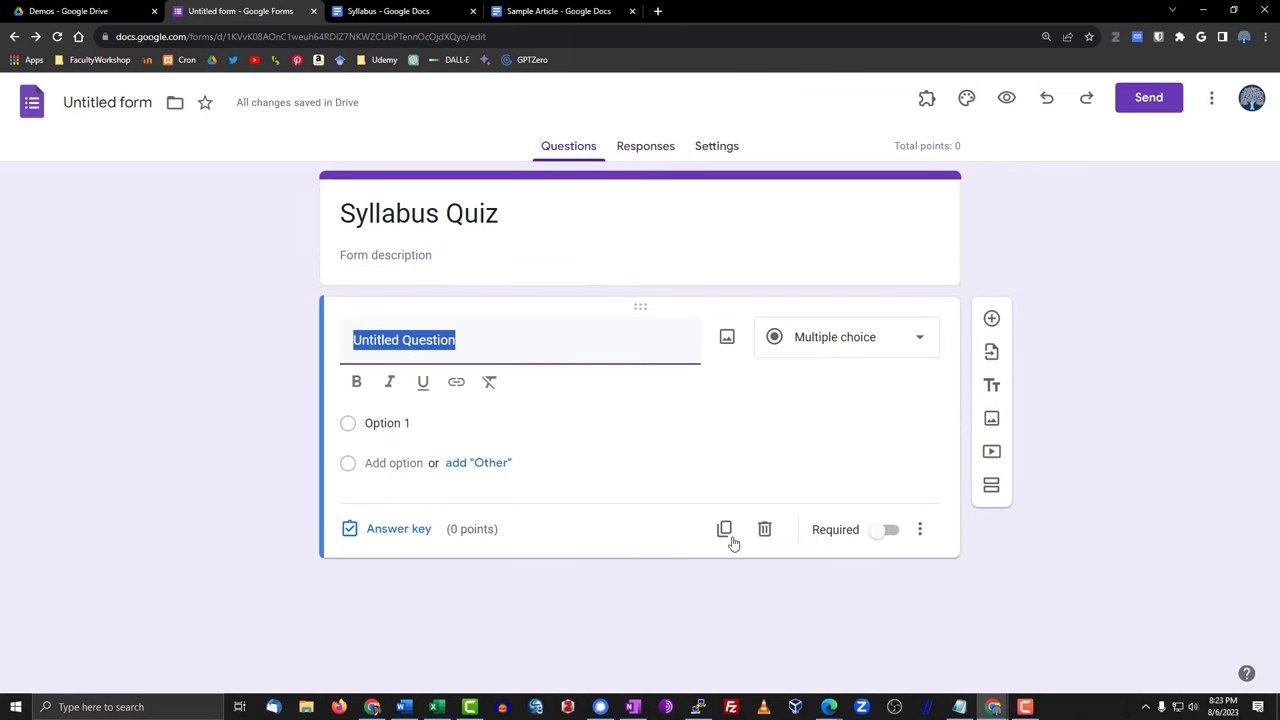
left_click(764, 528)
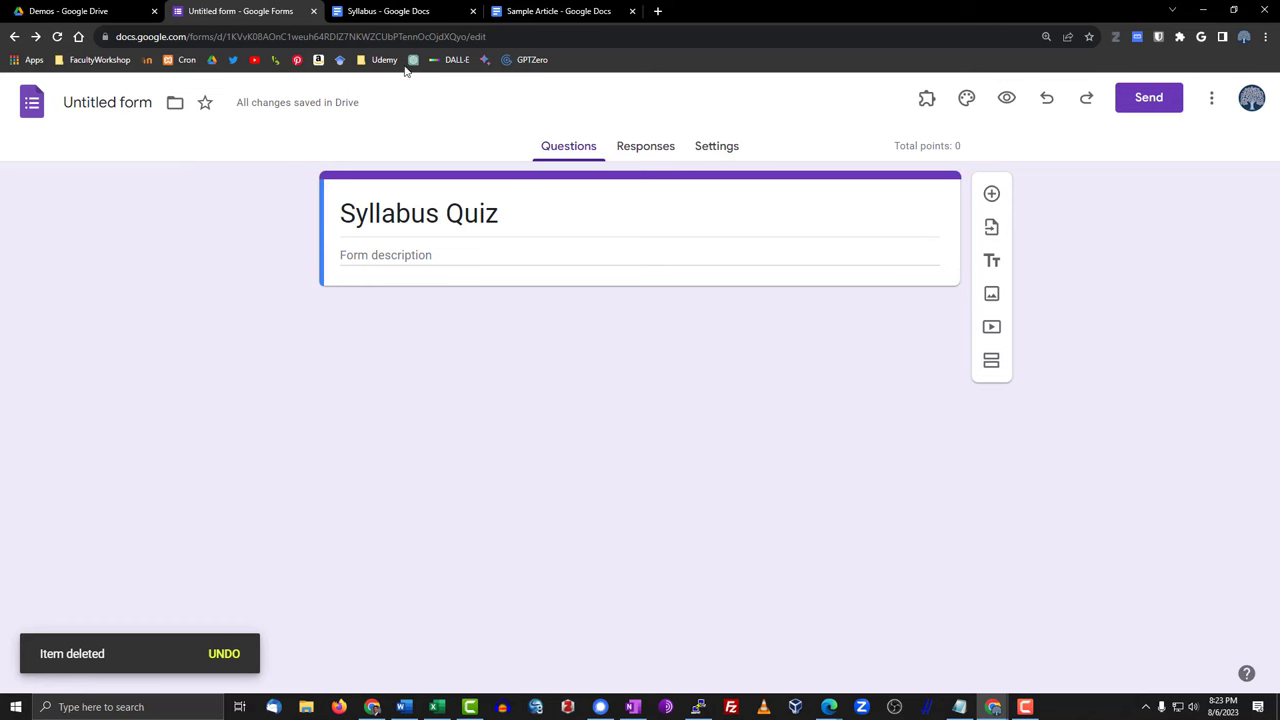
mouse_move(400, 12)
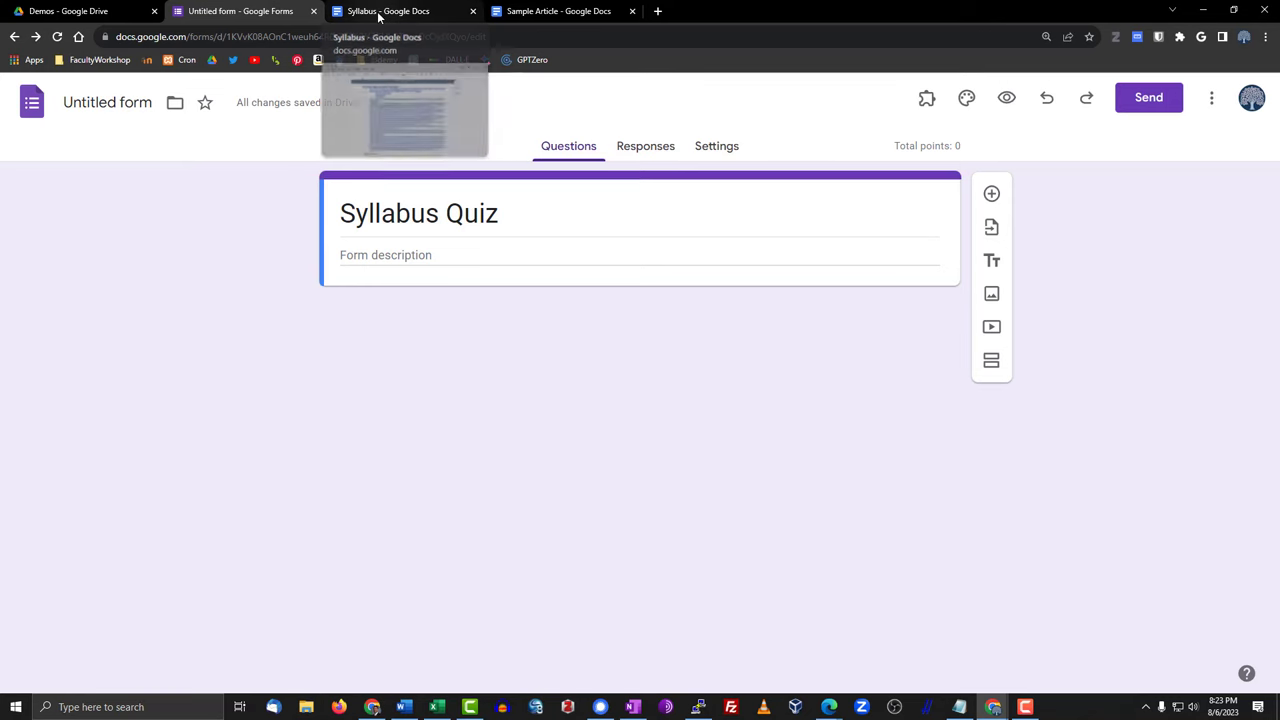
left_click(400, 12)
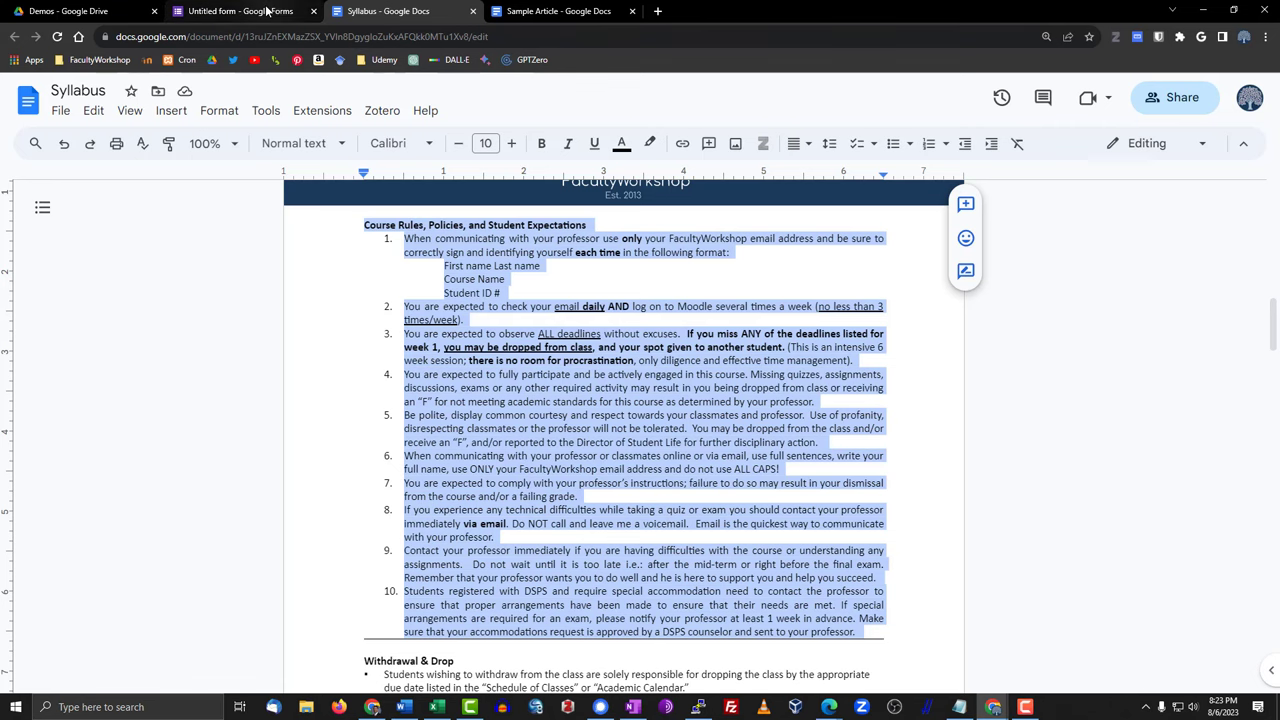
left_click(240, 12)
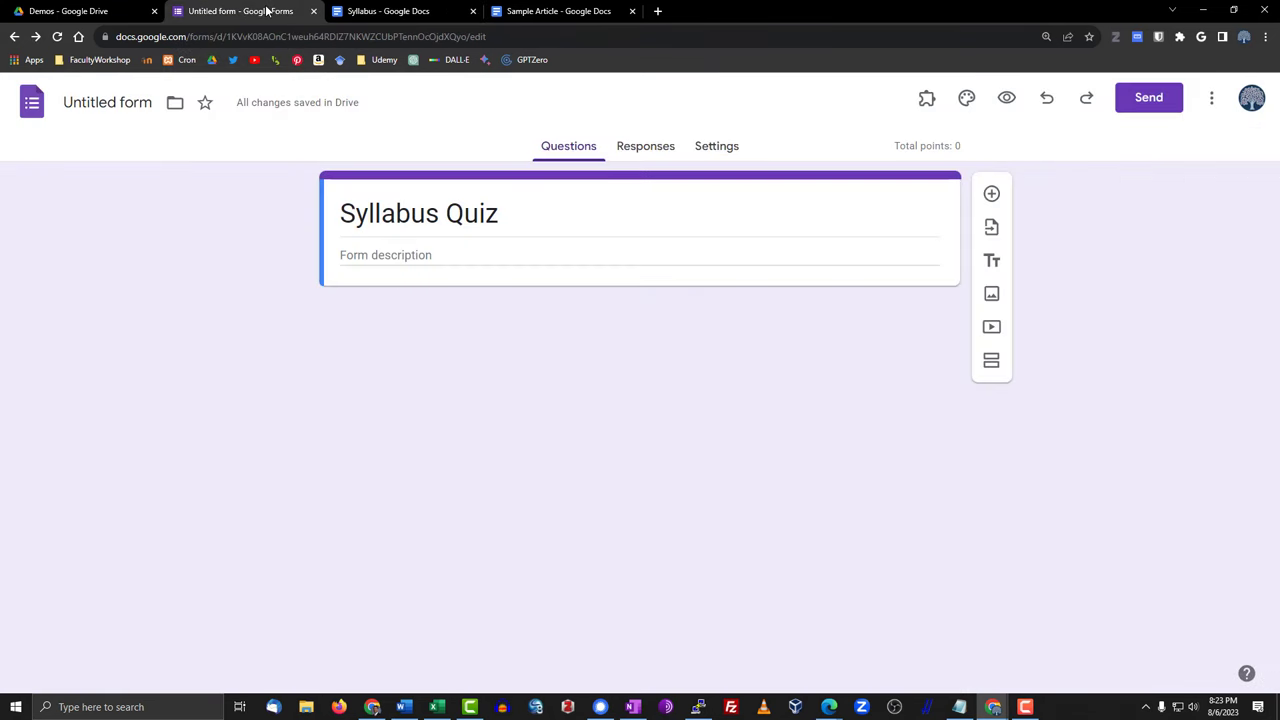
mouse_move(572, 462)
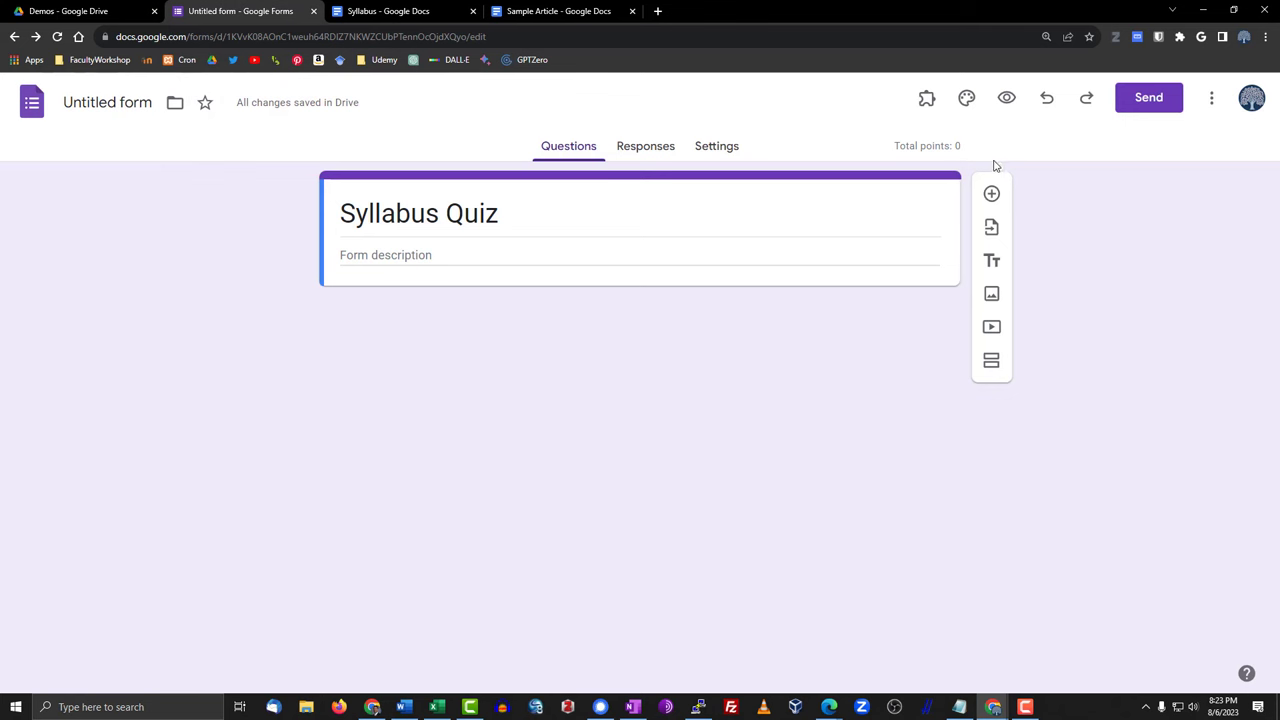
- Start GPT Quiz Generator for Forms from the add-ons menu, opening its generation window
left_click(926, 98)
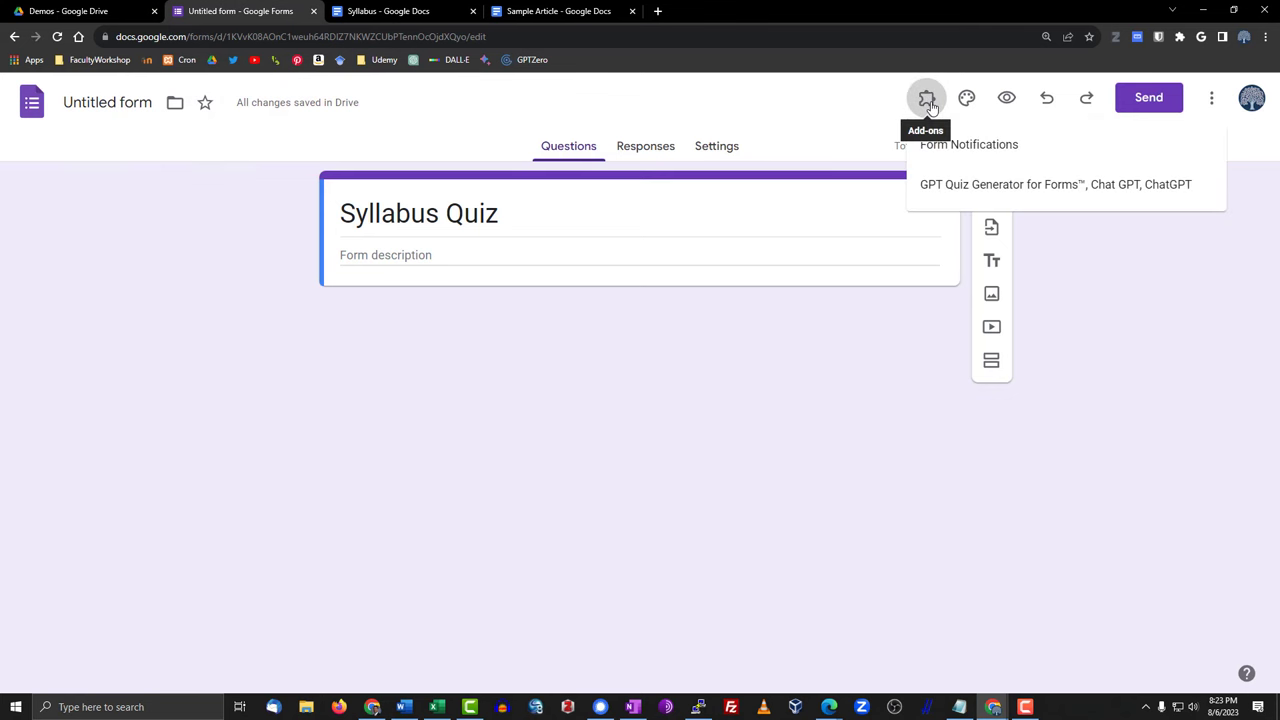
mouse_move(924, 184)
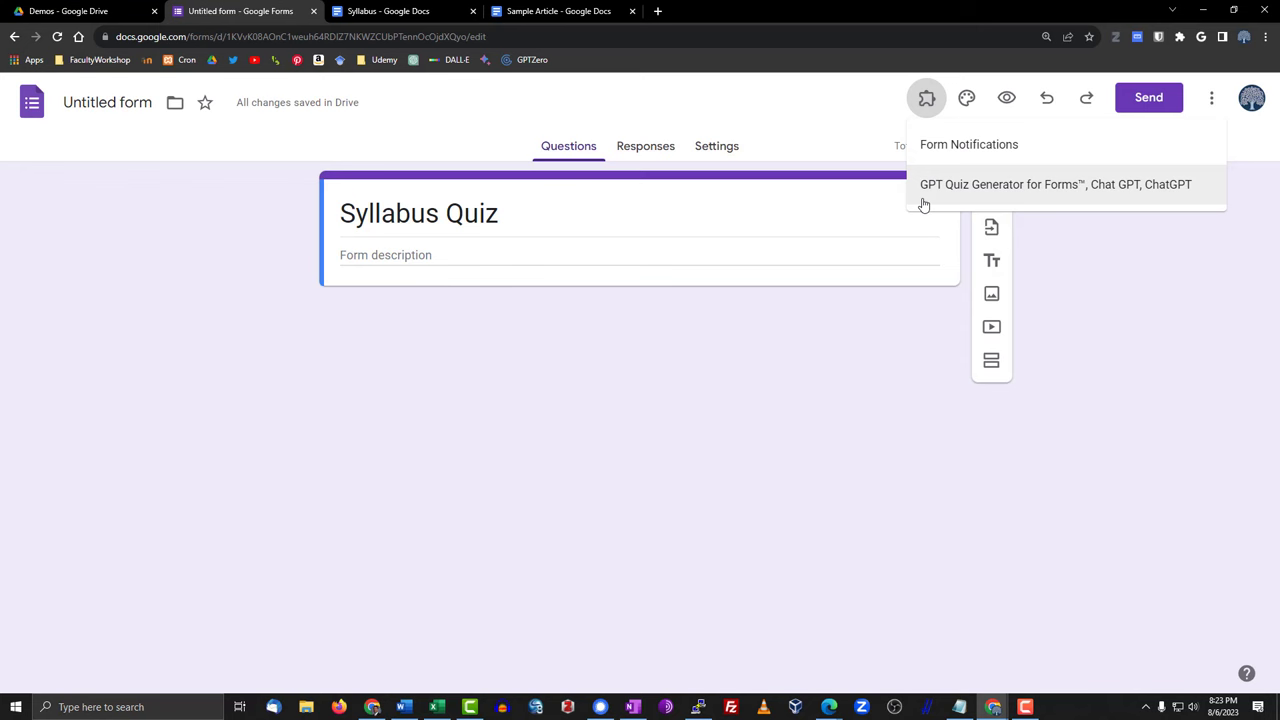
mouse_move(1116, 200)
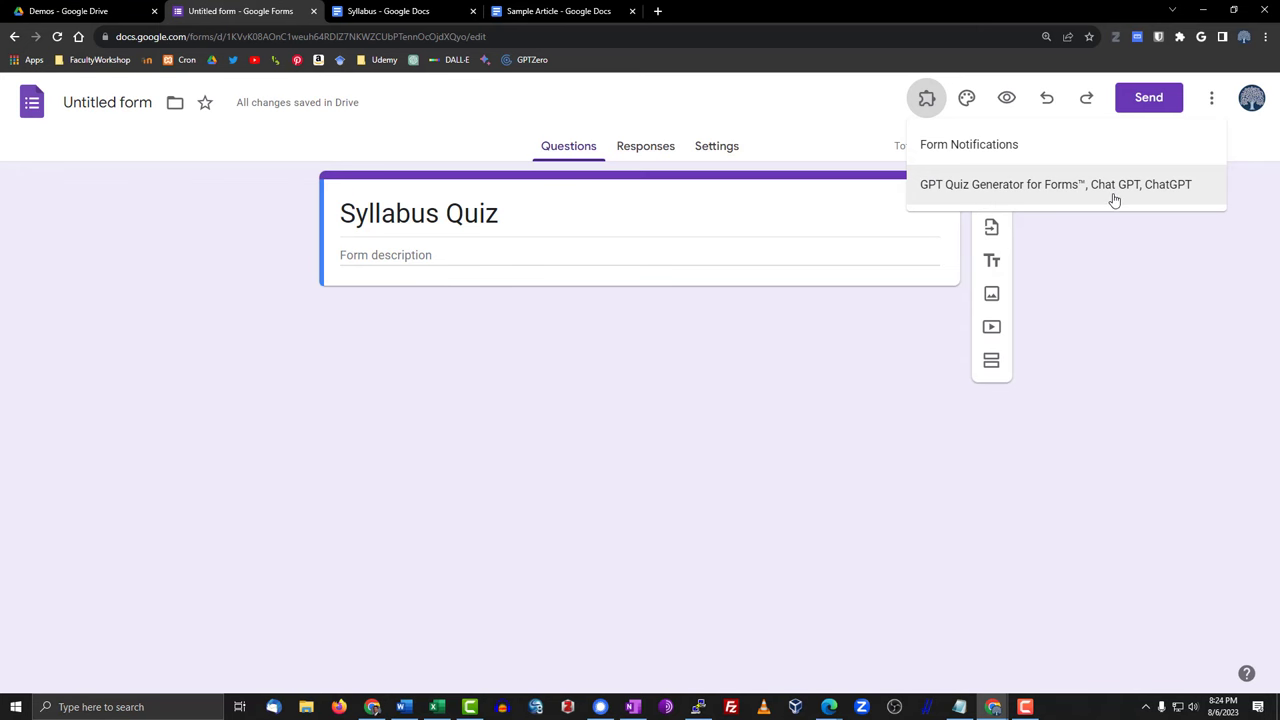
left_click(1056, 184)
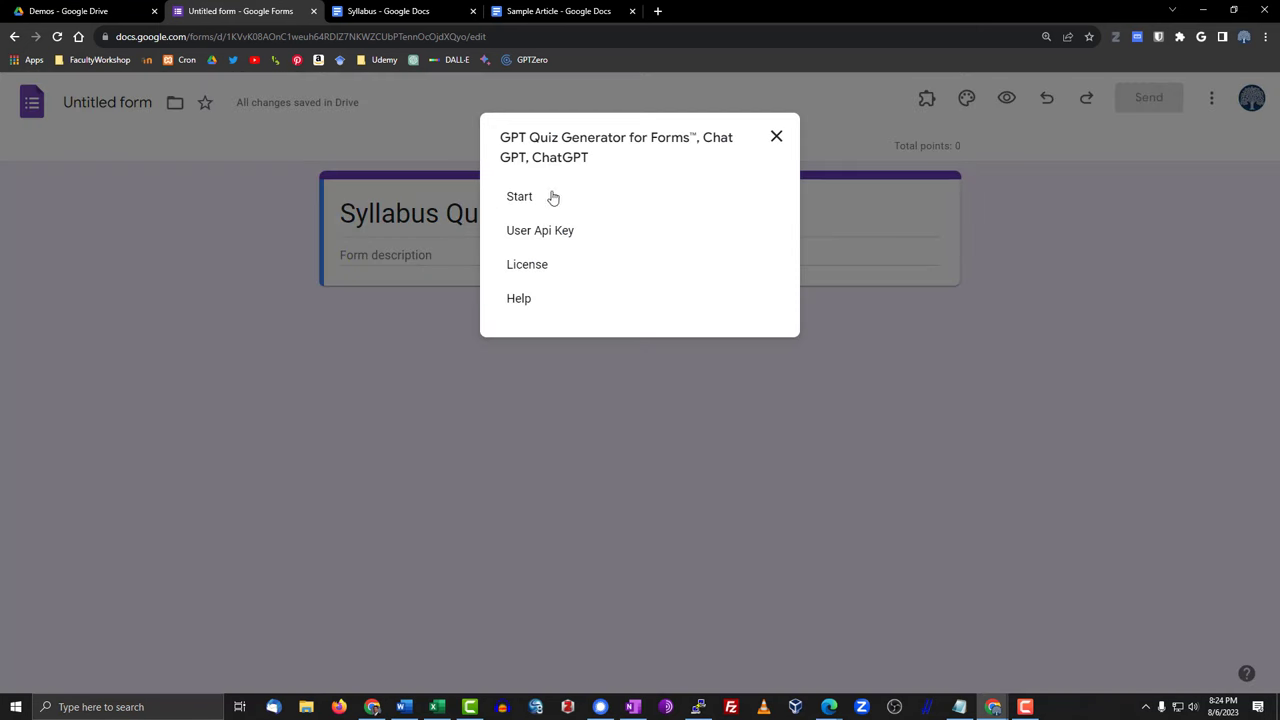
left_click(520, 196)
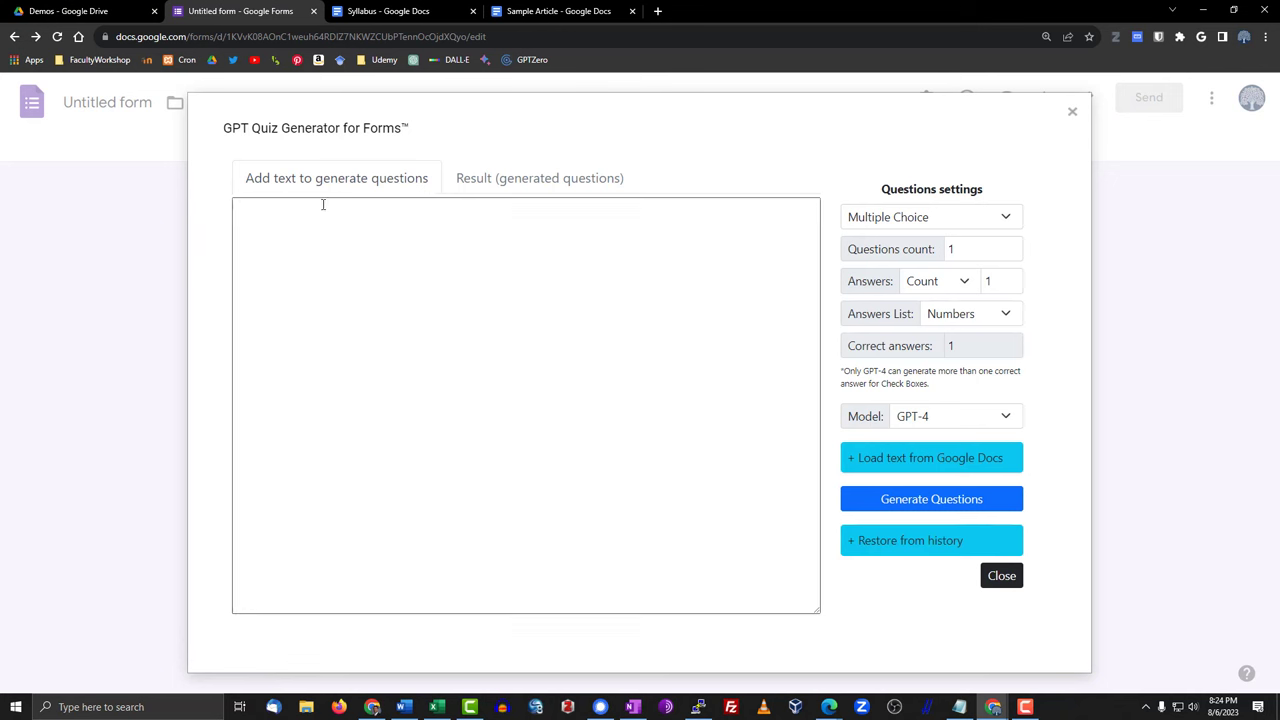
mouse_move(390, 192)
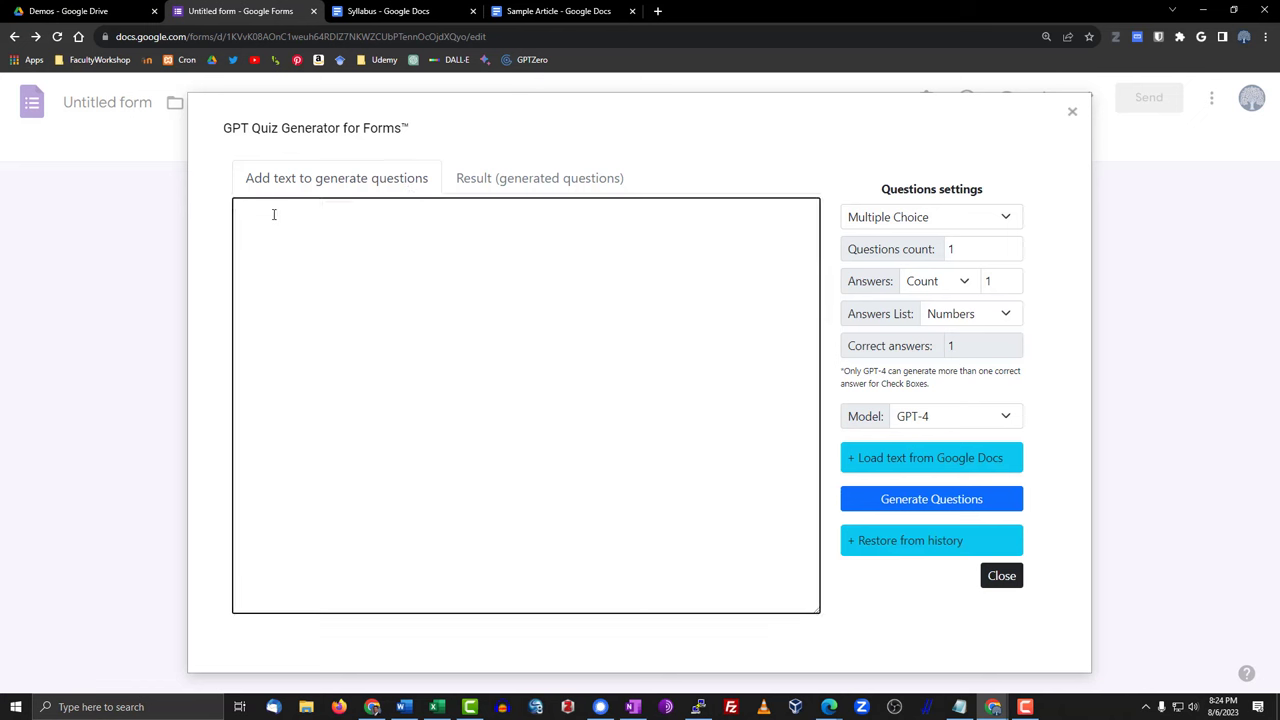
- Paste the syllabus text into the generator and keep Multiple Choice as question type
right_click(300, 216)
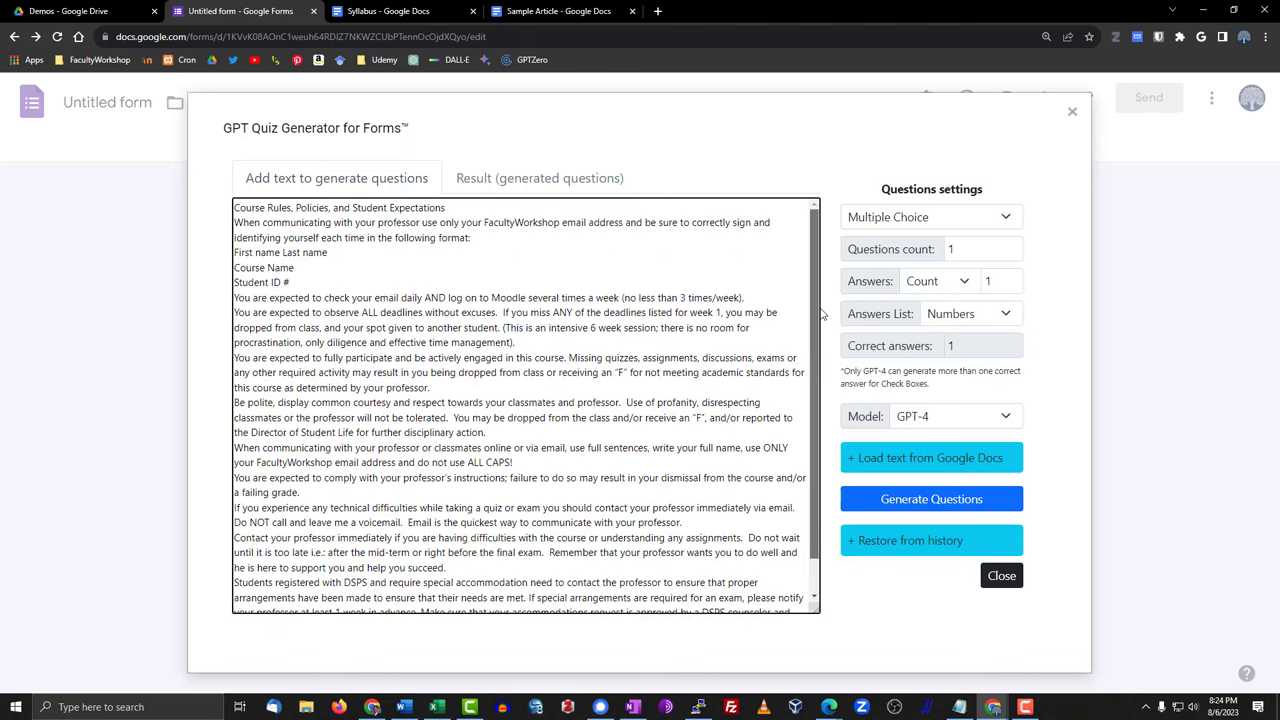
scroll("down", 3)
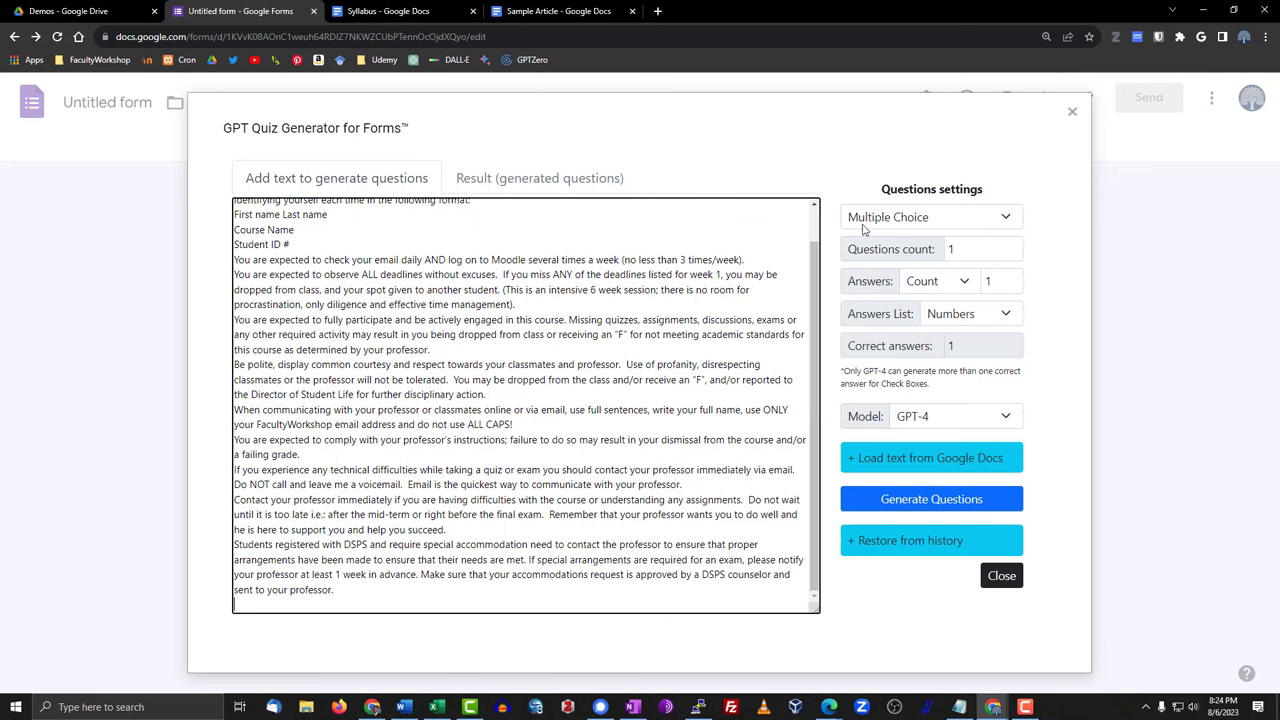
left_click(928, 216)
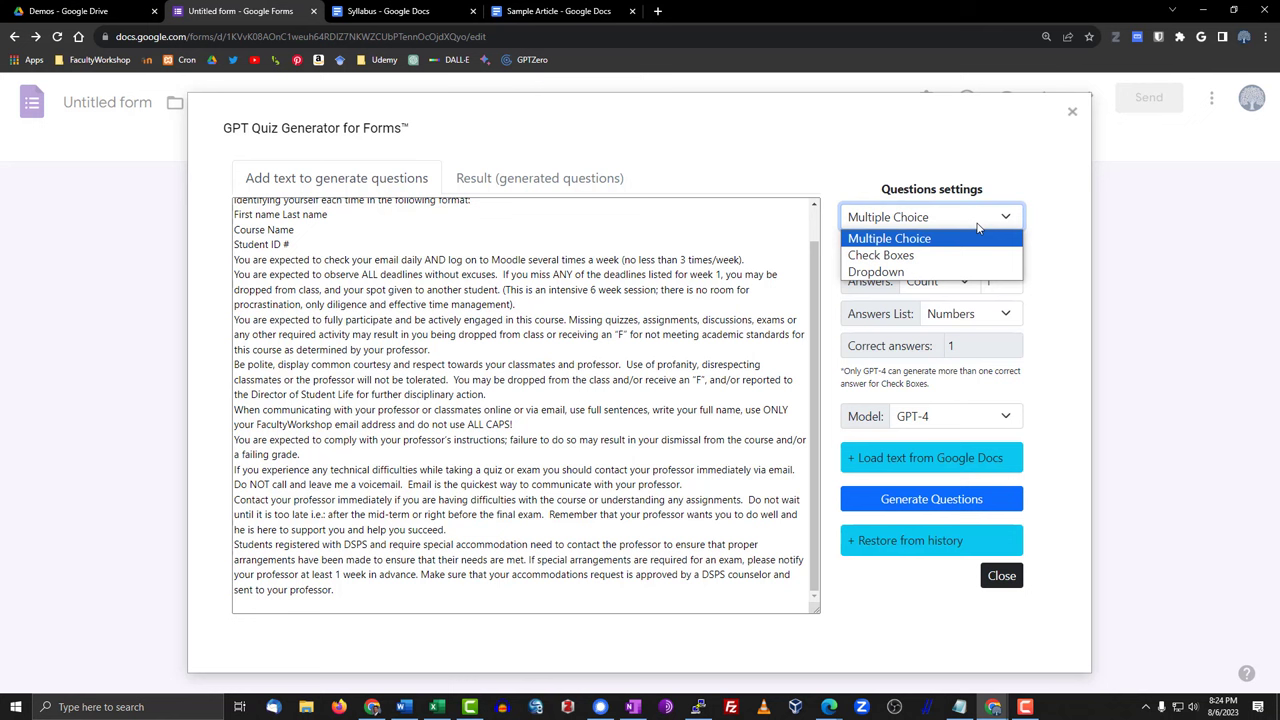
mouse_move(874, 206)
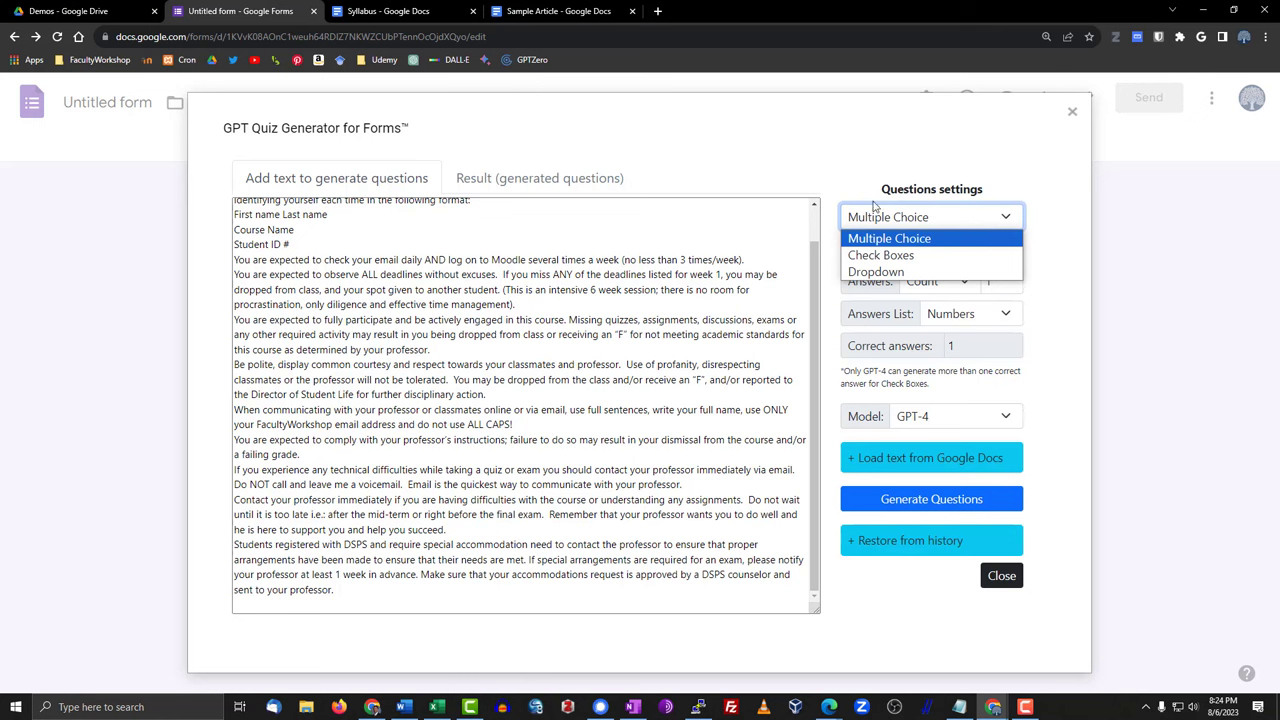
mouse_move(872, 178)
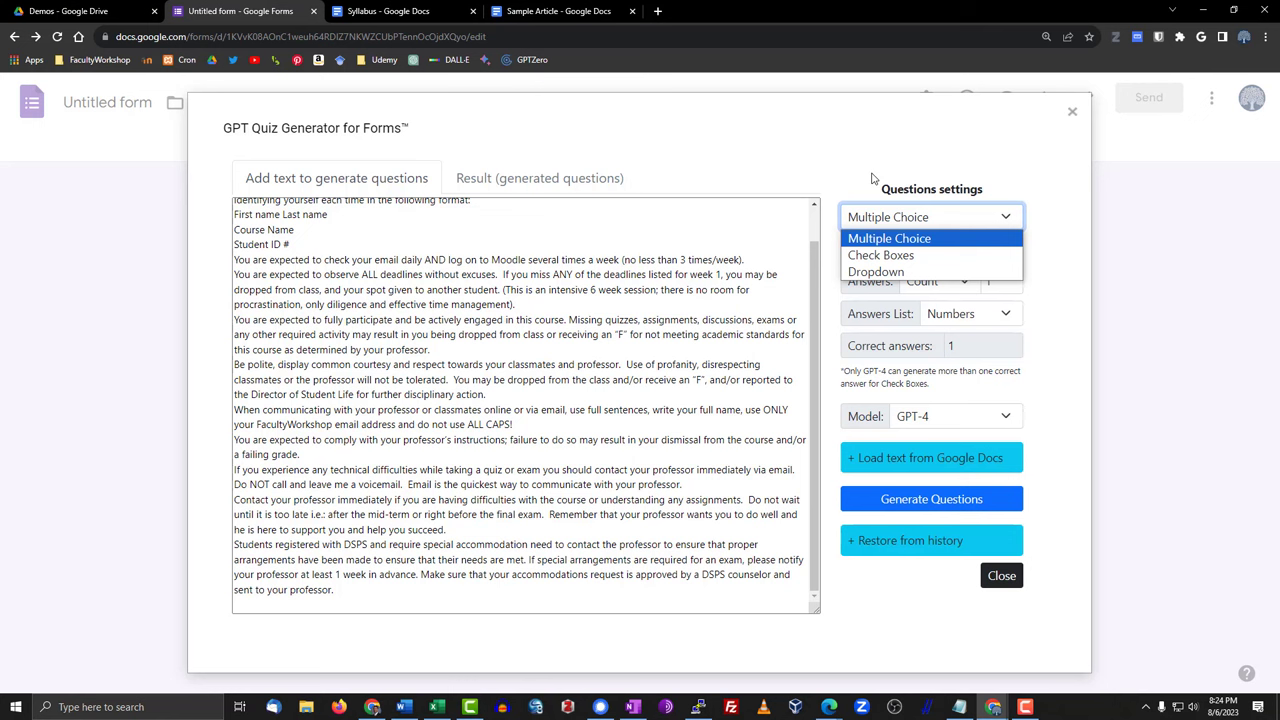
left_click(888, 238)
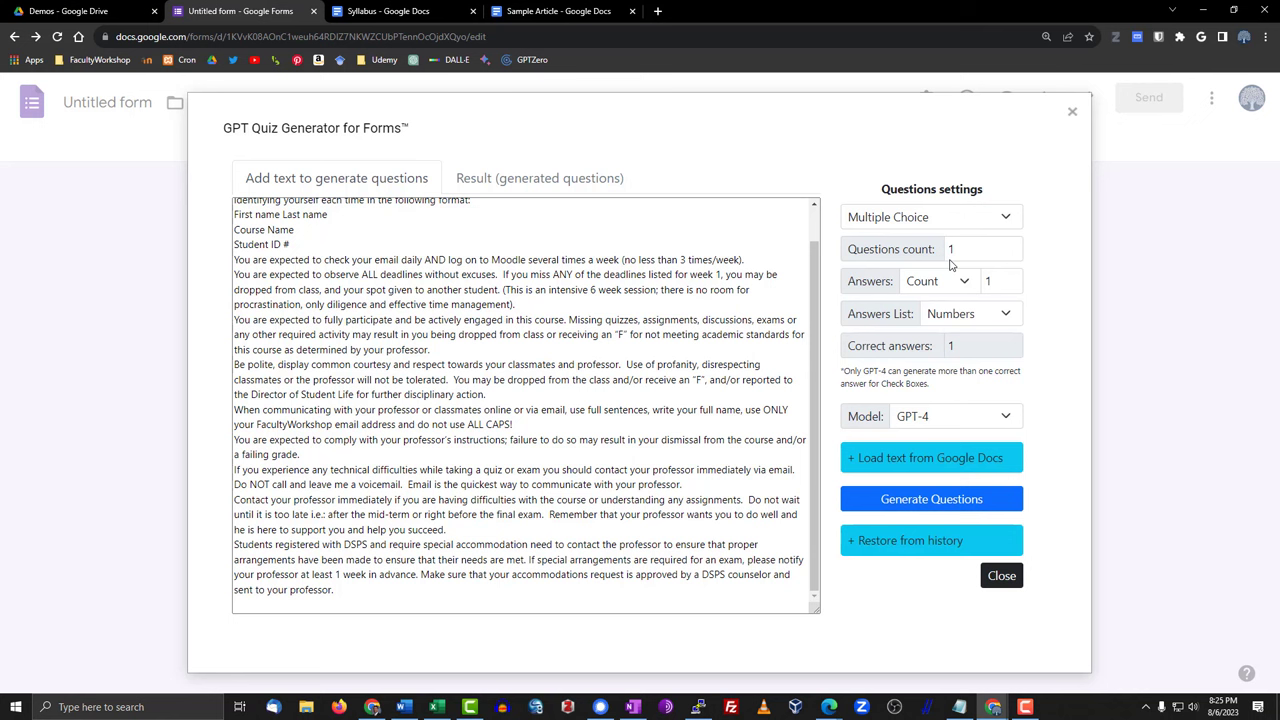
- Set 5 questions with 4 answers each, labelled with Alphabet letters
left_click(980, 248)
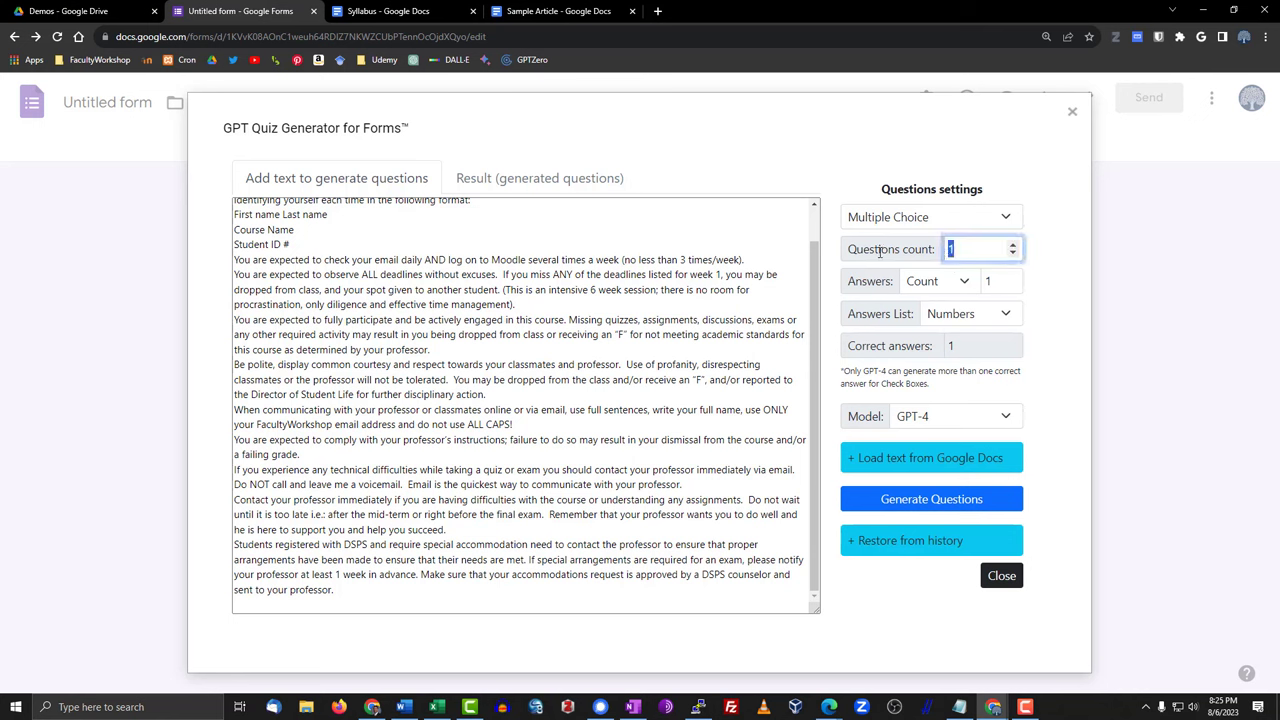
type("5")
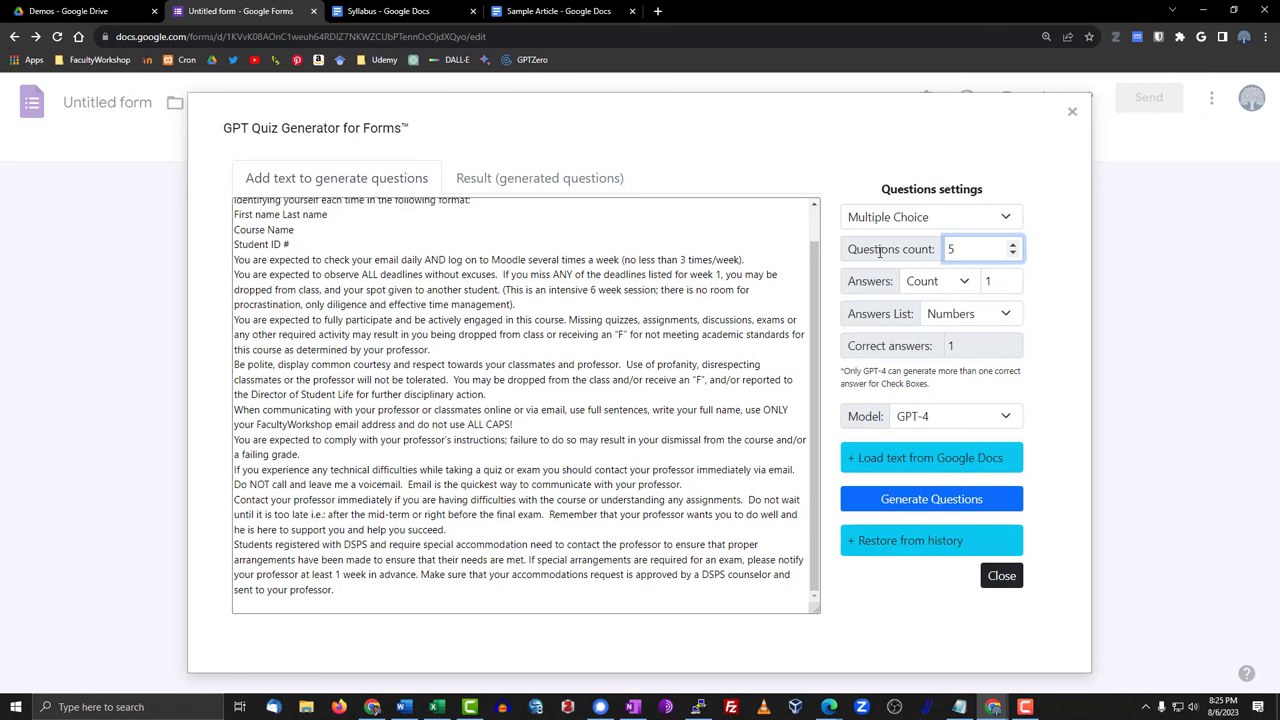
mouse_move(956, 292)
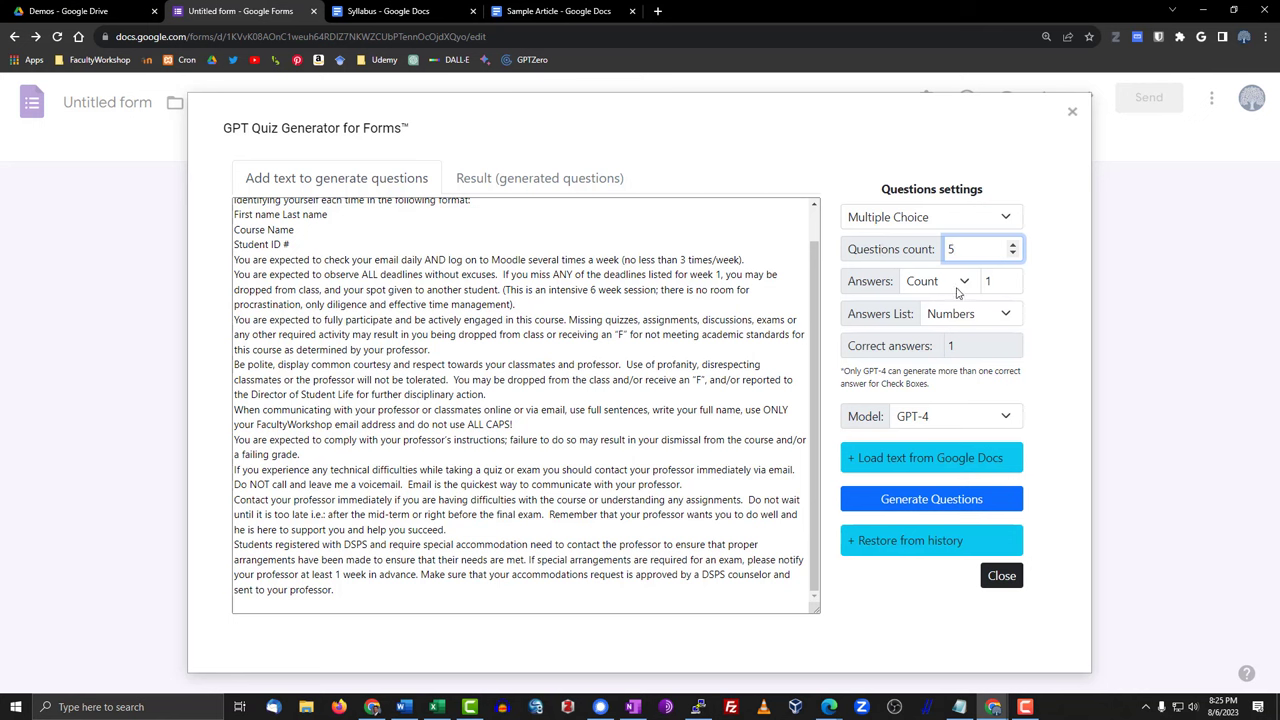
left_click(1012, 276)
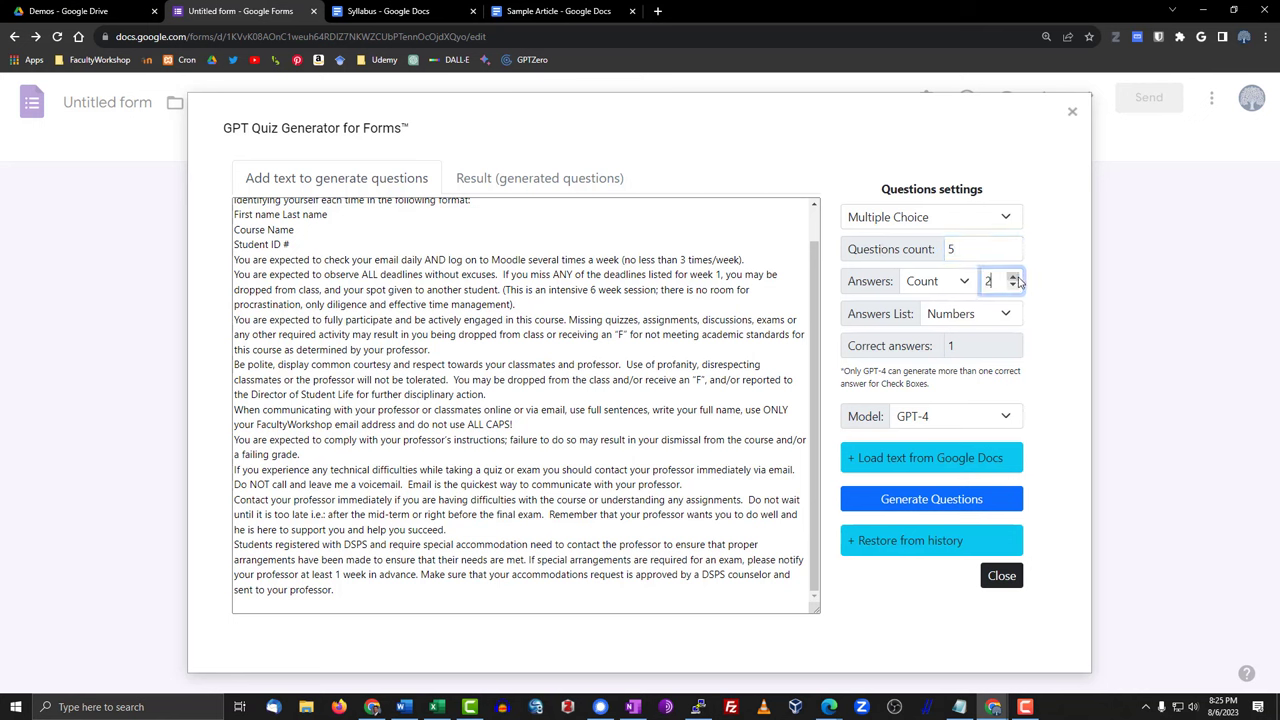
left_click(1012, 276)
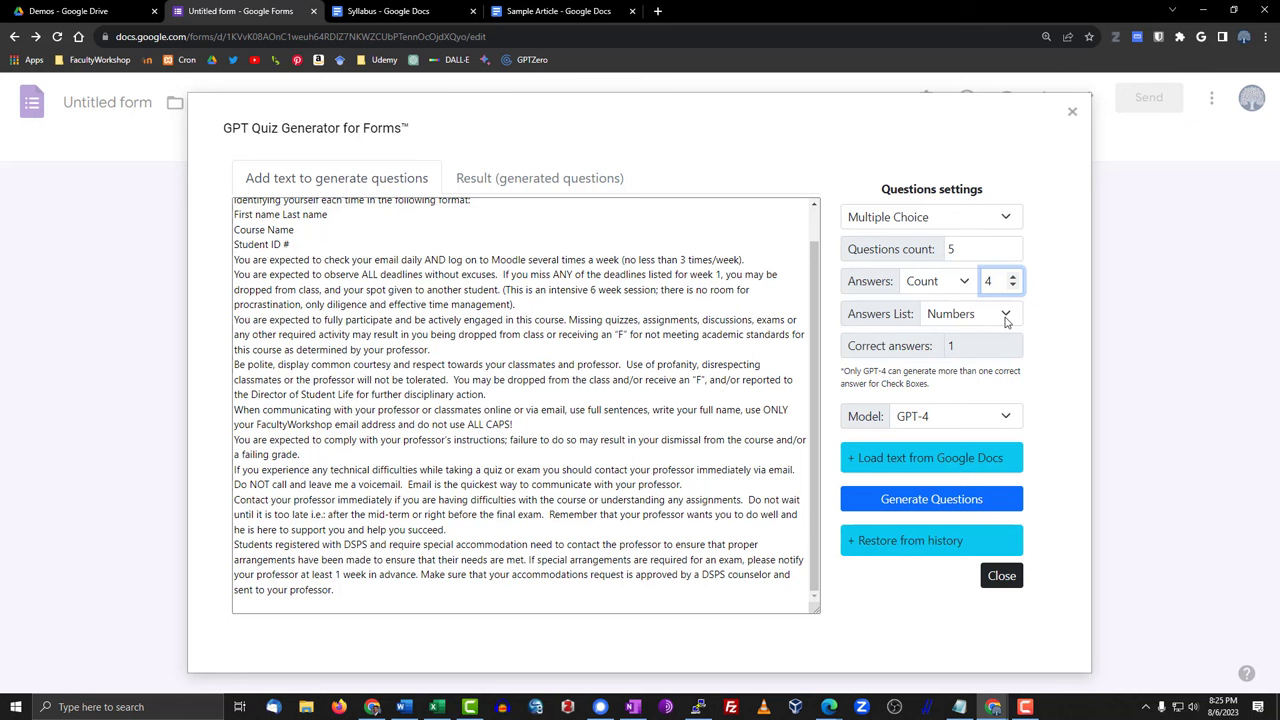
left_click(968, 312)
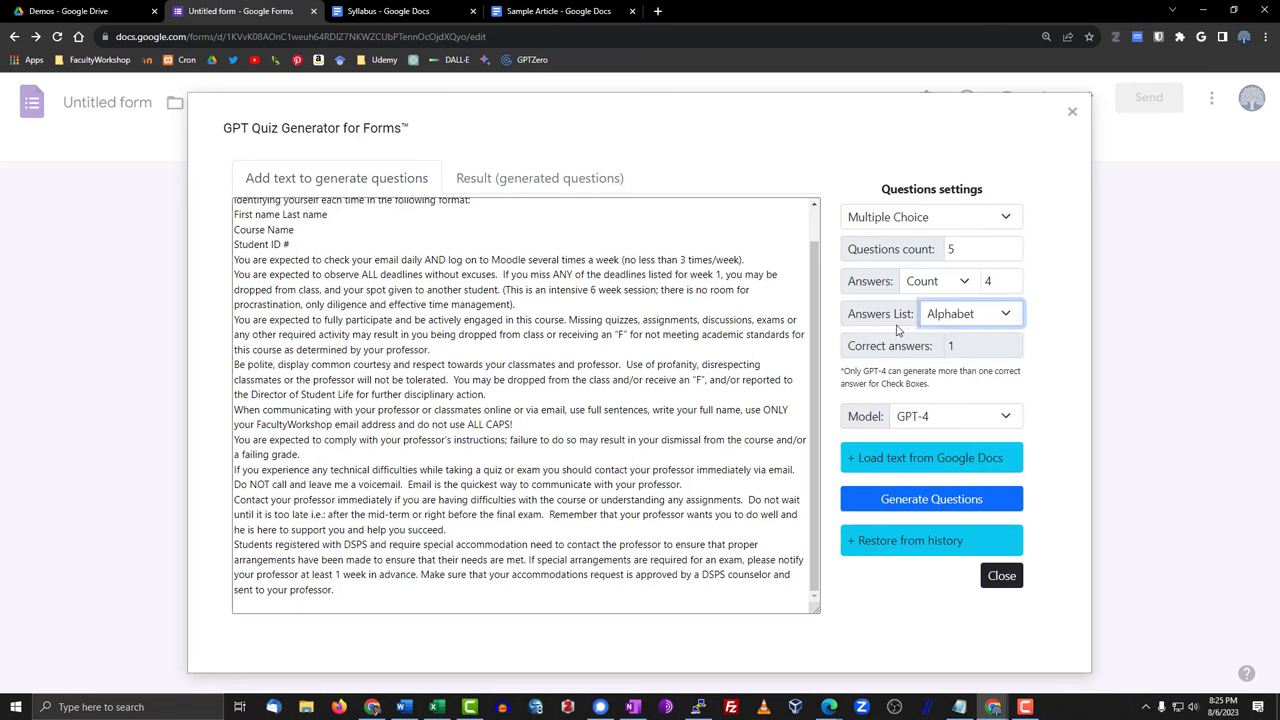
mouse_move(868, 304)
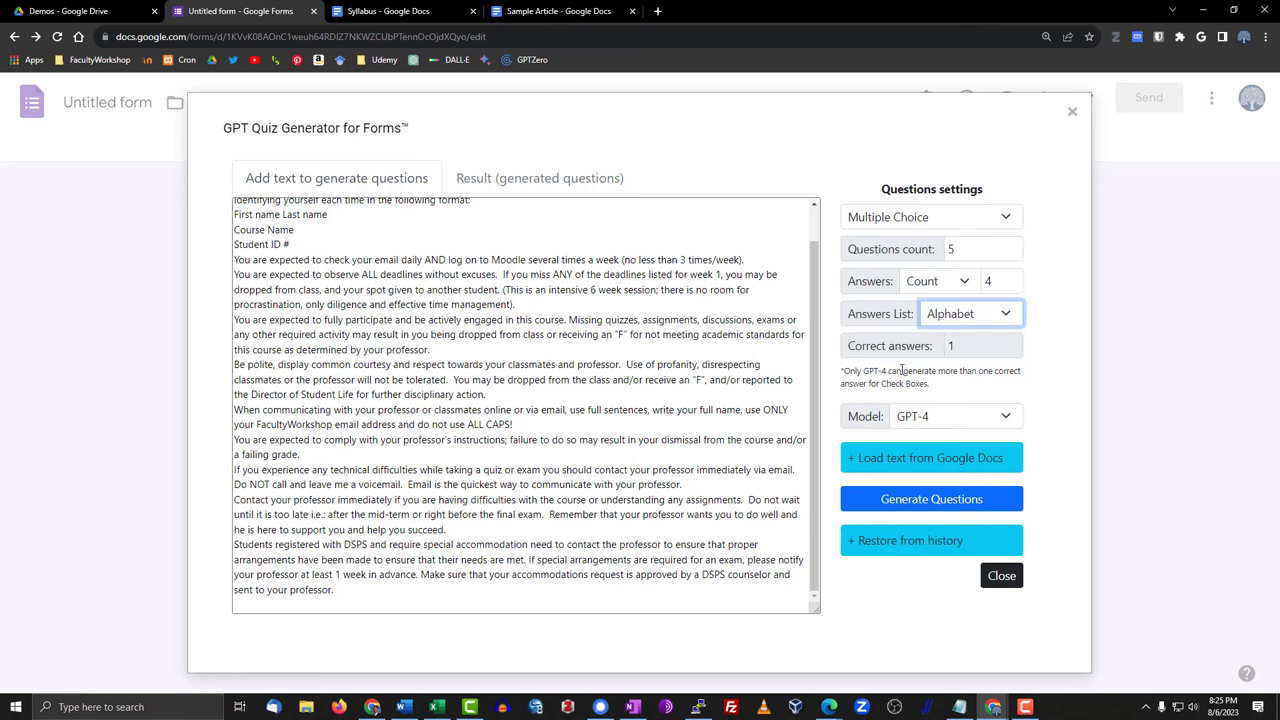
mouse_move(1044, 356)
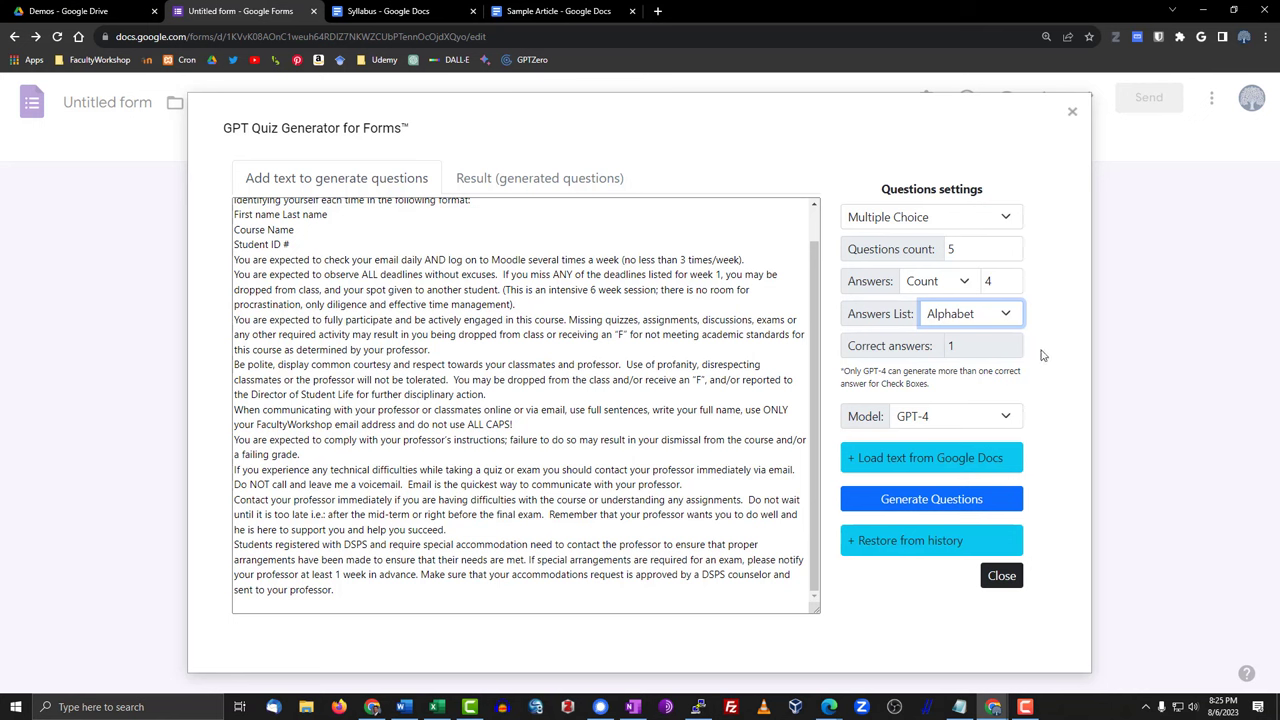
mouse_move(1012, 422)
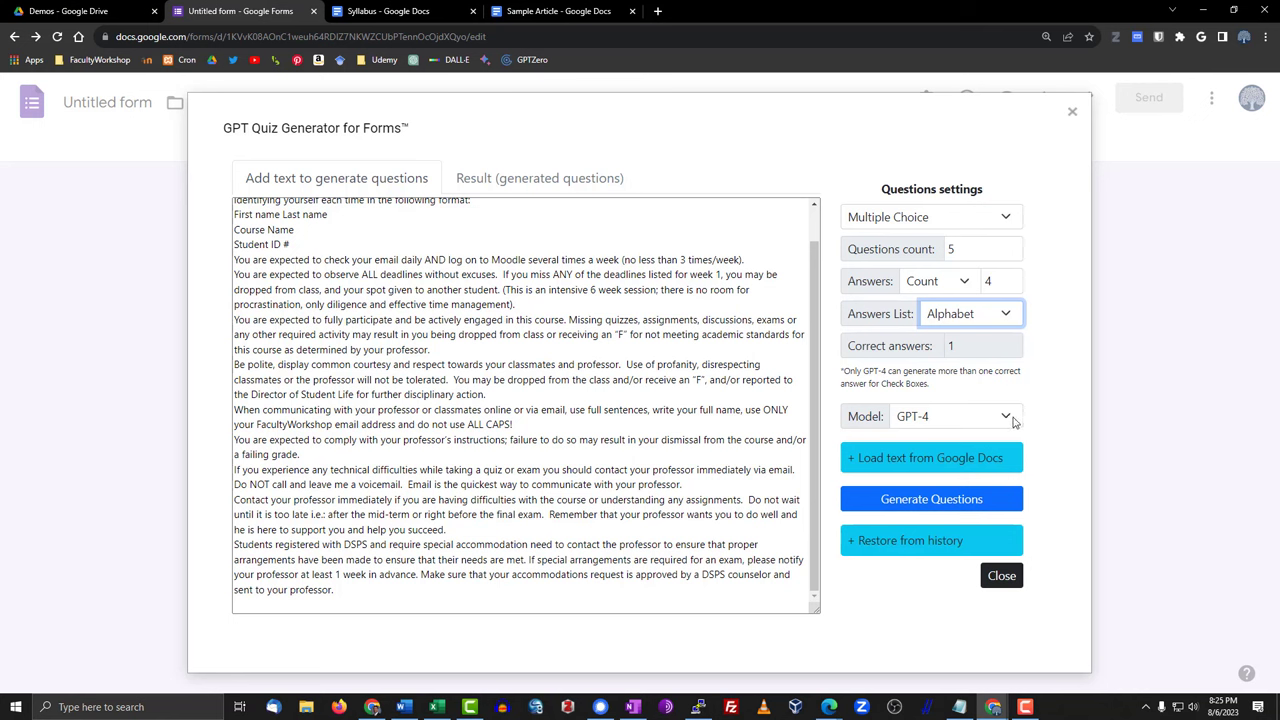
mouse_move(944, 426)
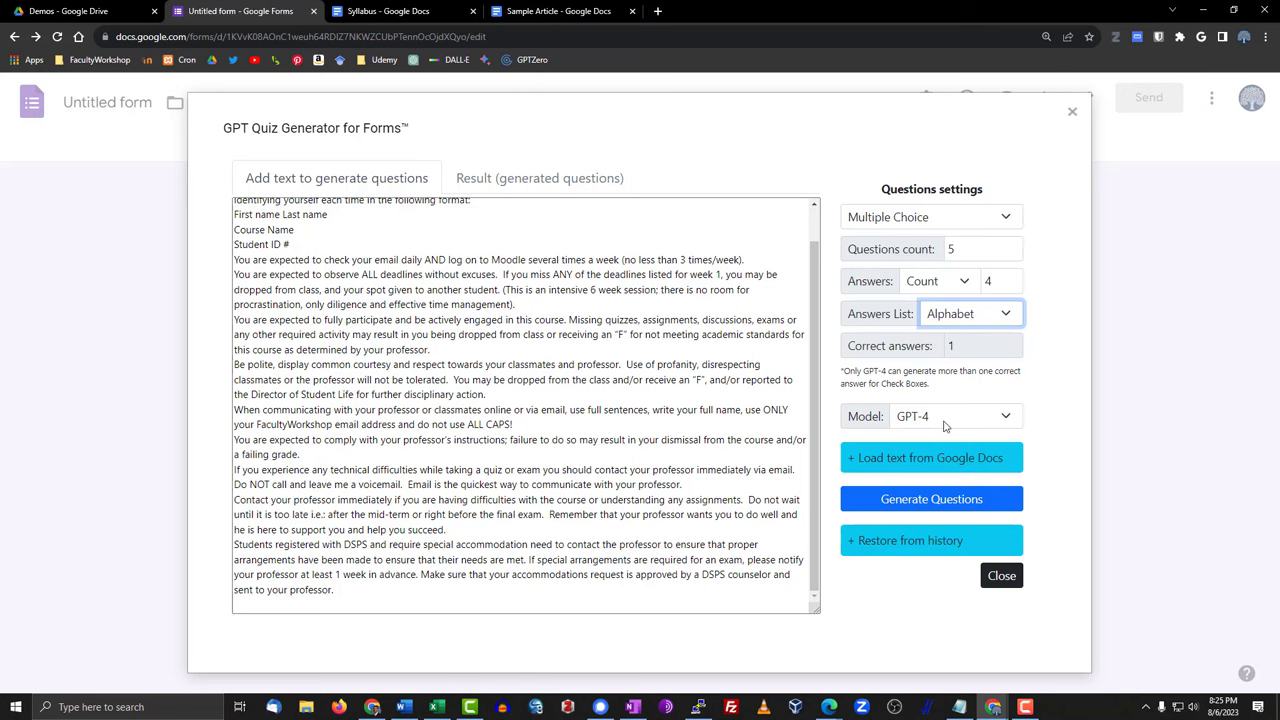
mouse_move(1052, 548)
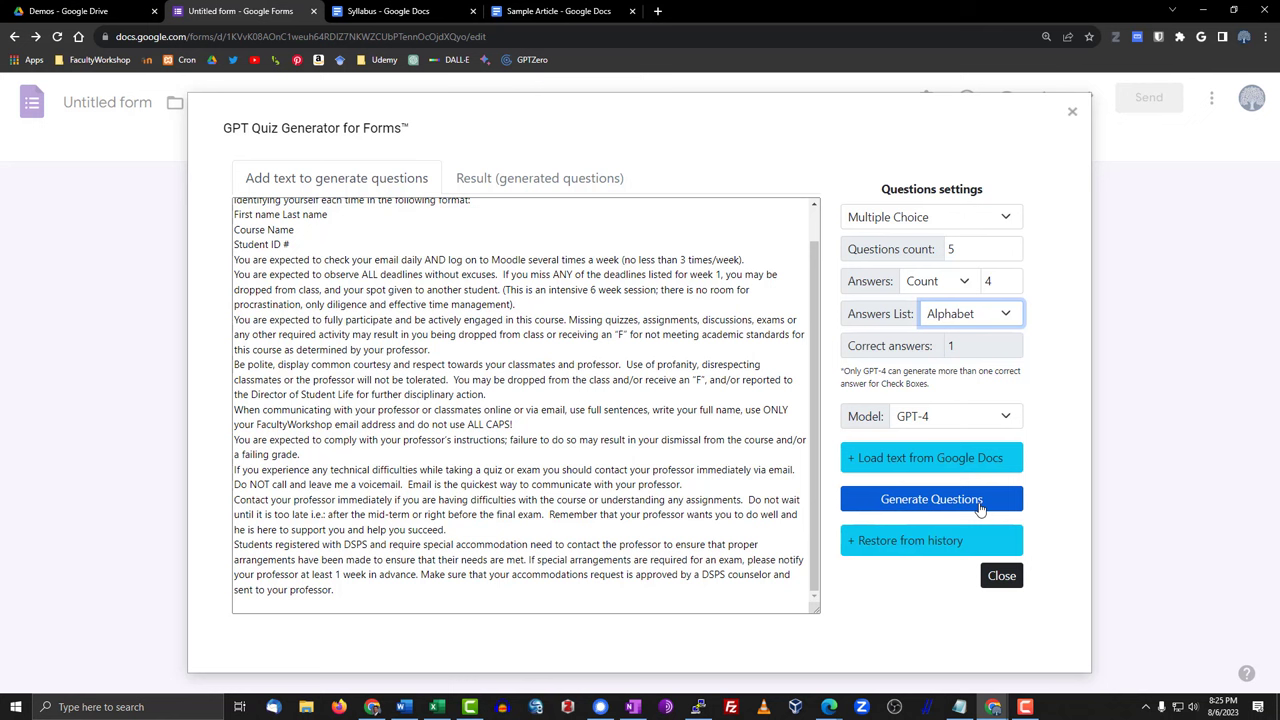
mouse_move(920, 508)
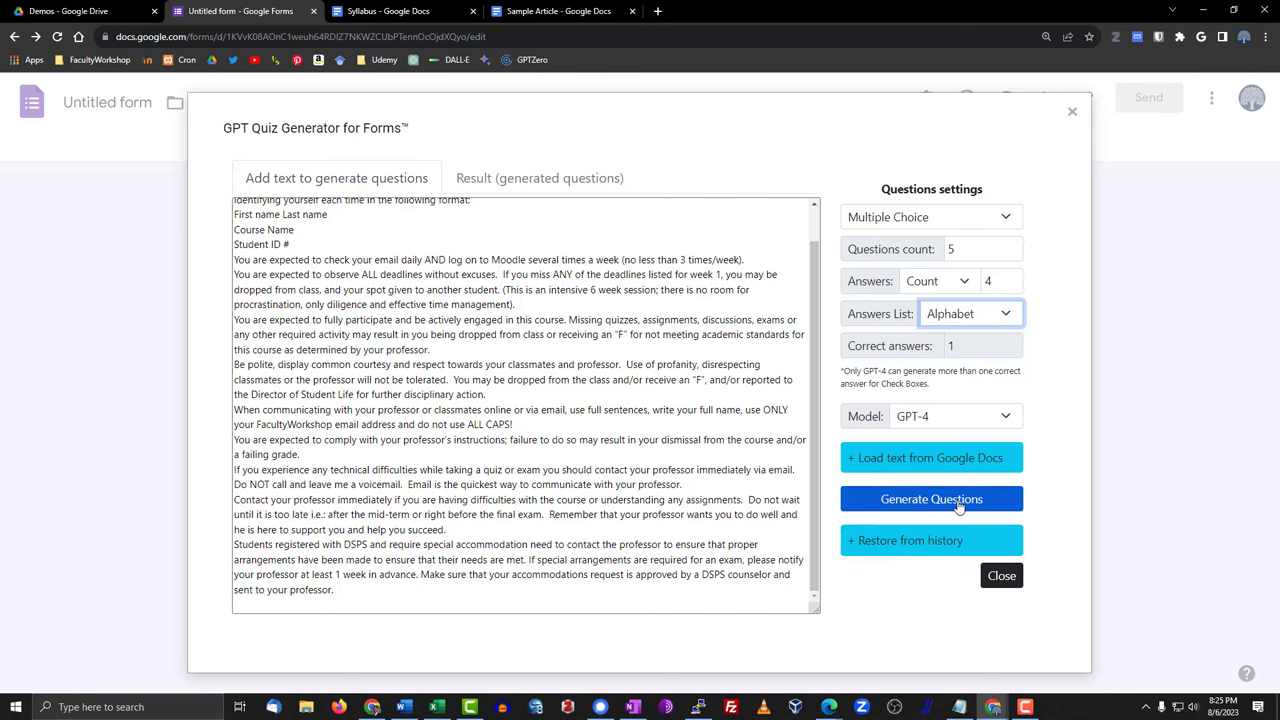
mouse_move(996, 504)
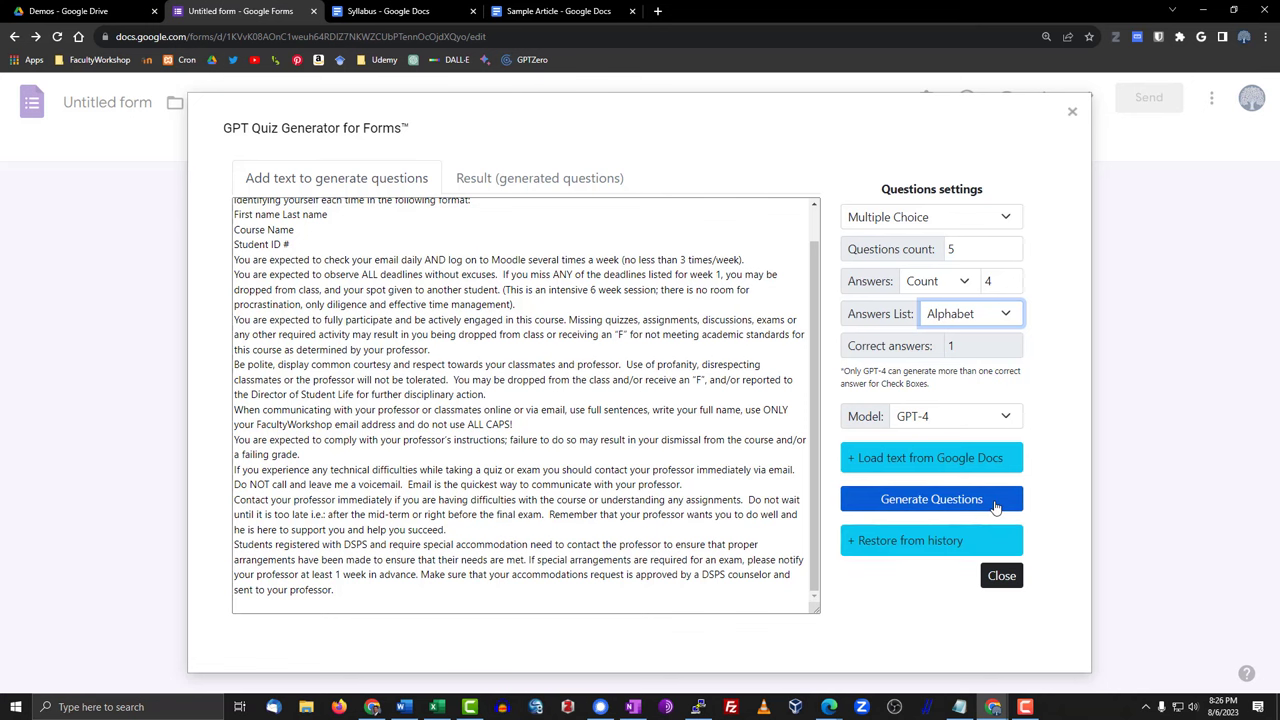
- Generate the five multiple-choice questions from the syllabus text
left_click(932, 500)
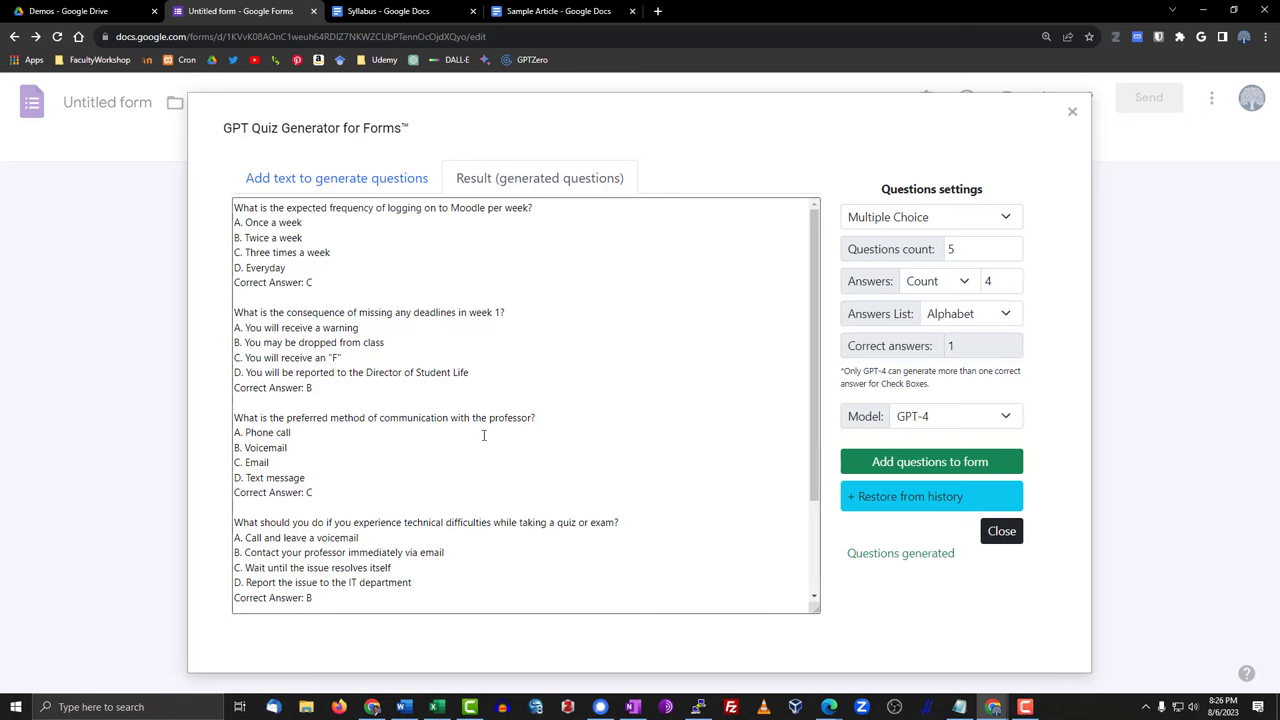
mouse_move(484, 190)
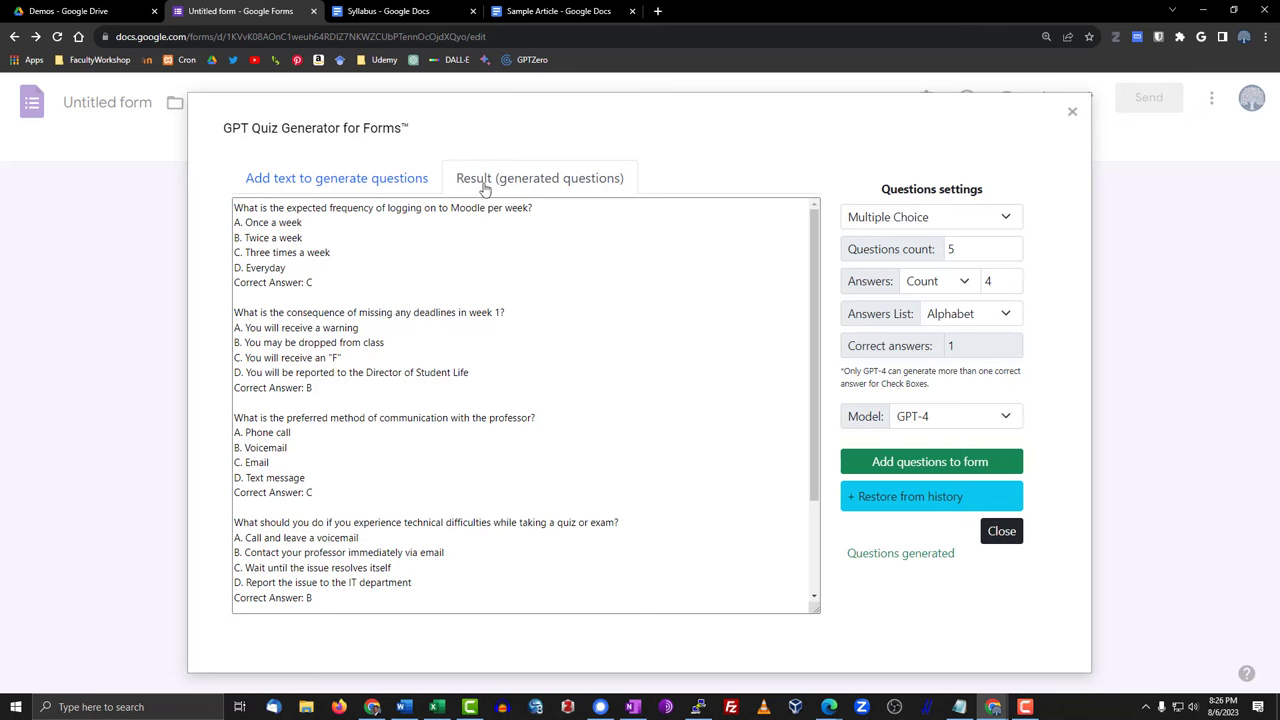
mouse_move(508, 194)
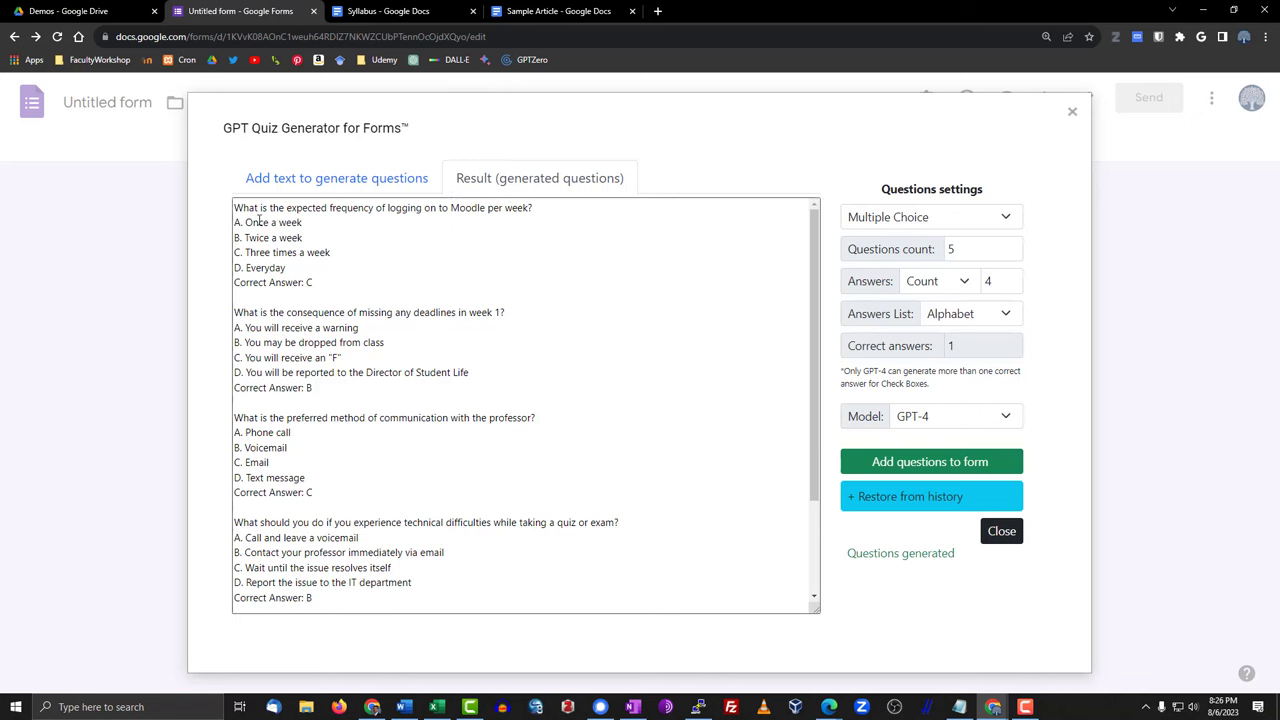
- Review the generated question list and add the questions to the form
scroll("down", 3)
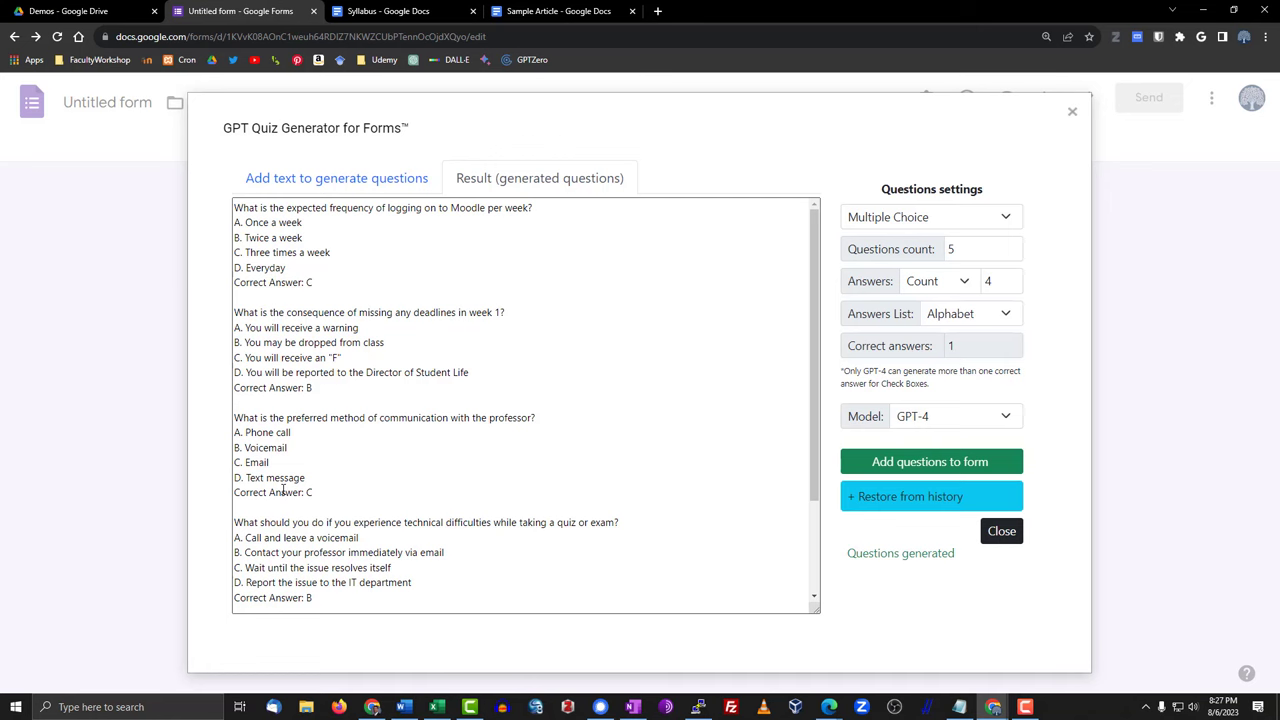
scroll("down", 3)
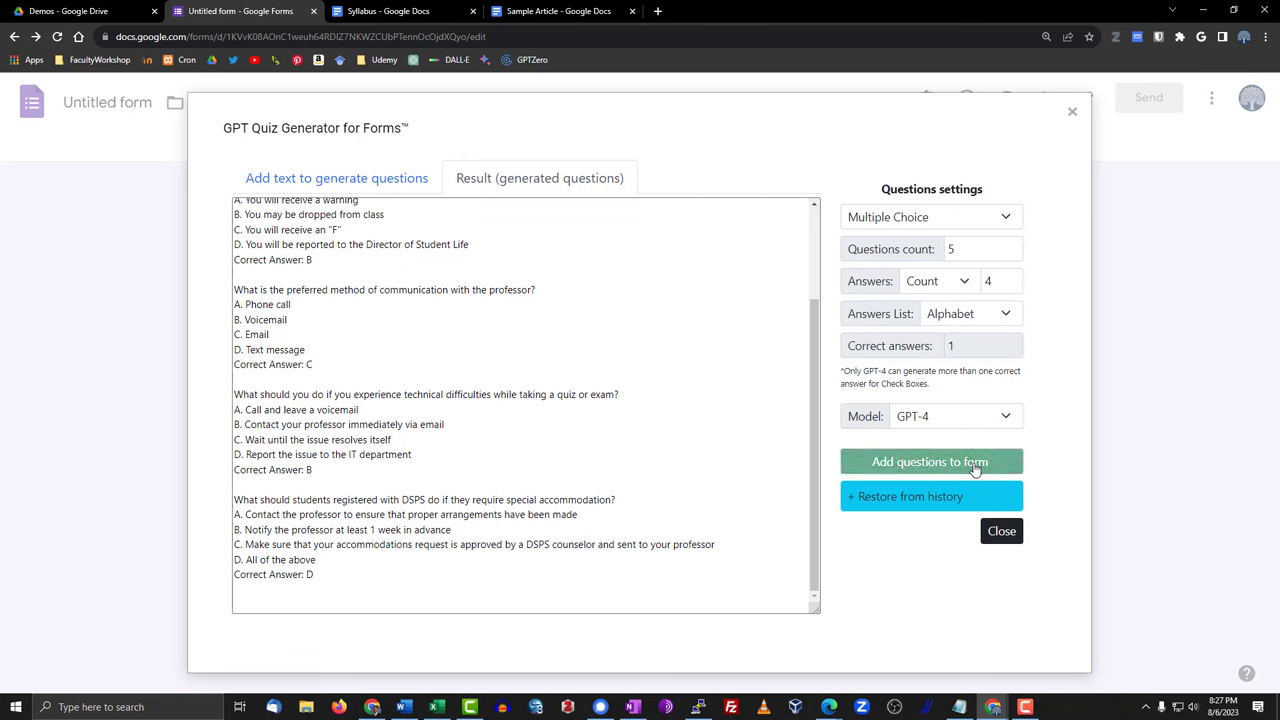
left_click(930, 460)
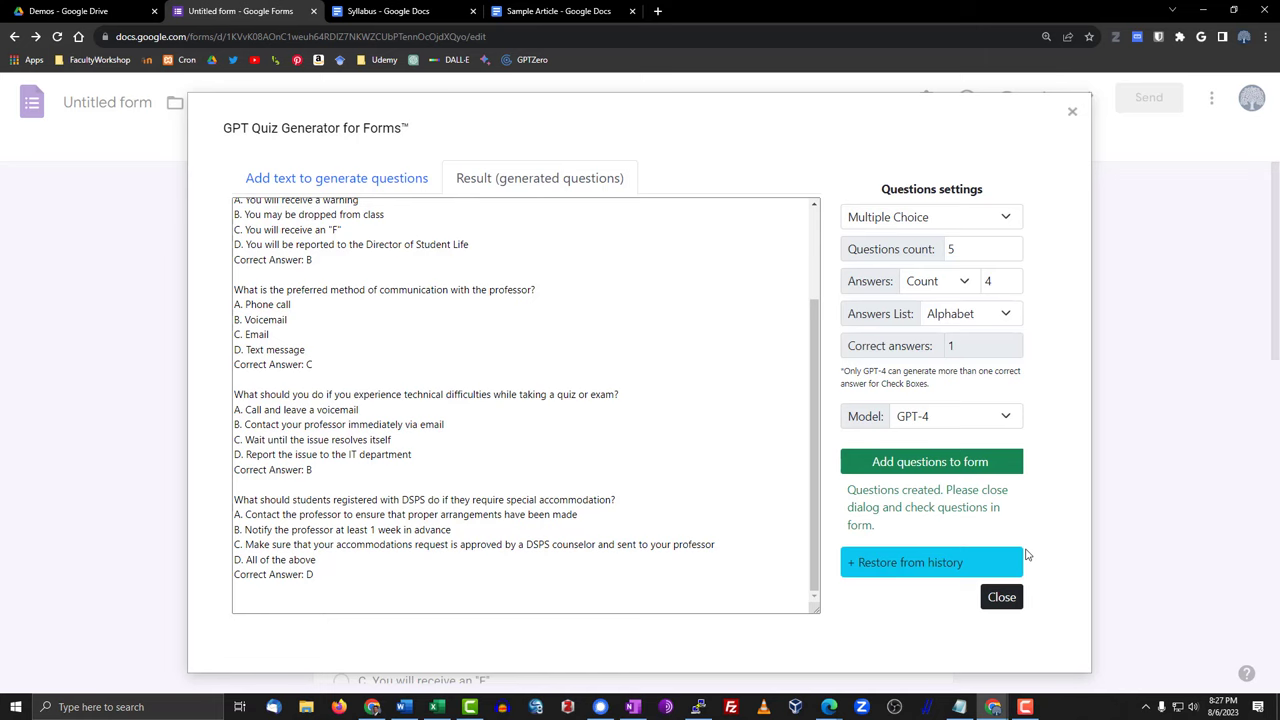
- Close the add-on and scroll through the new multiple-choice questions in the form
left_click(1000, 596)
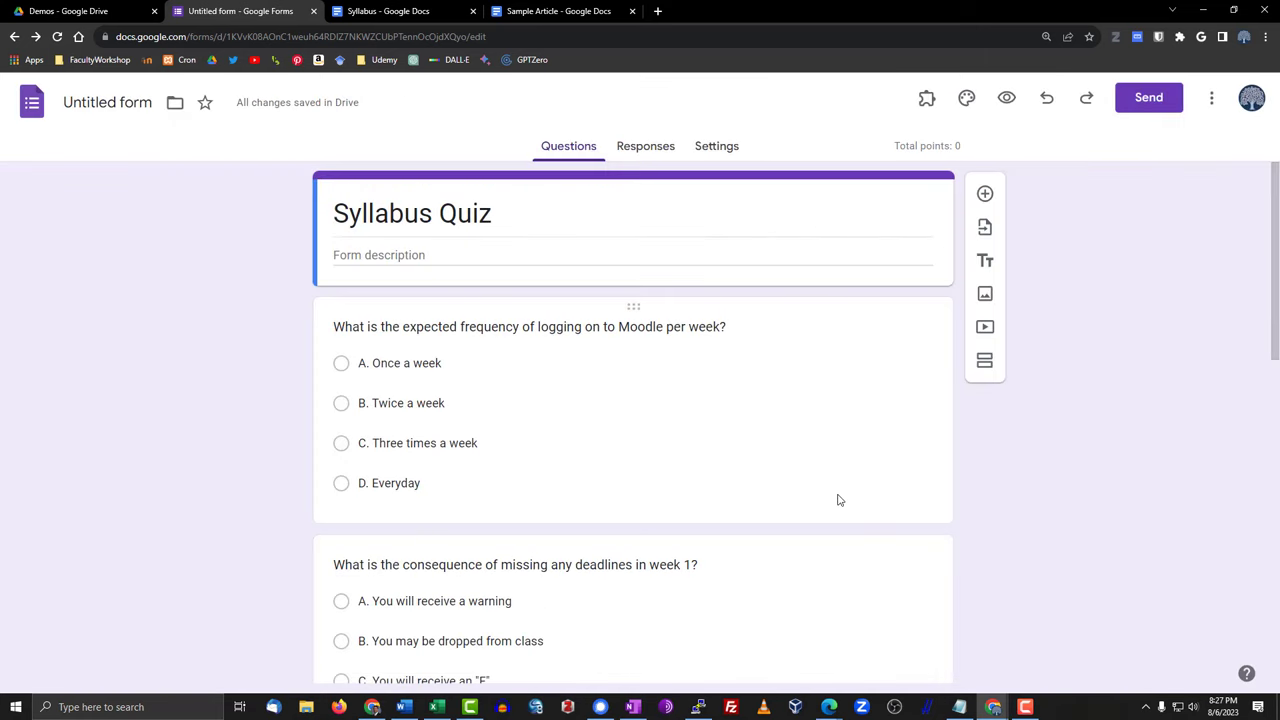
mouse_move(834, 484)
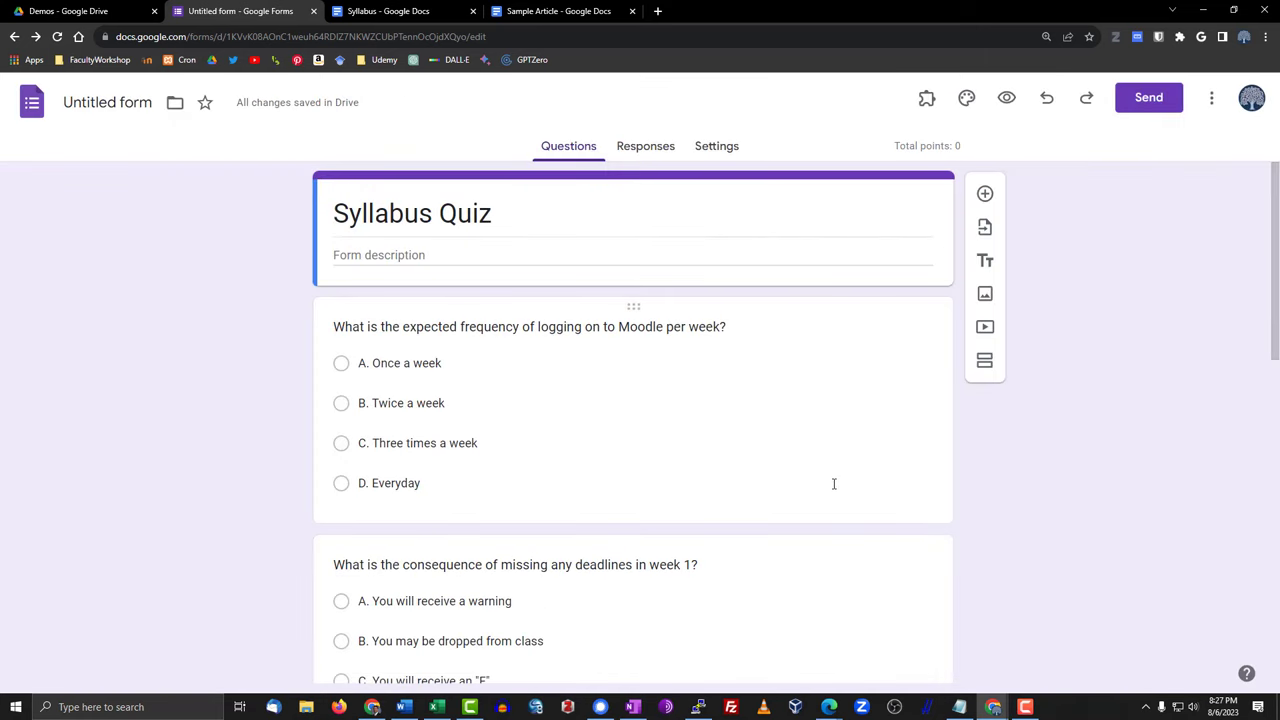
scroll("down", 3)
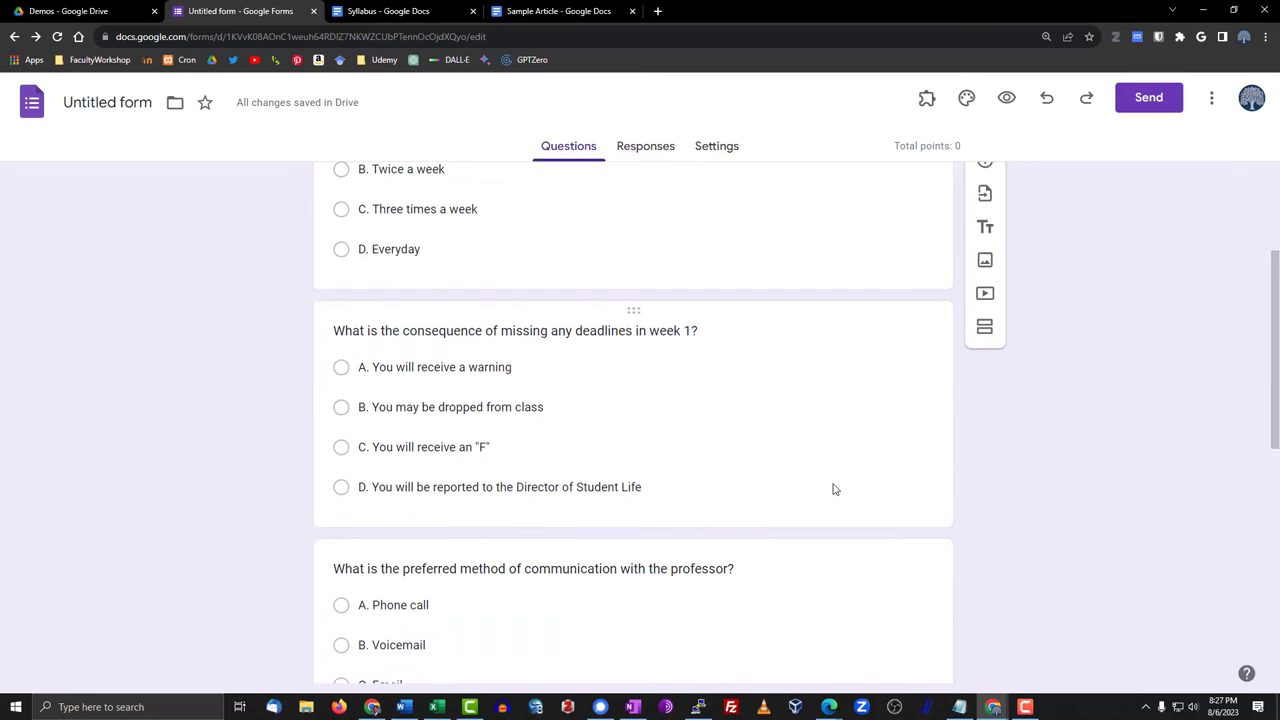
scroll("down", 3)
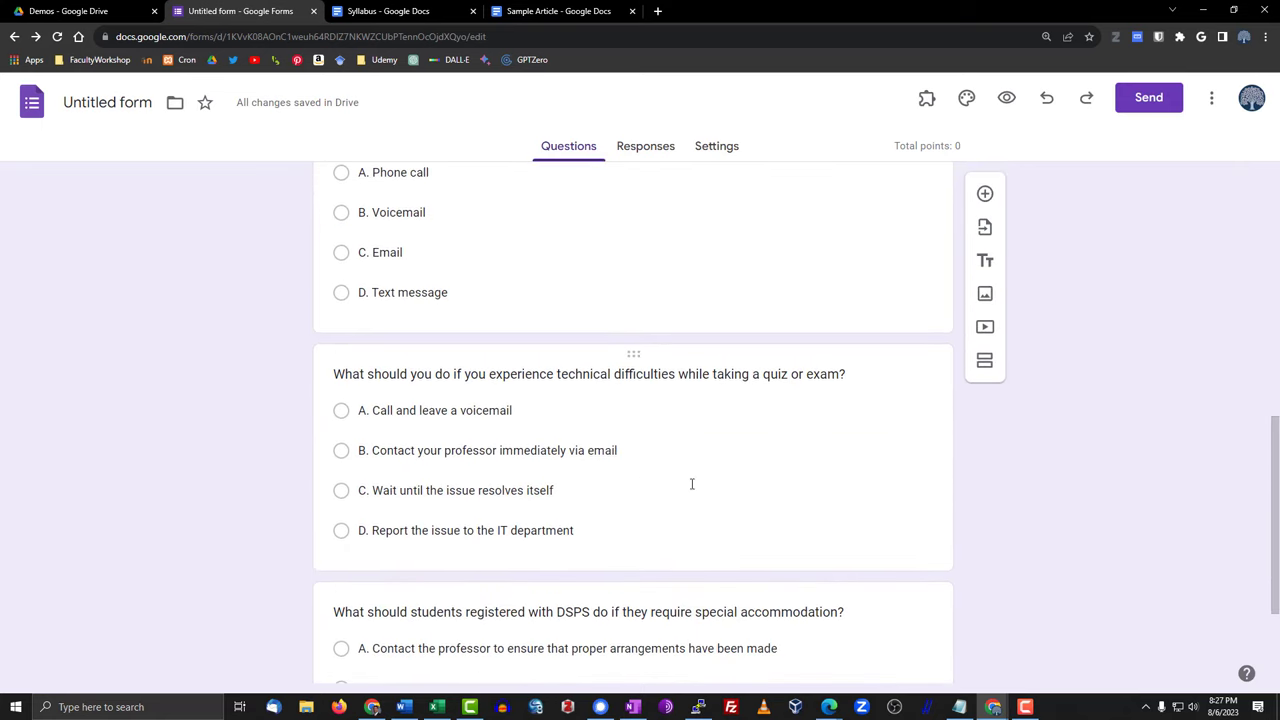
mouse_move(460, 446)
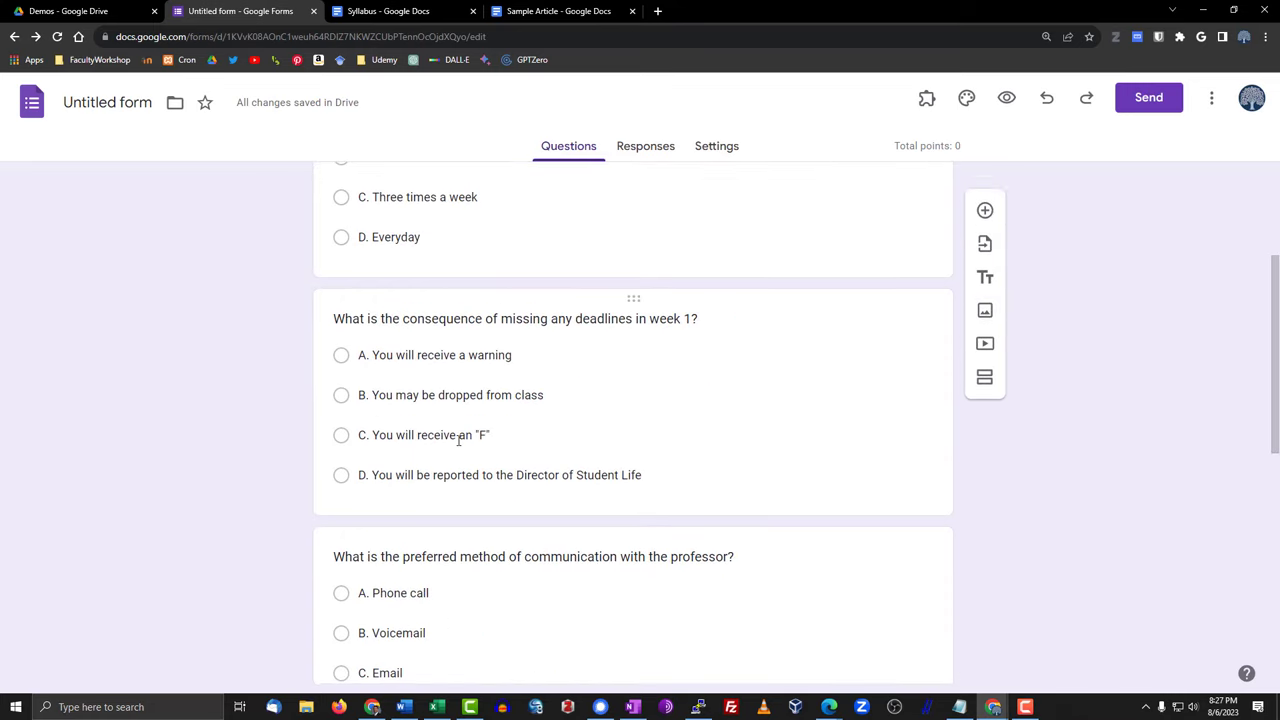
scroll("up", 3)
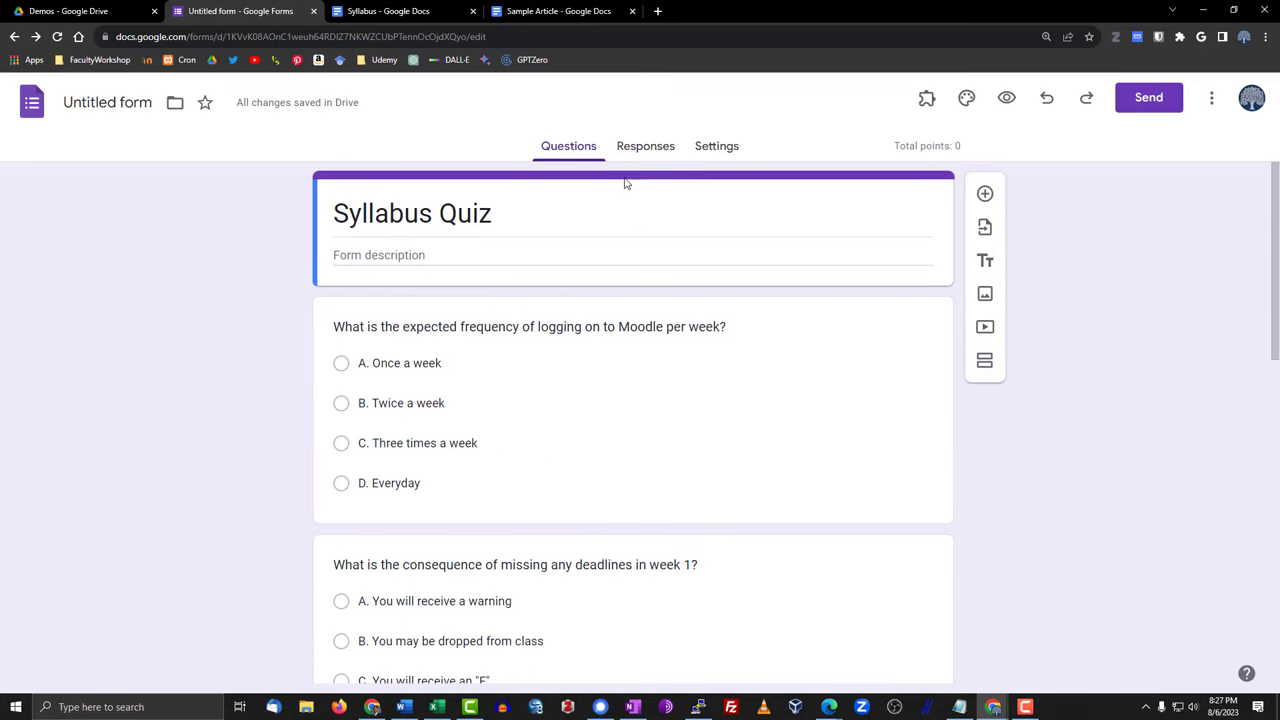
mouse_move(600, 182)
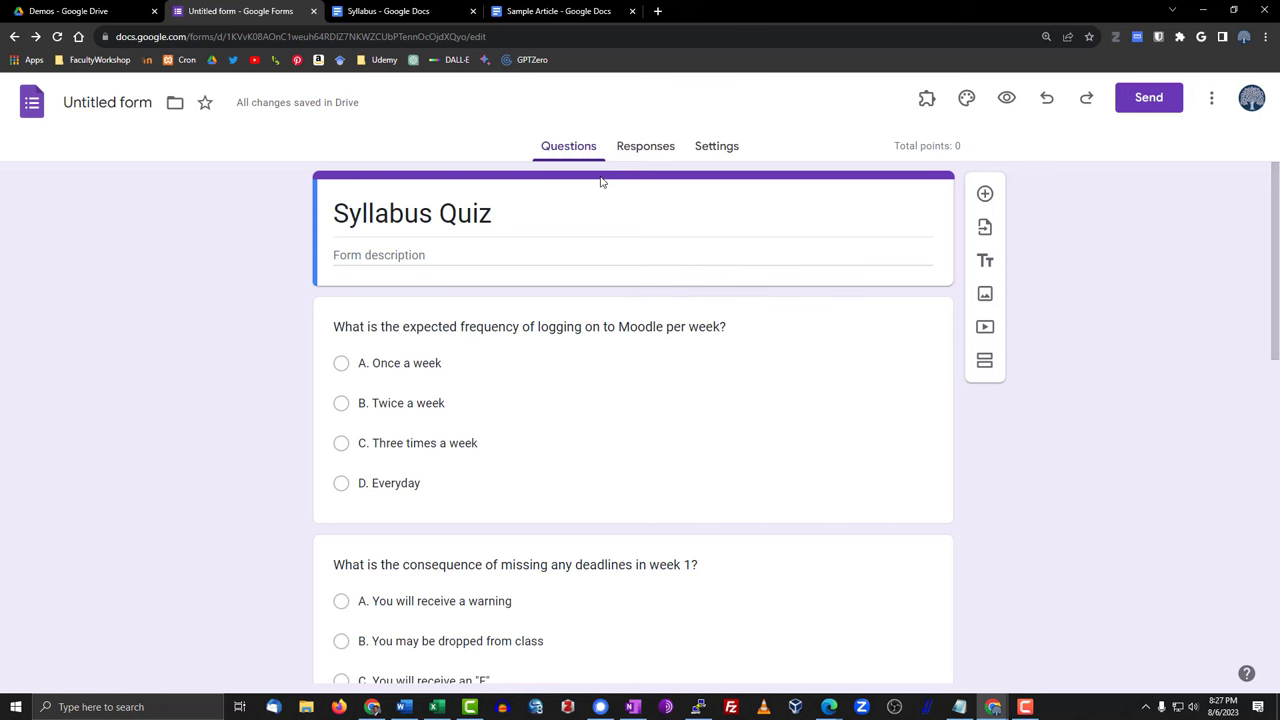
- Check Make this a quiz in Settings, return to Questions and close the Syllabus Quiz tab
left_click(716, 144)
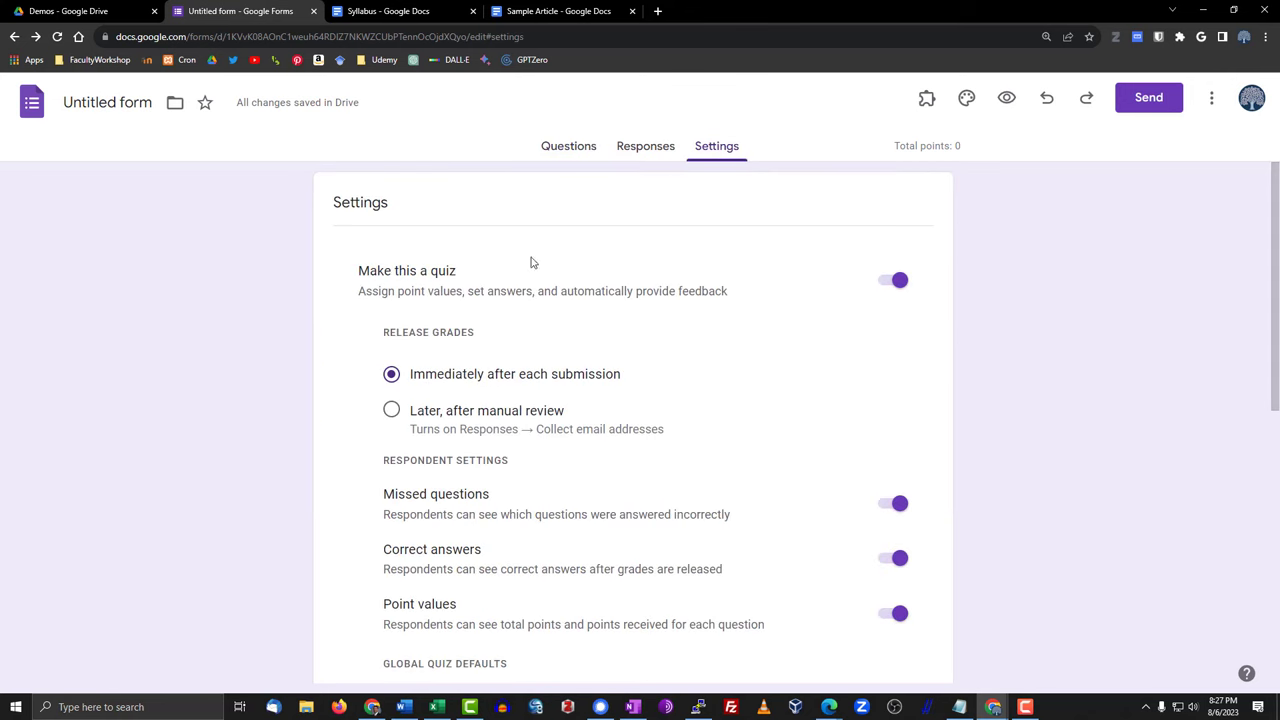
scroll("down", 3)
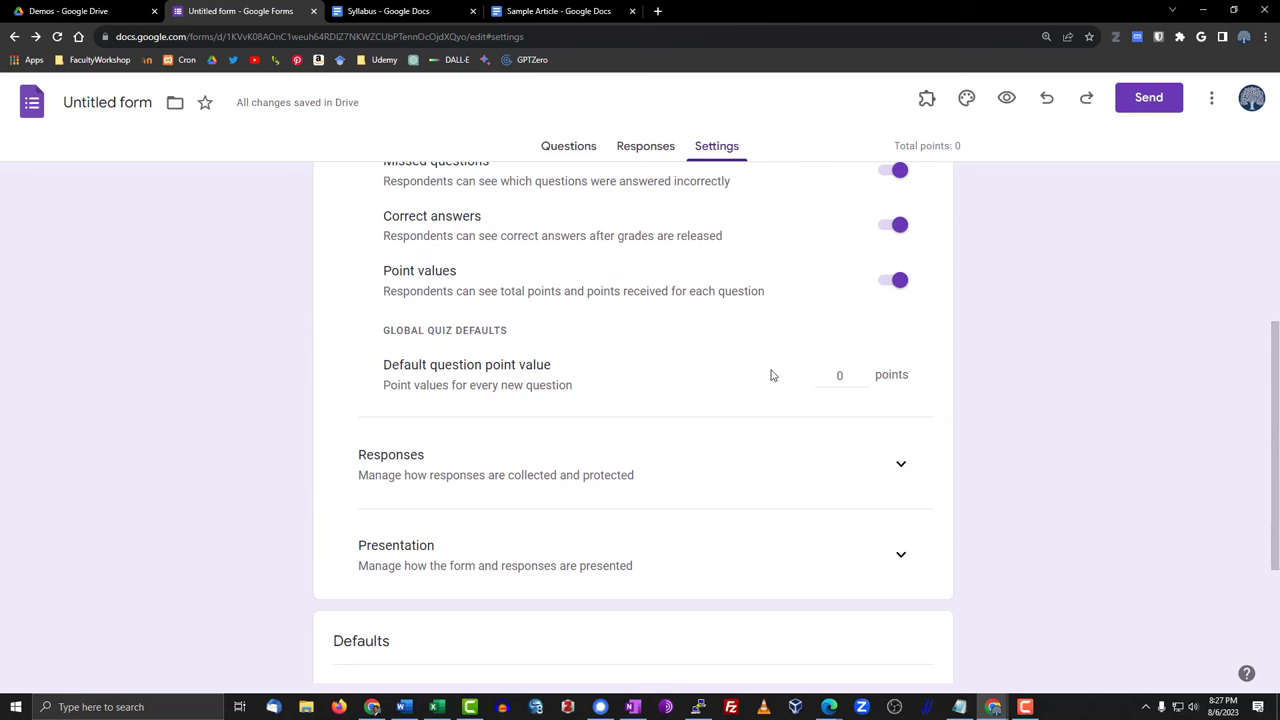
scroll("down", 3)
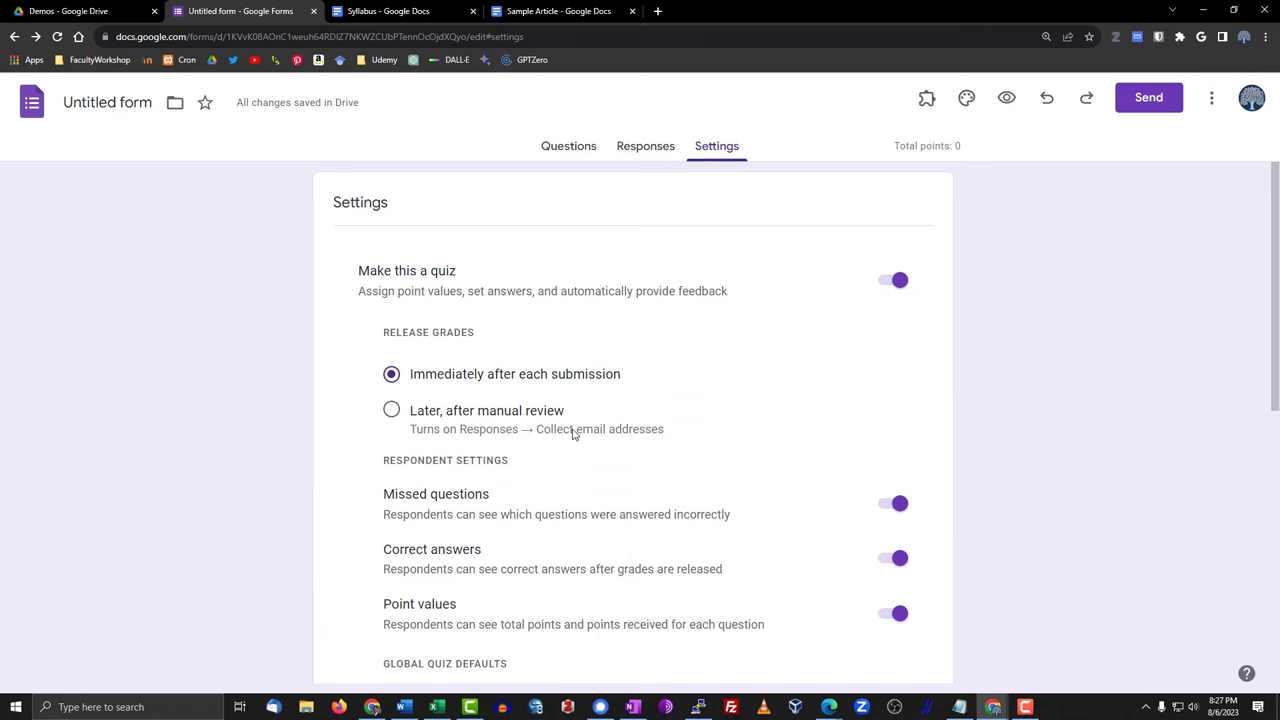
mouse_move(484, 368)
type("Syllabus Quiz")
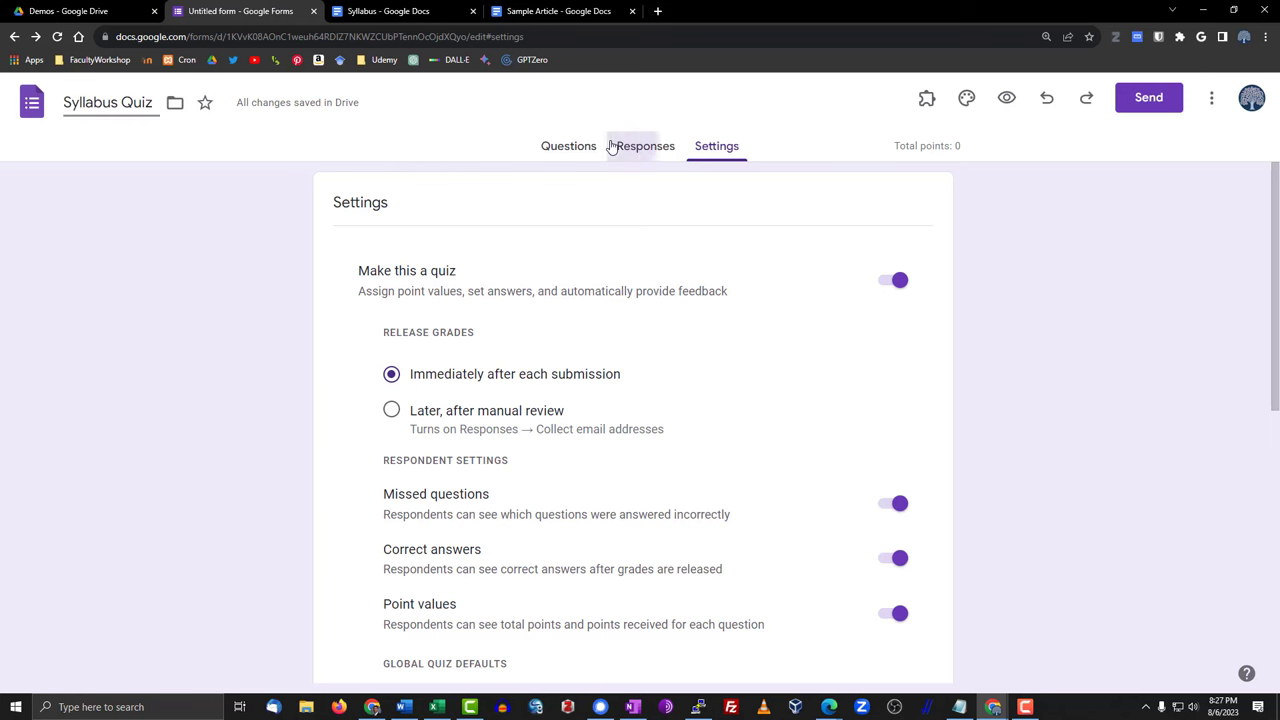
left_click(568, 146)
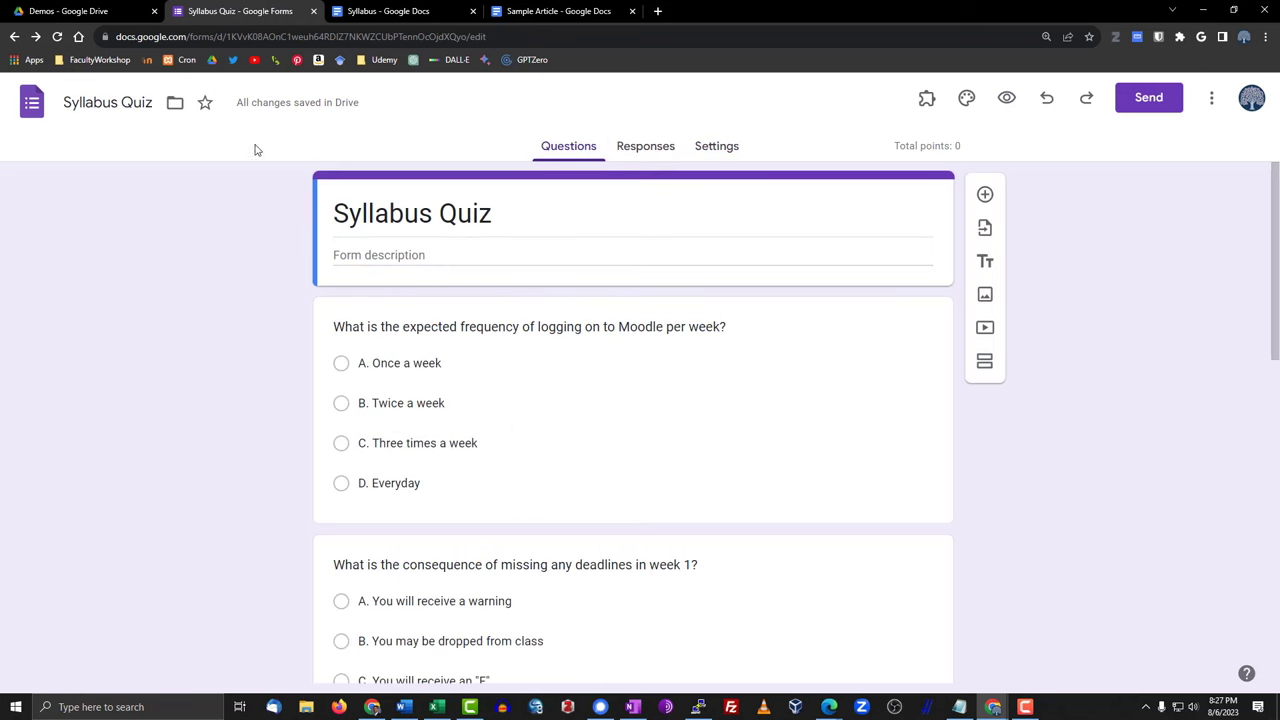
left_click(240, 12)
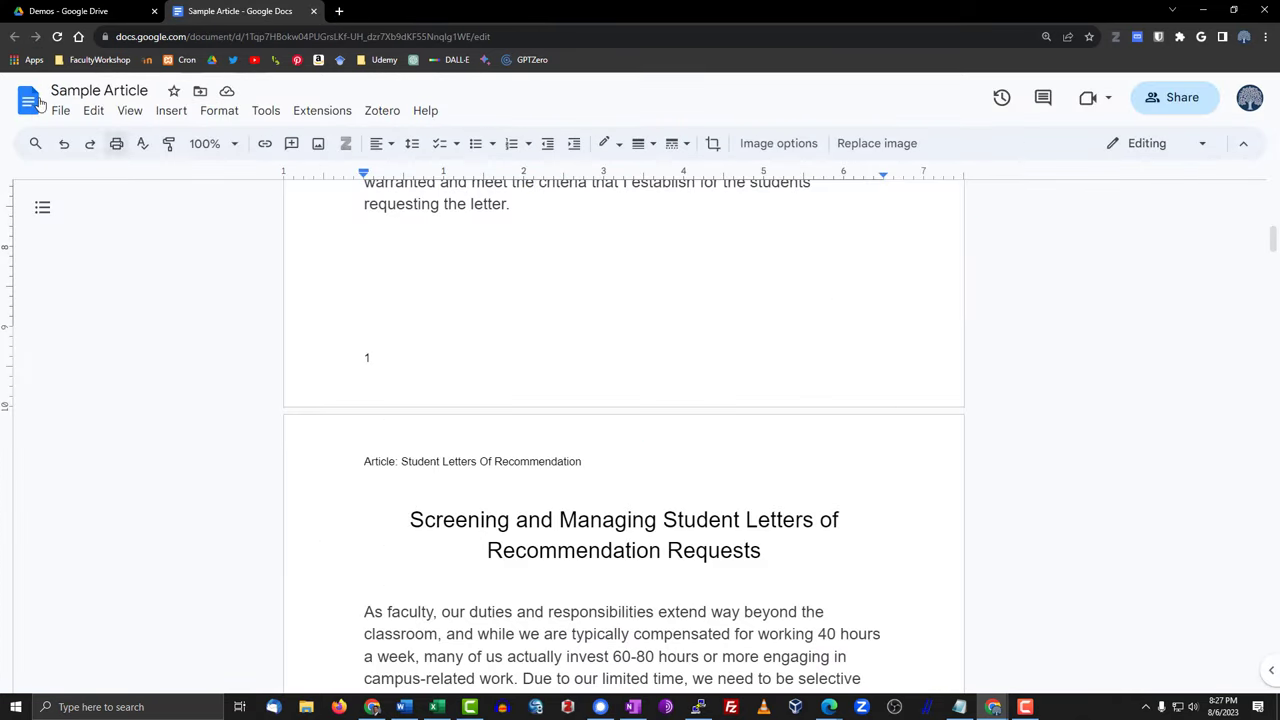
- From the Demos folder in Drive, create and share a new blank Google Form
left_click(80, 12)
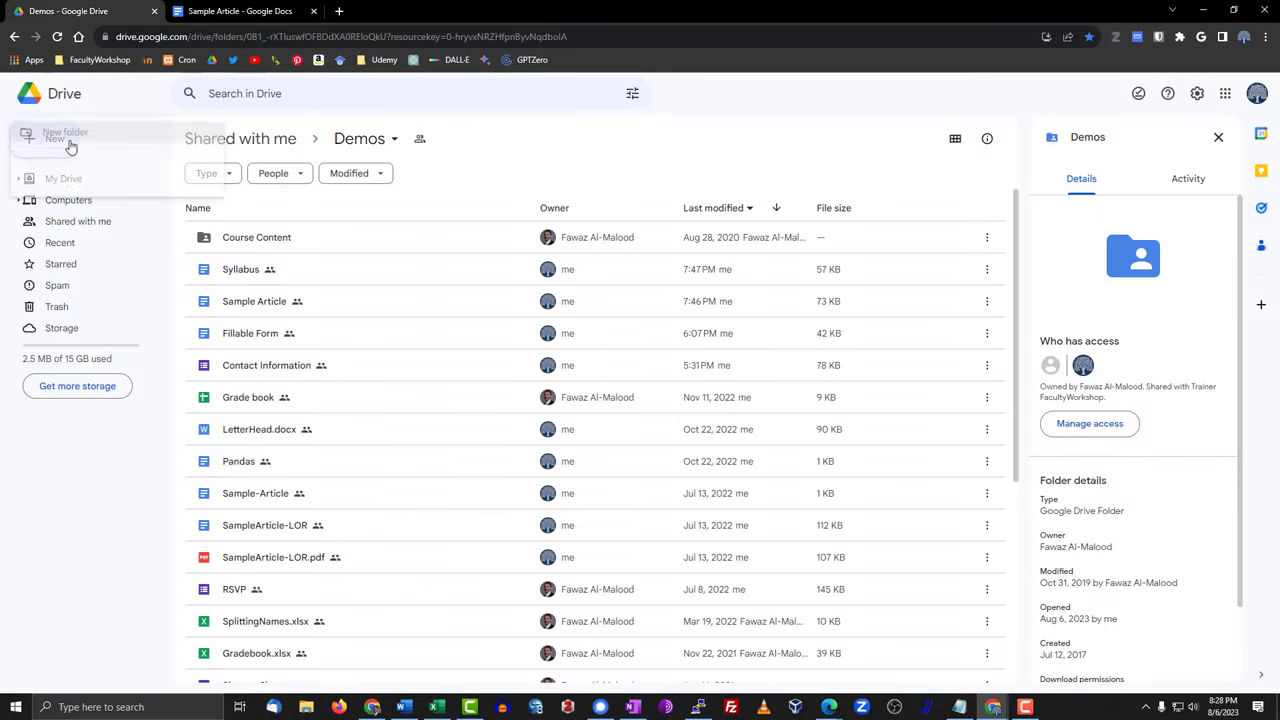
left_click(56, 138)
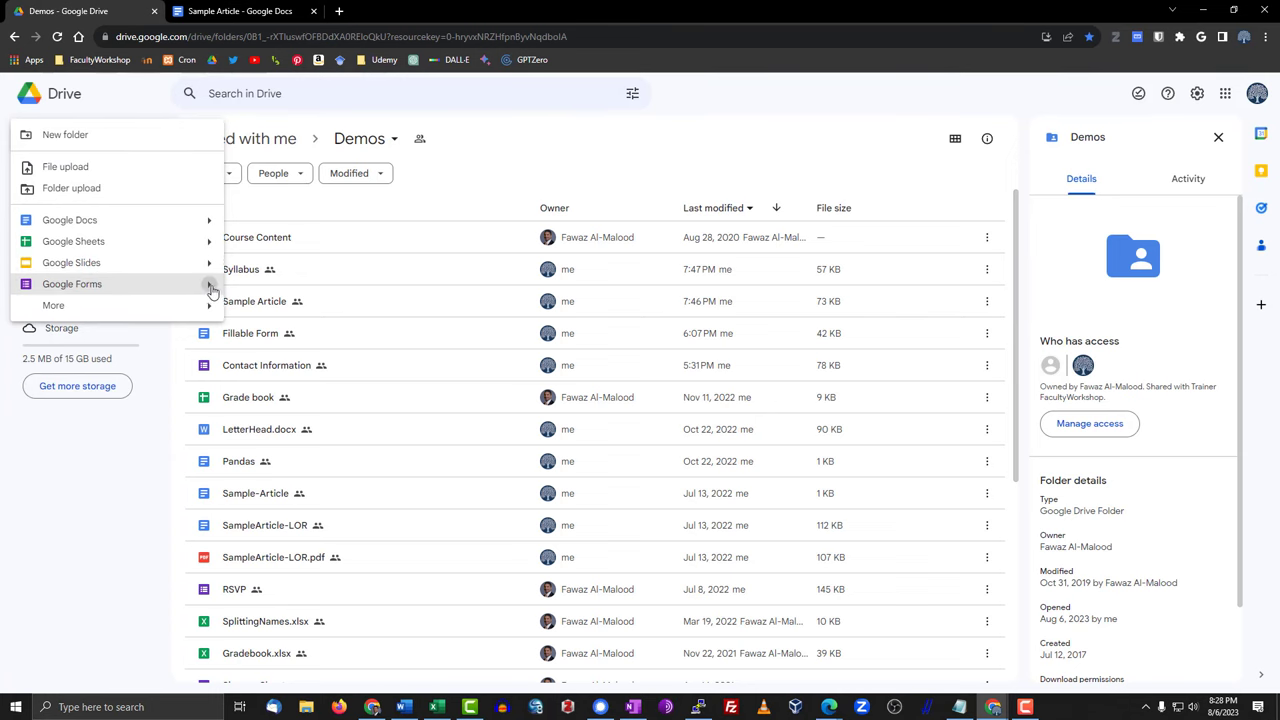
left_click(72, 284)
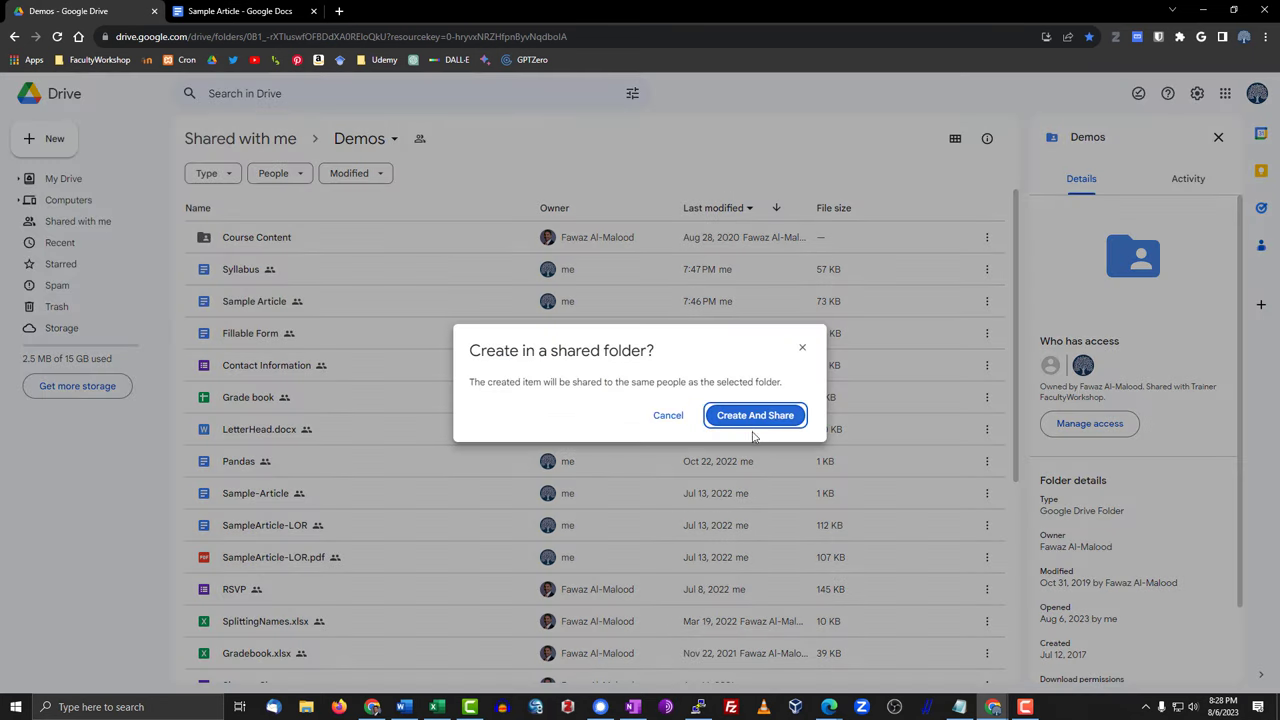
left_click(756, 414)
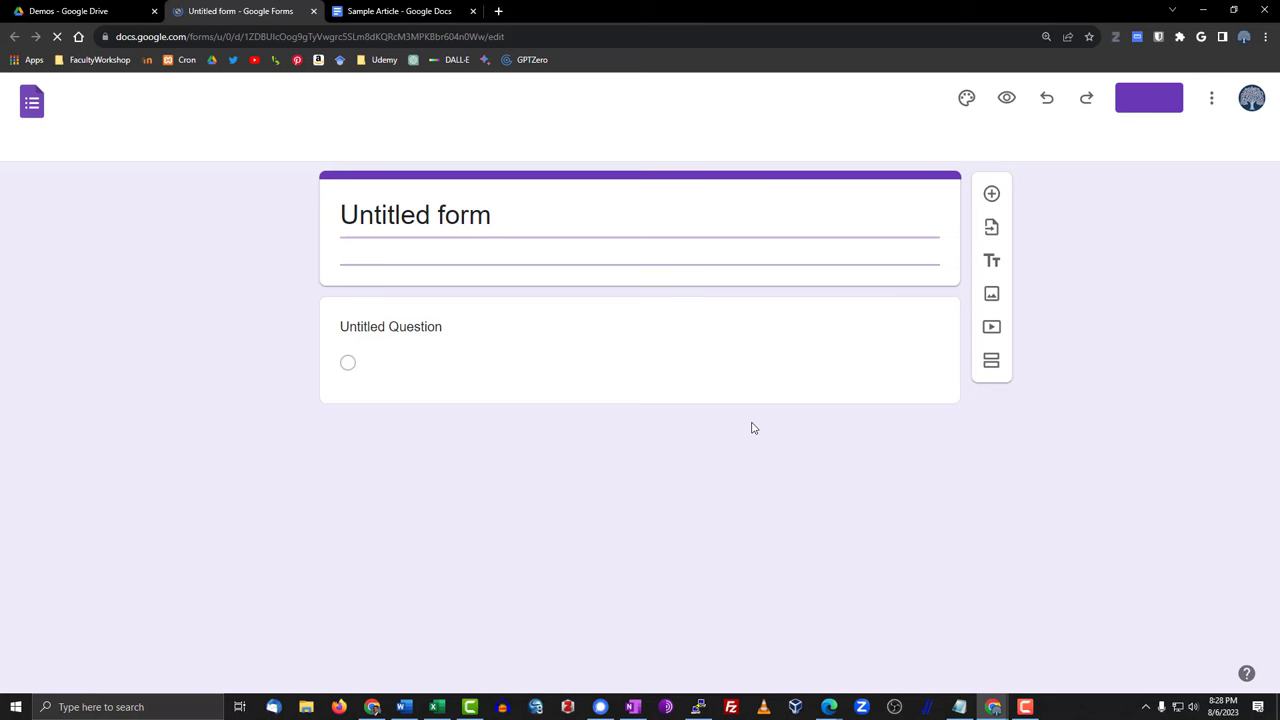
- Replace the 'Untitled form' title with 'Article Quiz'
left_click(416, 212)
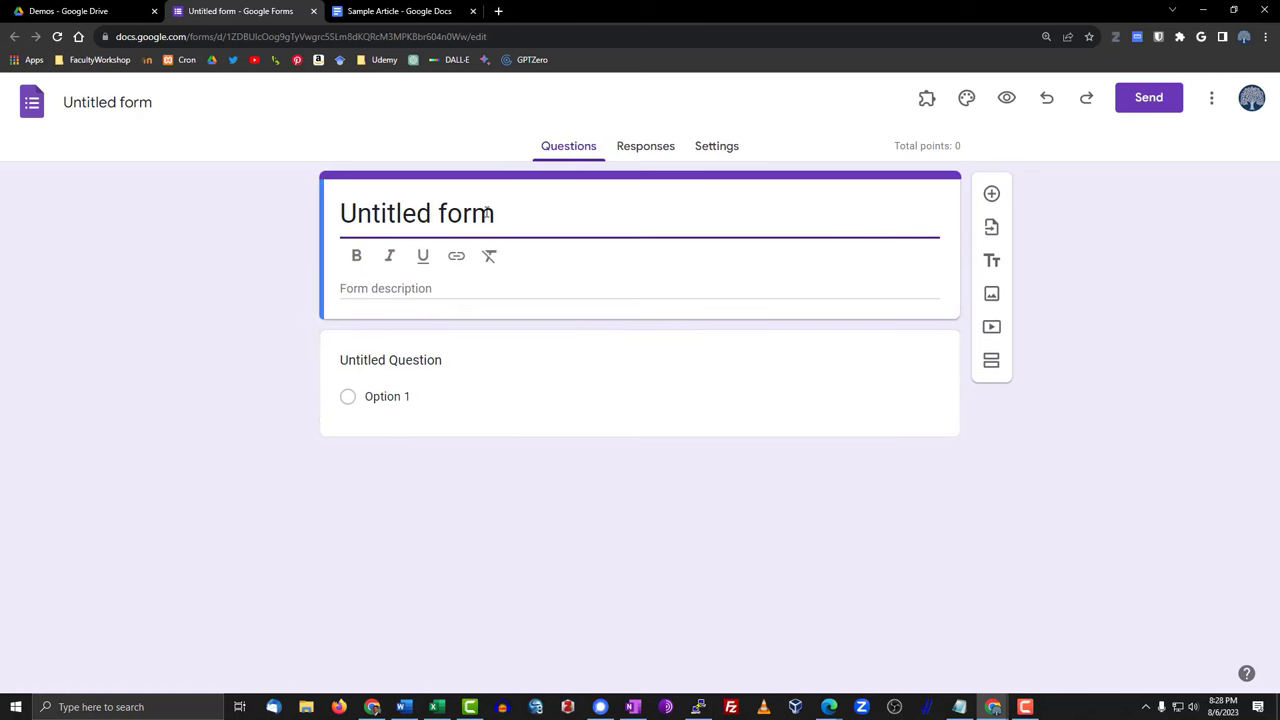
double_click(416, 212)
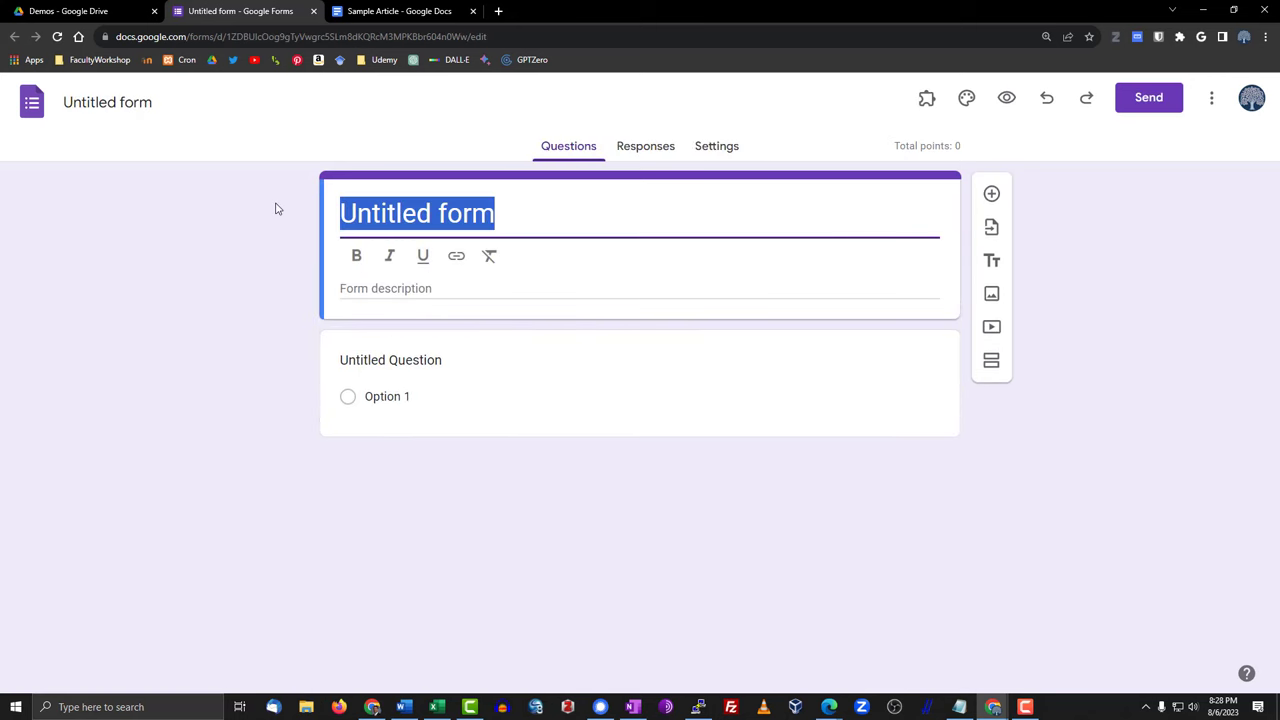
type("Article Quiz")
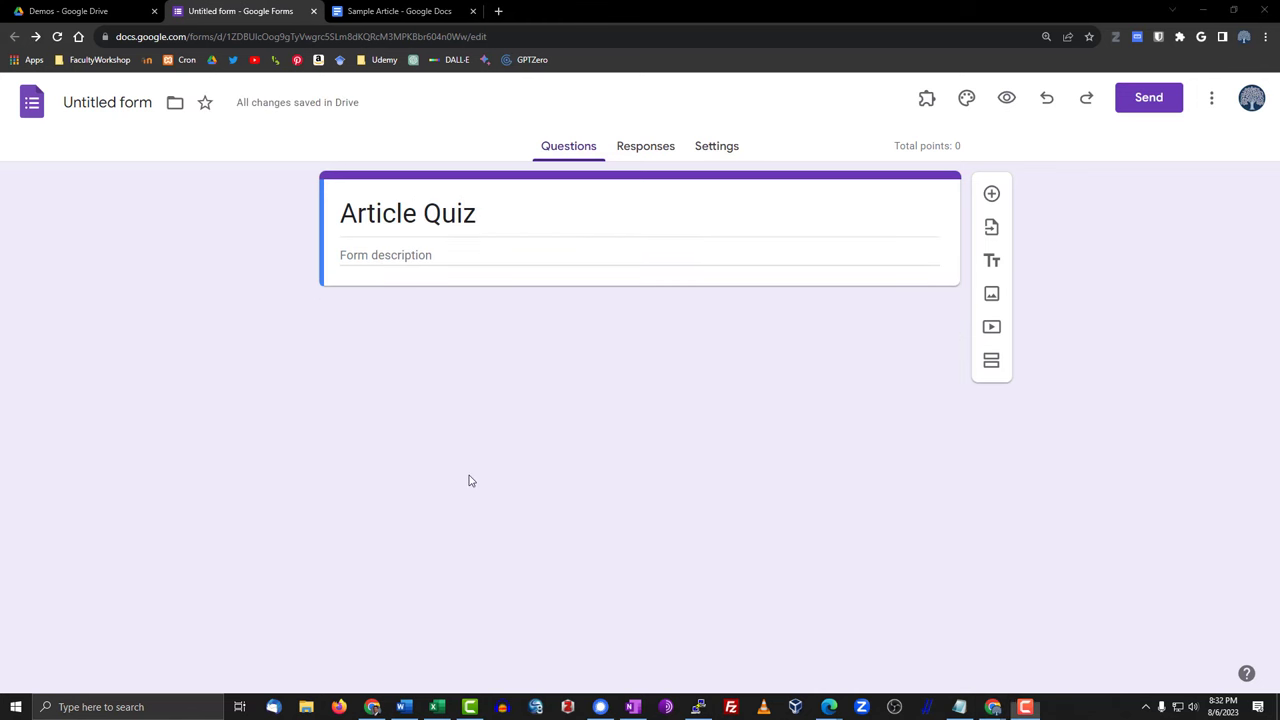
mouse_move(452, 188)
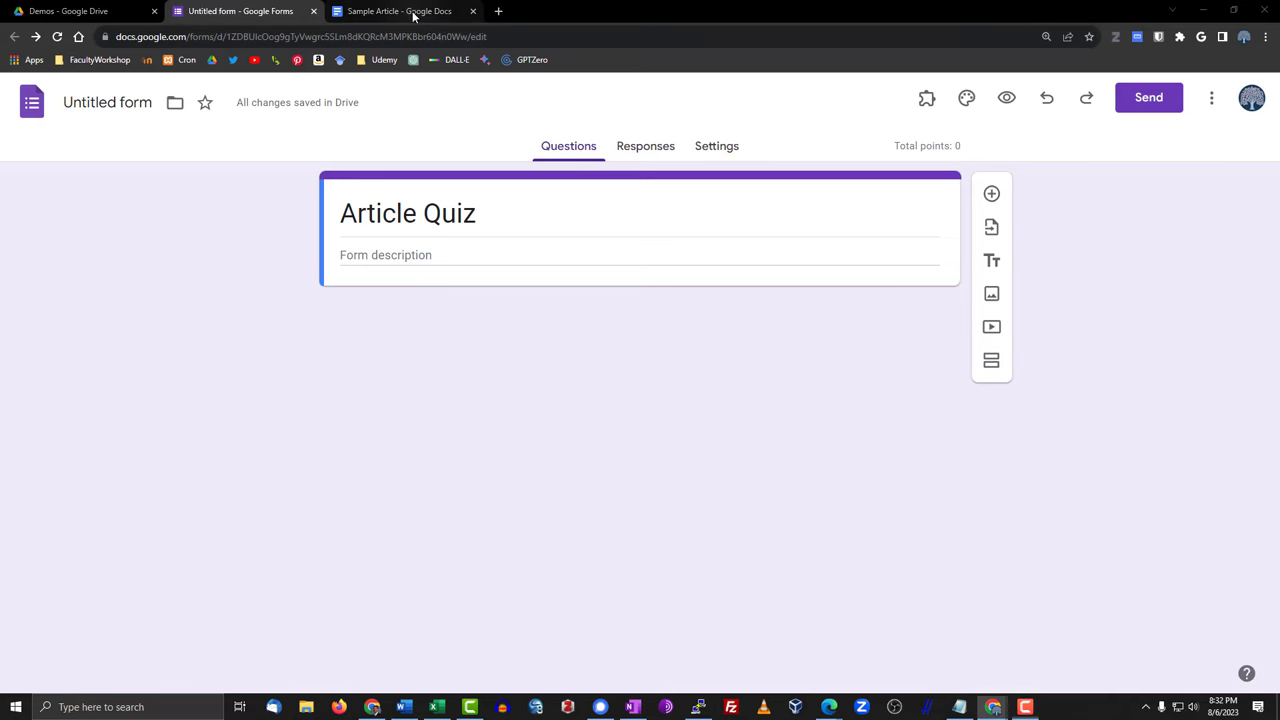
left_click(398, 12)
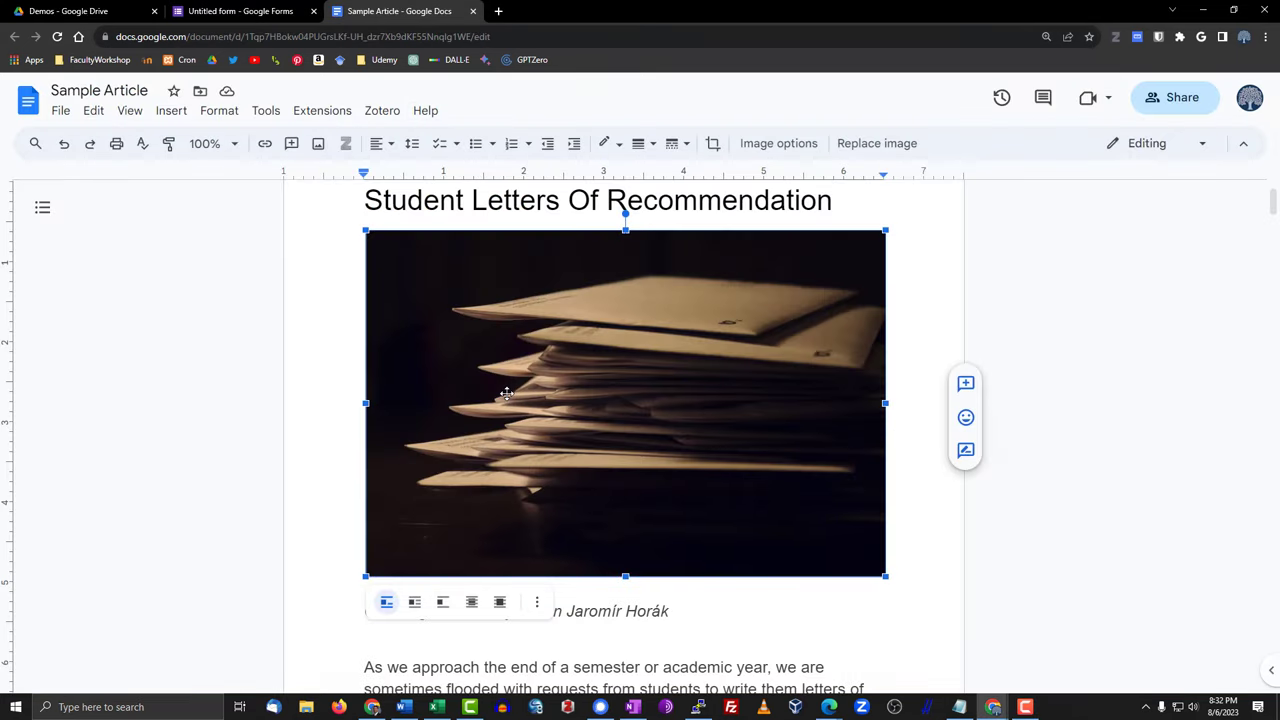
scroll("down", 3)
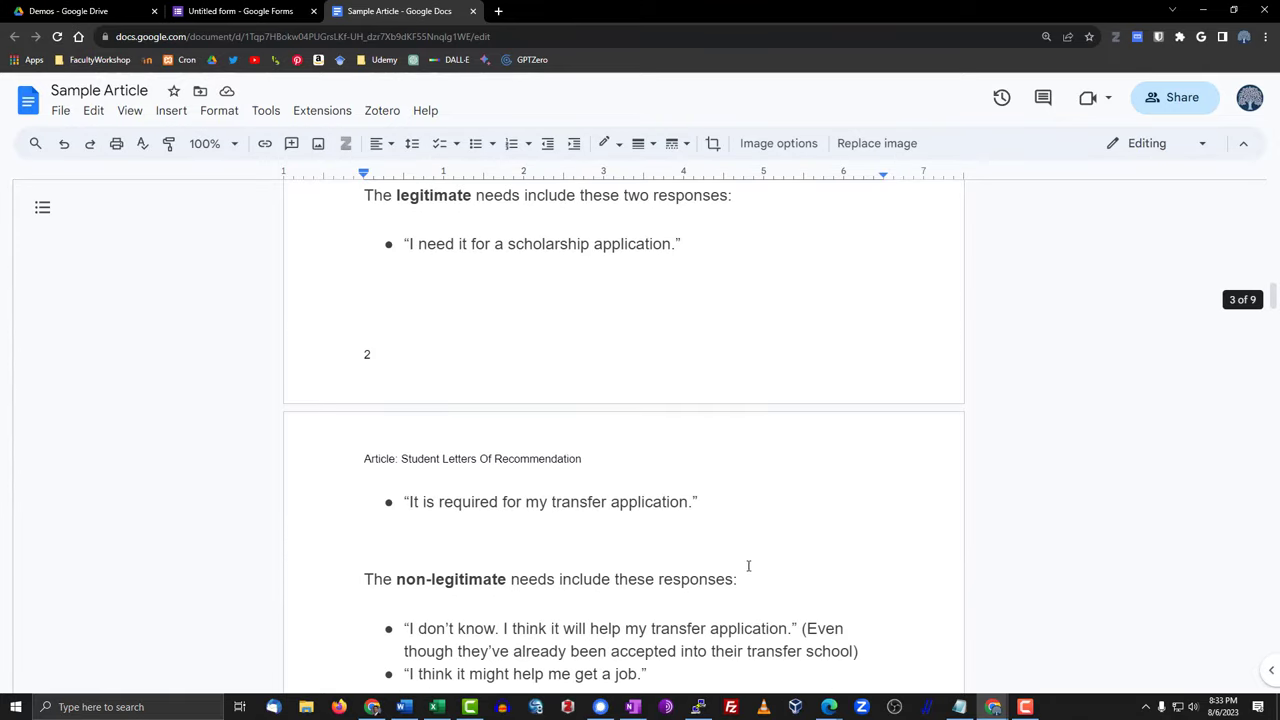
scroll("down", 3)
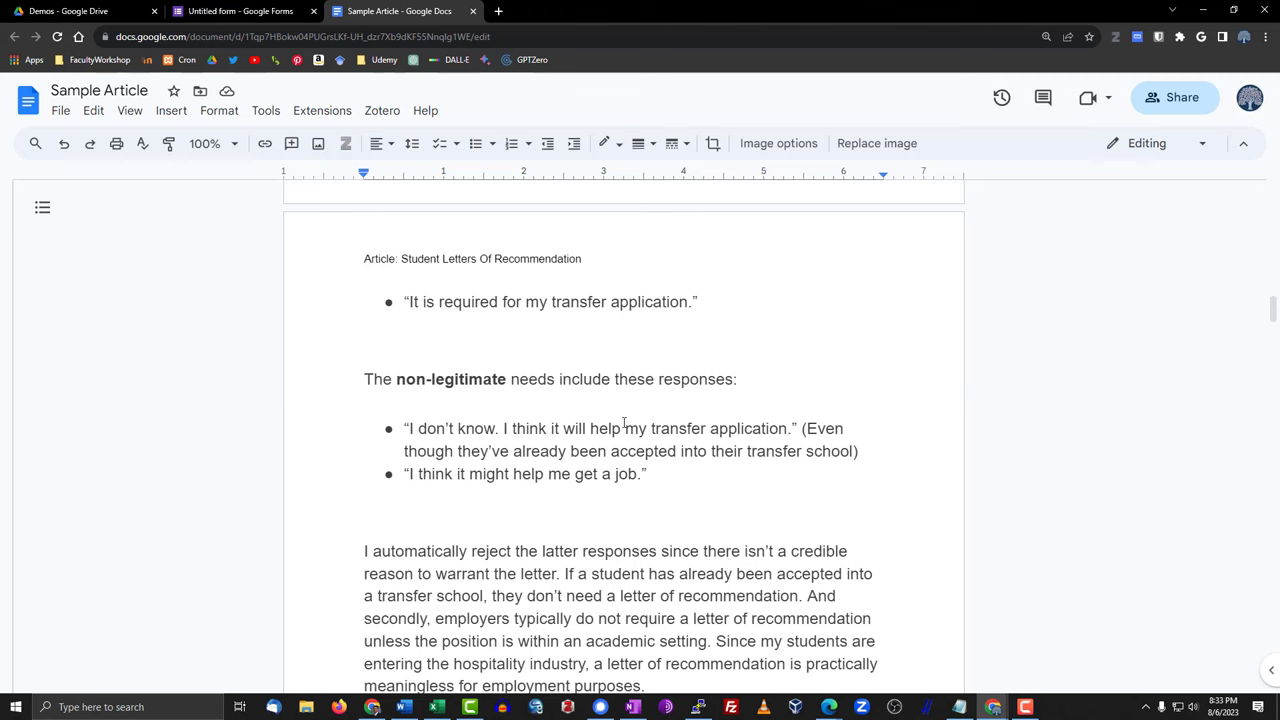
left_click(240, 12)
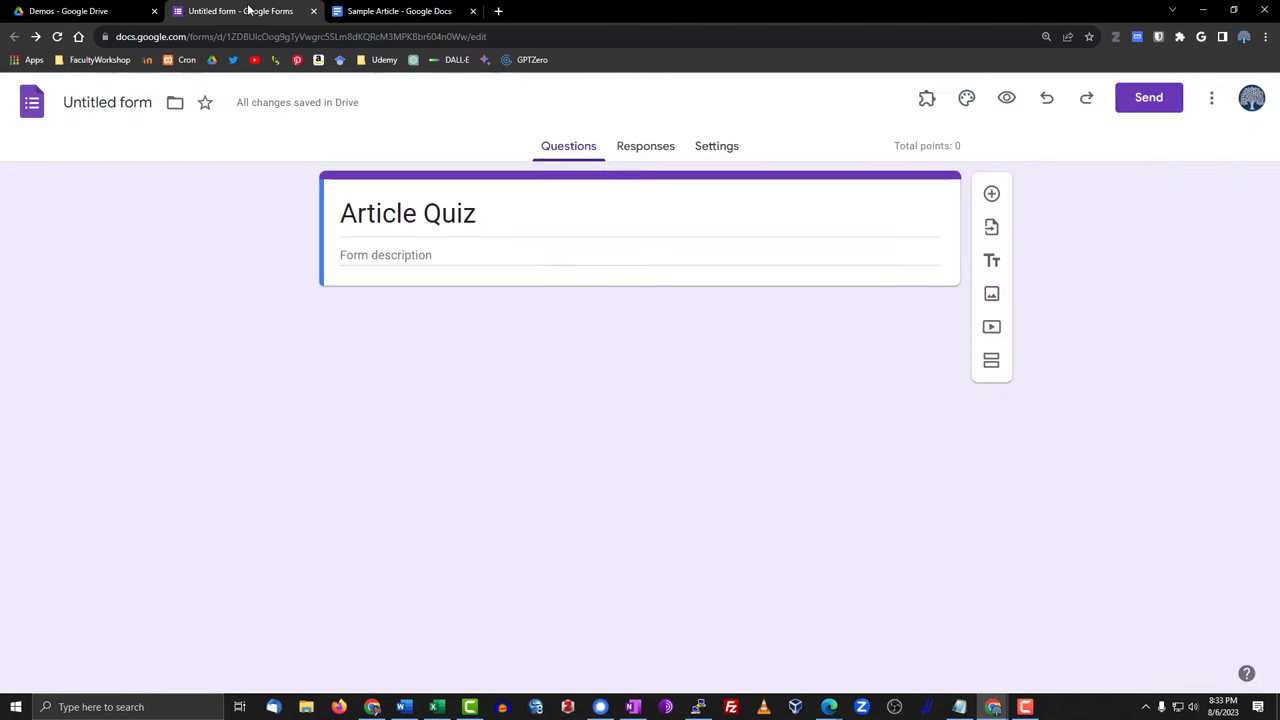
mouse_move(926, 98)
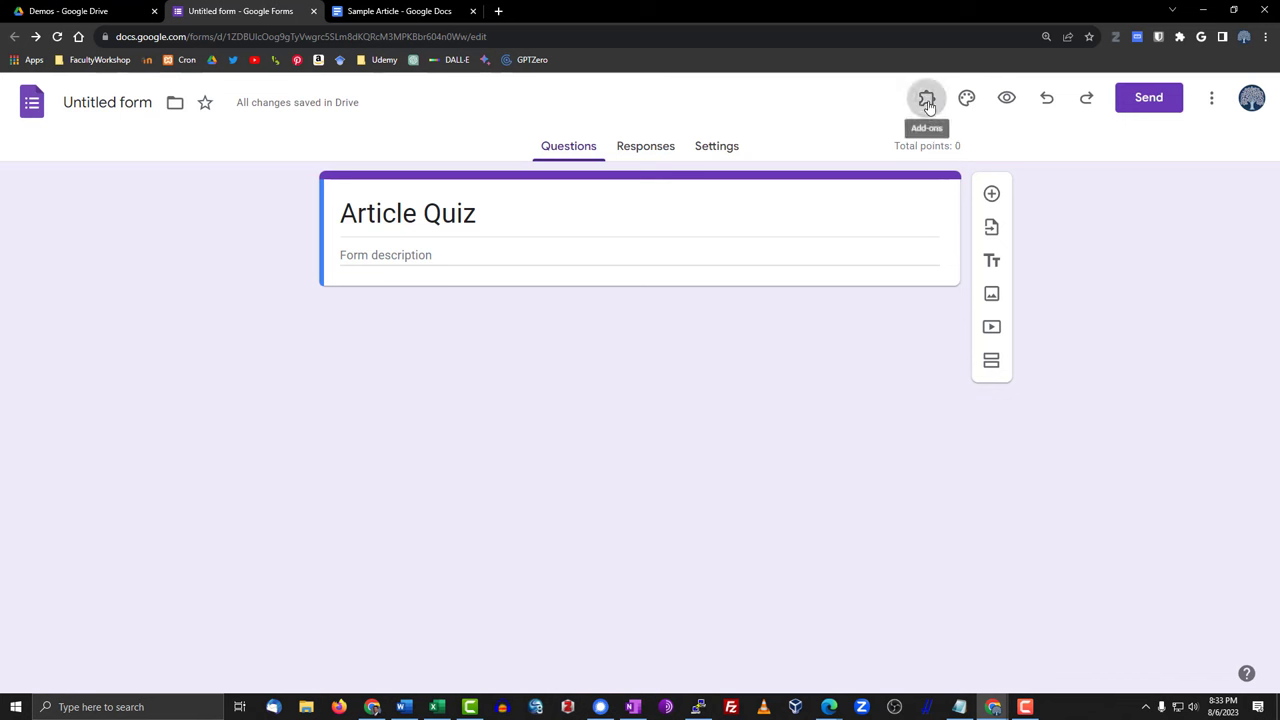
- Start the GPT Quiz Generator for Forms add-on from the Add-ons menu
left_click(926, 98)
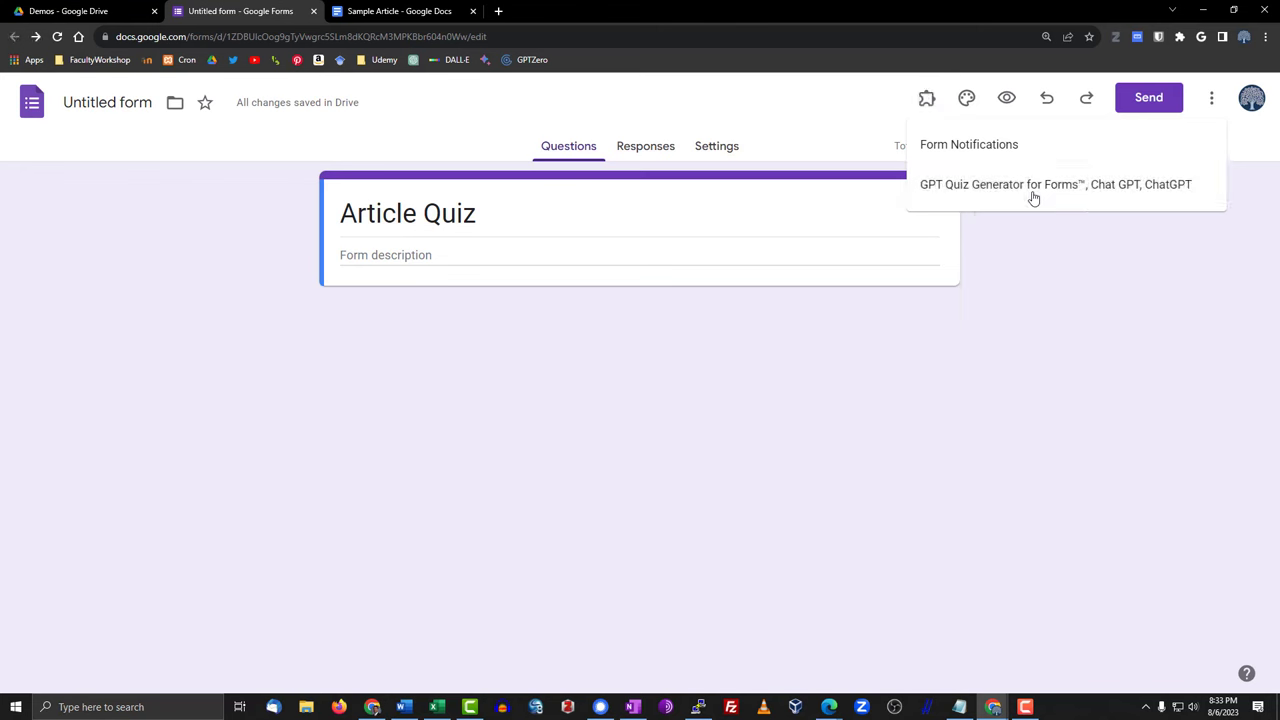
left_click(1056, 184)
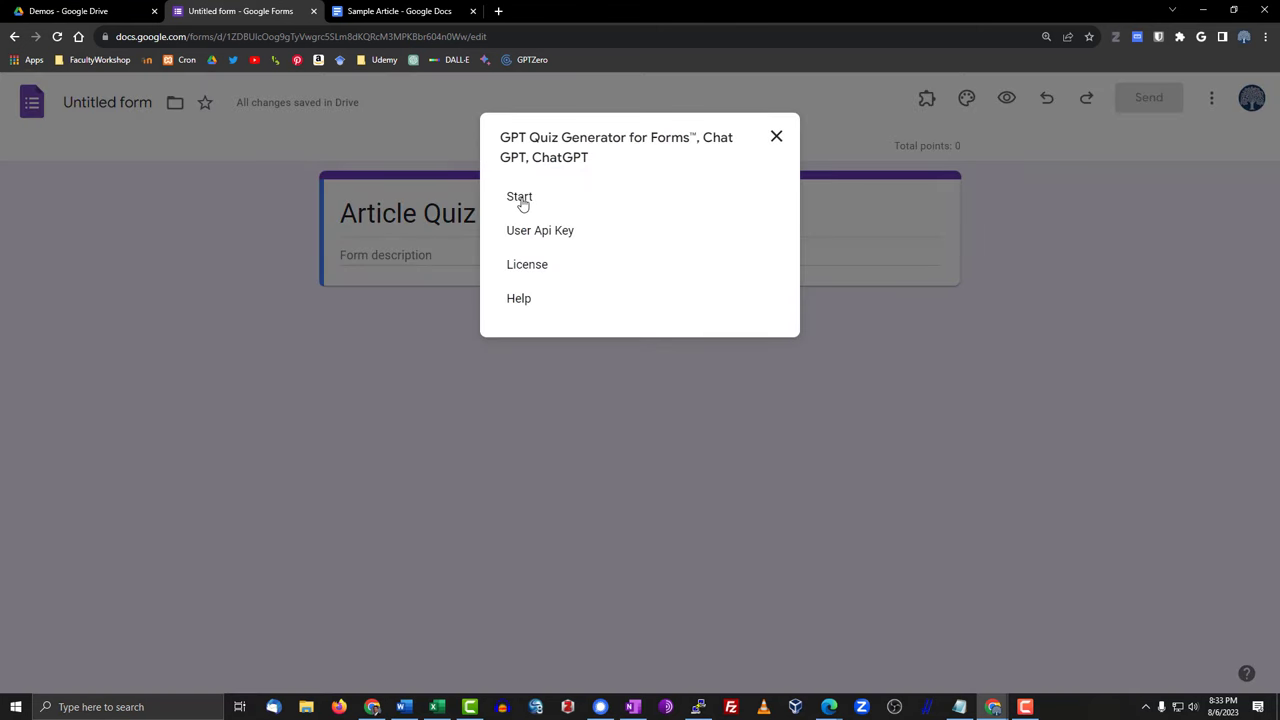
left_click(520, 196)
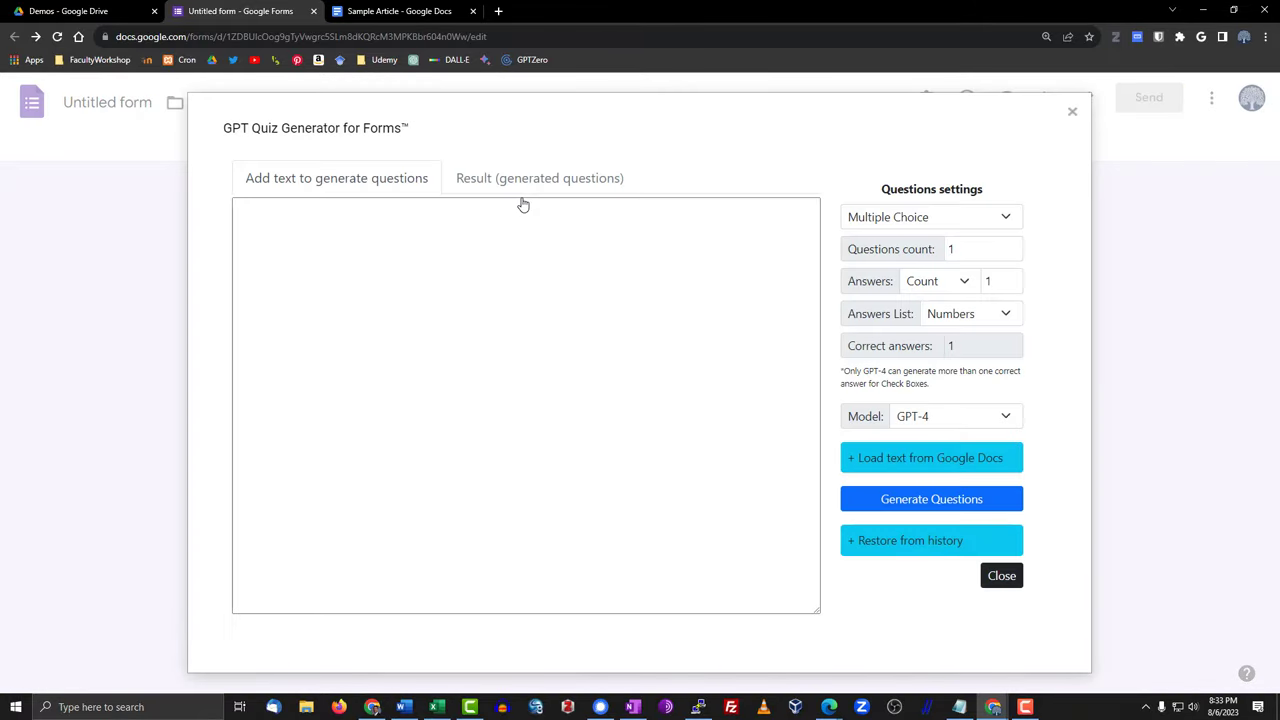
mouse_move(522, 204)
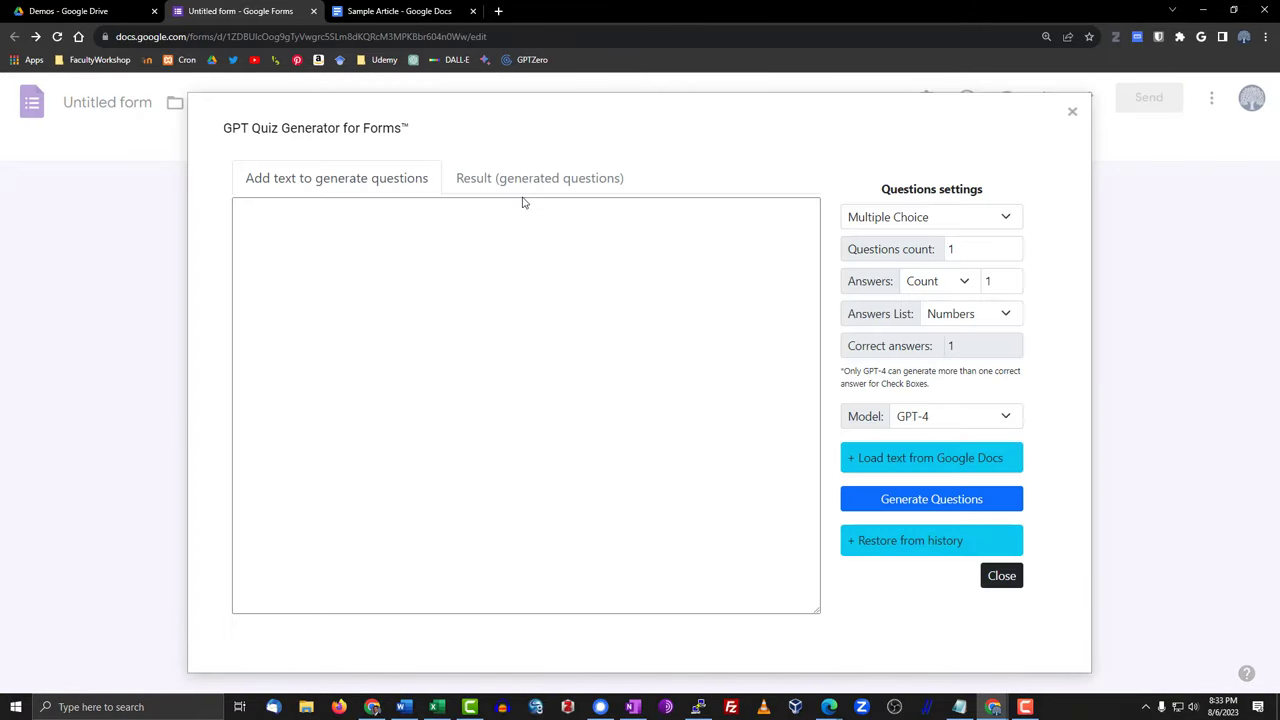
mouse_move(948, 424)
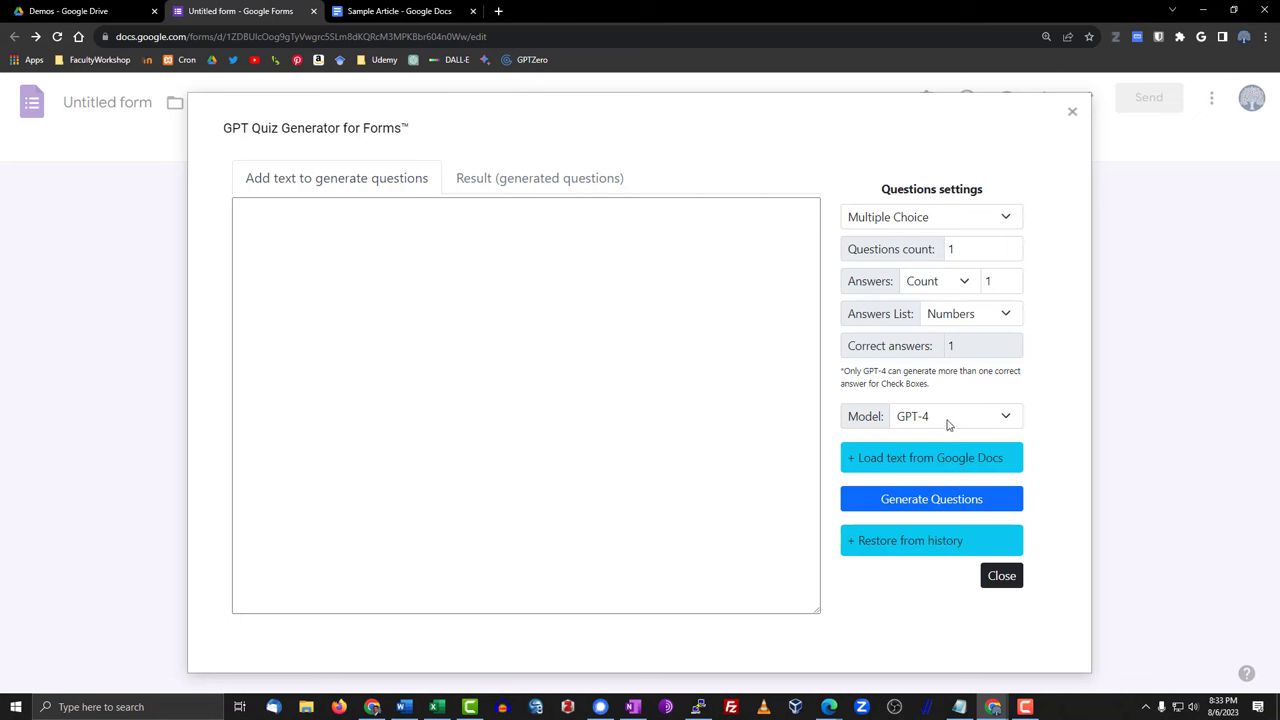
mouse_move(952, 424)
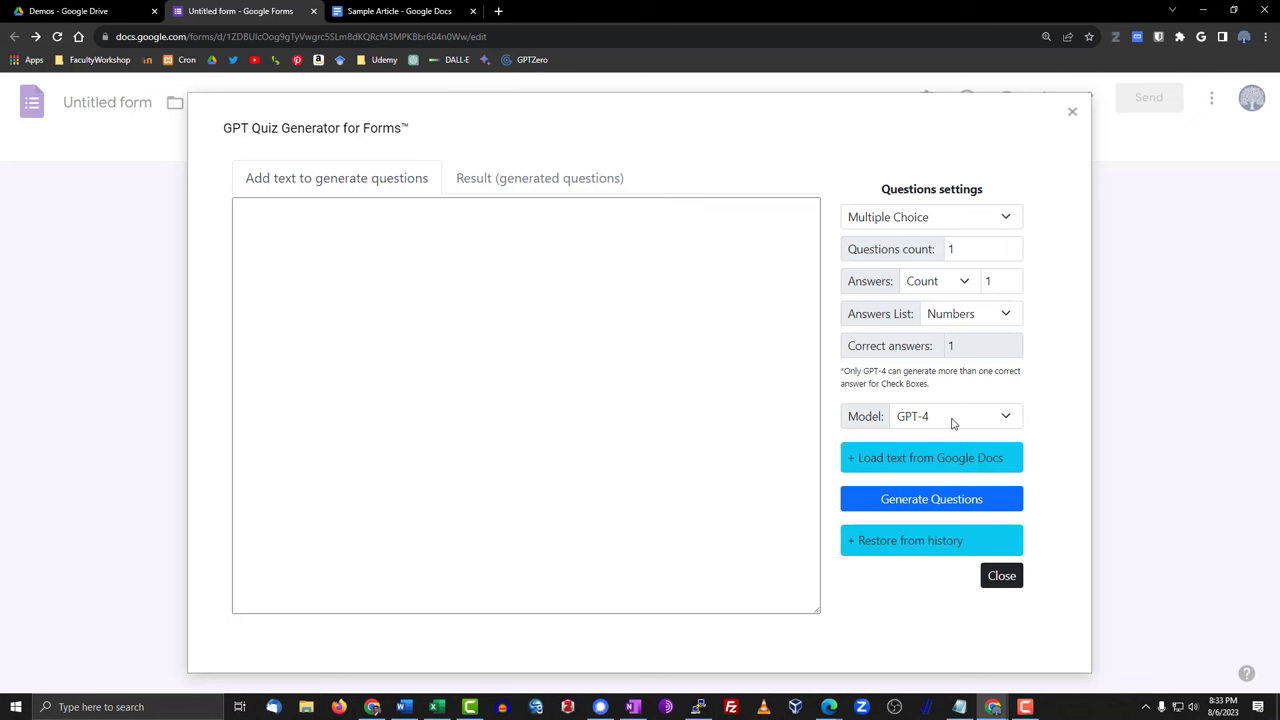
- Choose gpt-3.5-turbo-16k in the generator's Model dropdown
left_click(950, 416)
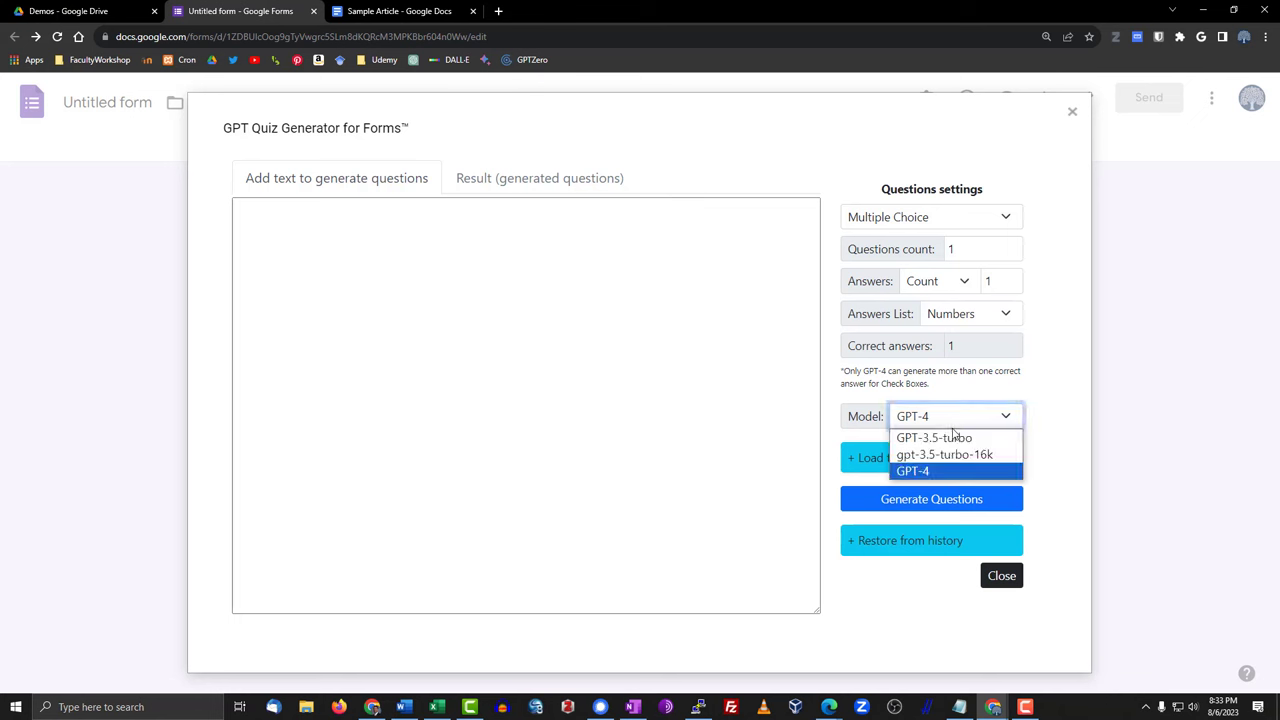
mouse_move(944, 454)
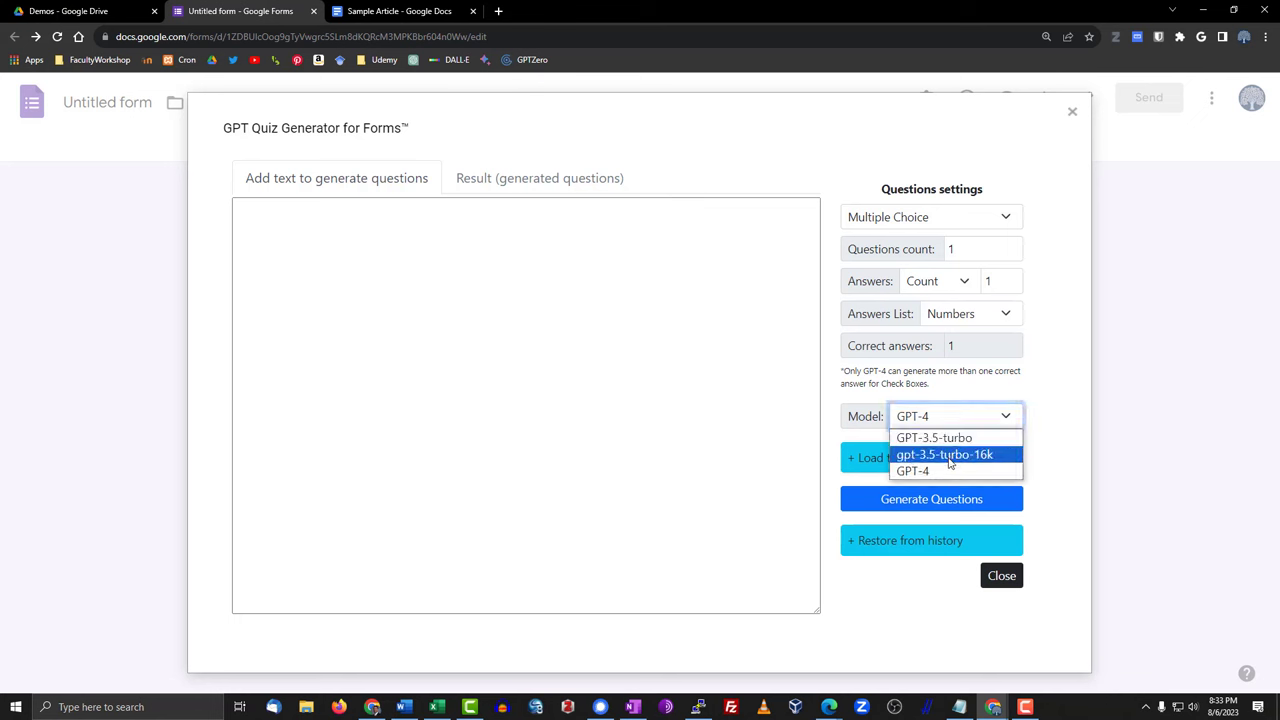
left_click(944, 454)
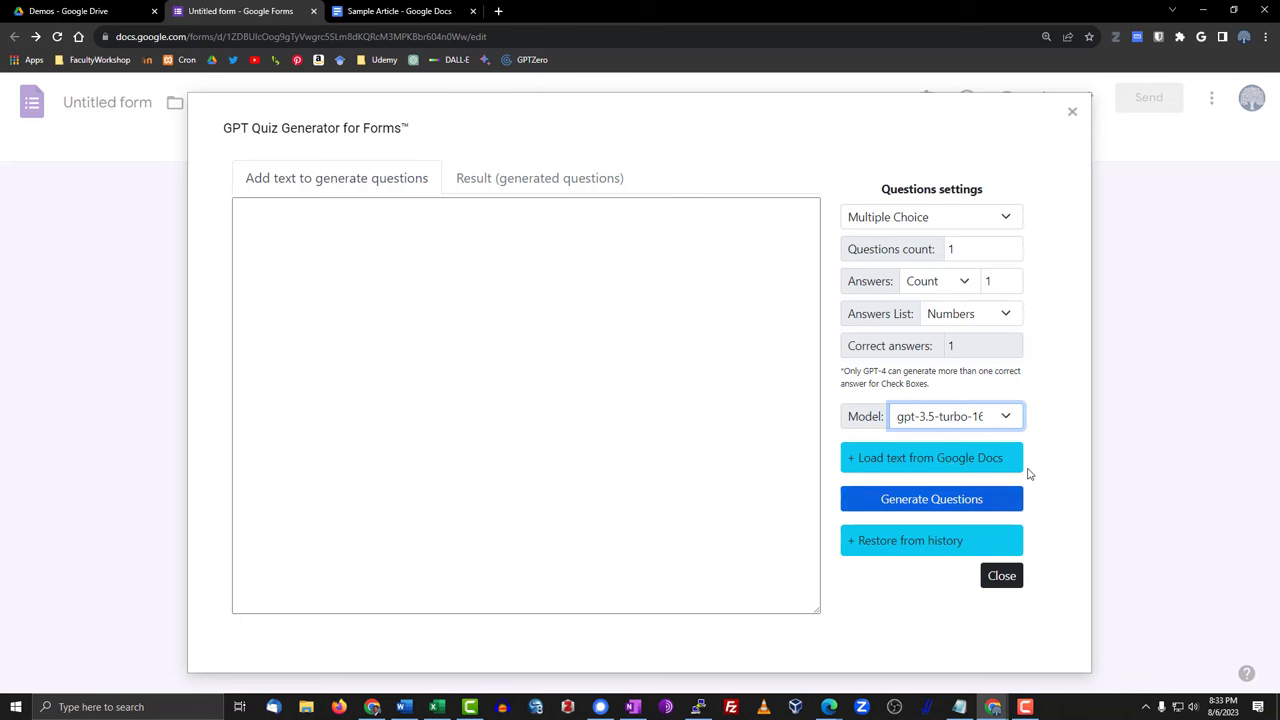
mouse_move(918, 464)
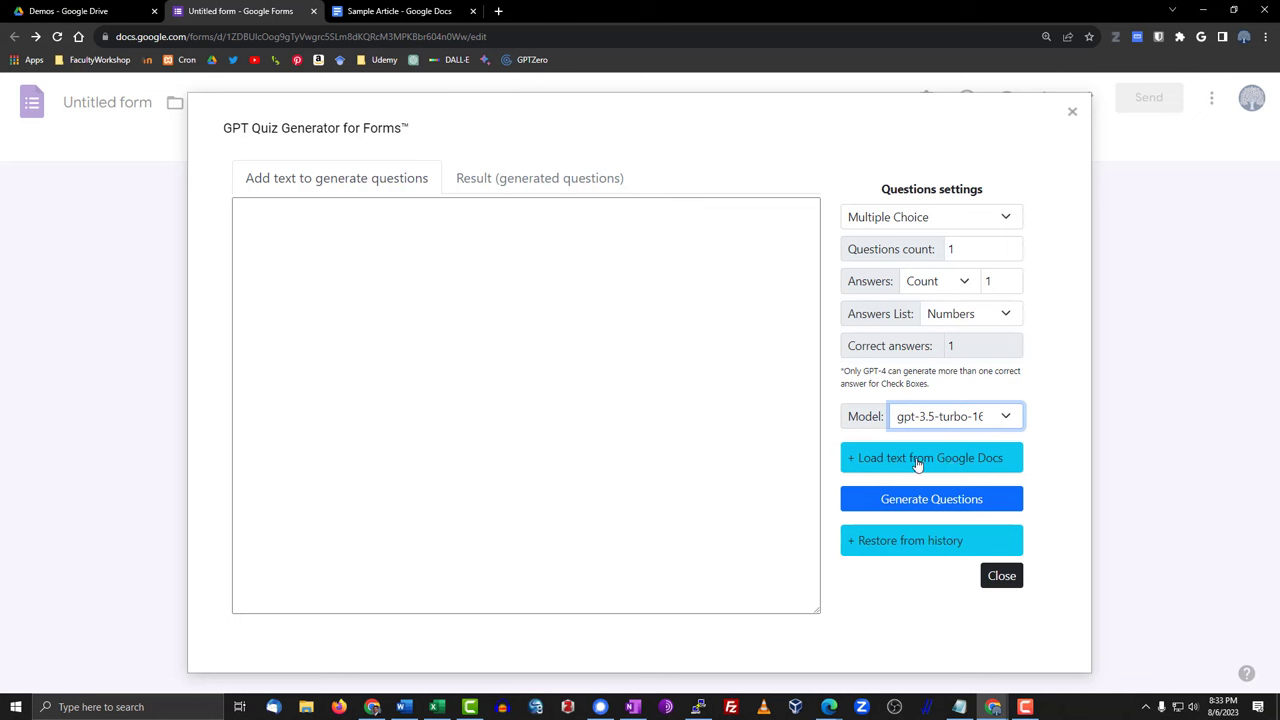
mouse_move(920, 464)
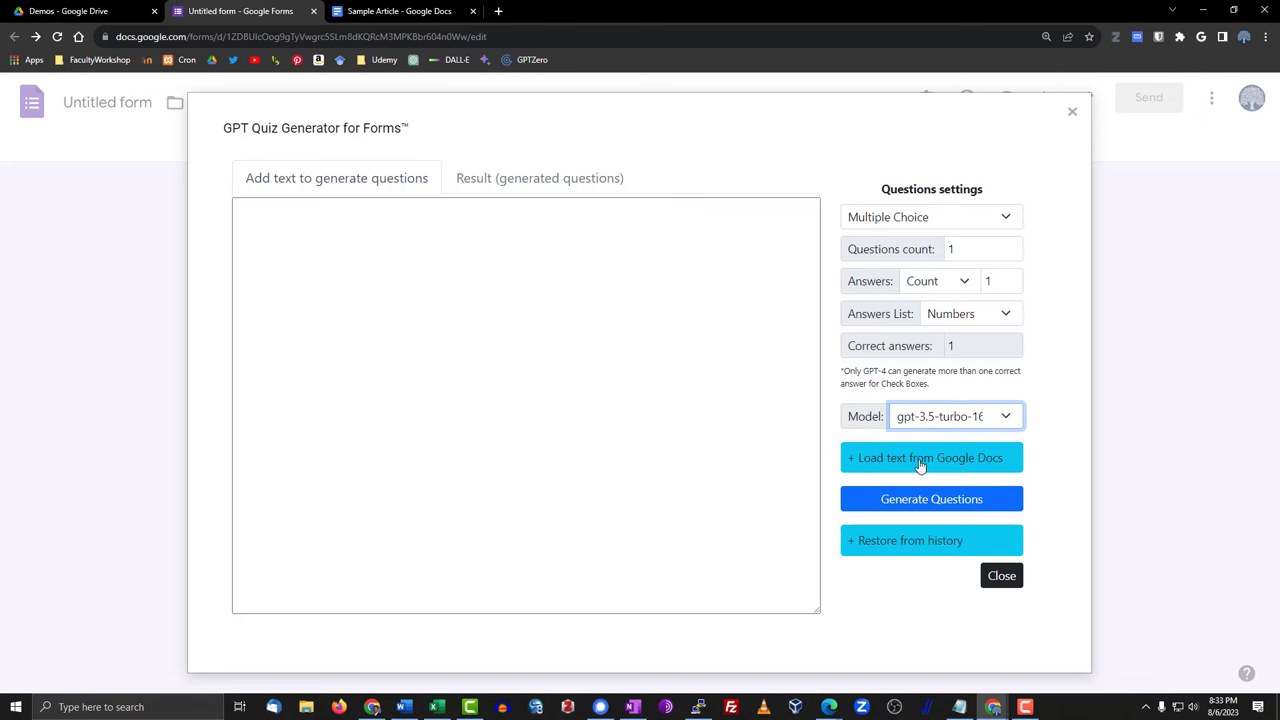
mouse_move(956, 464)
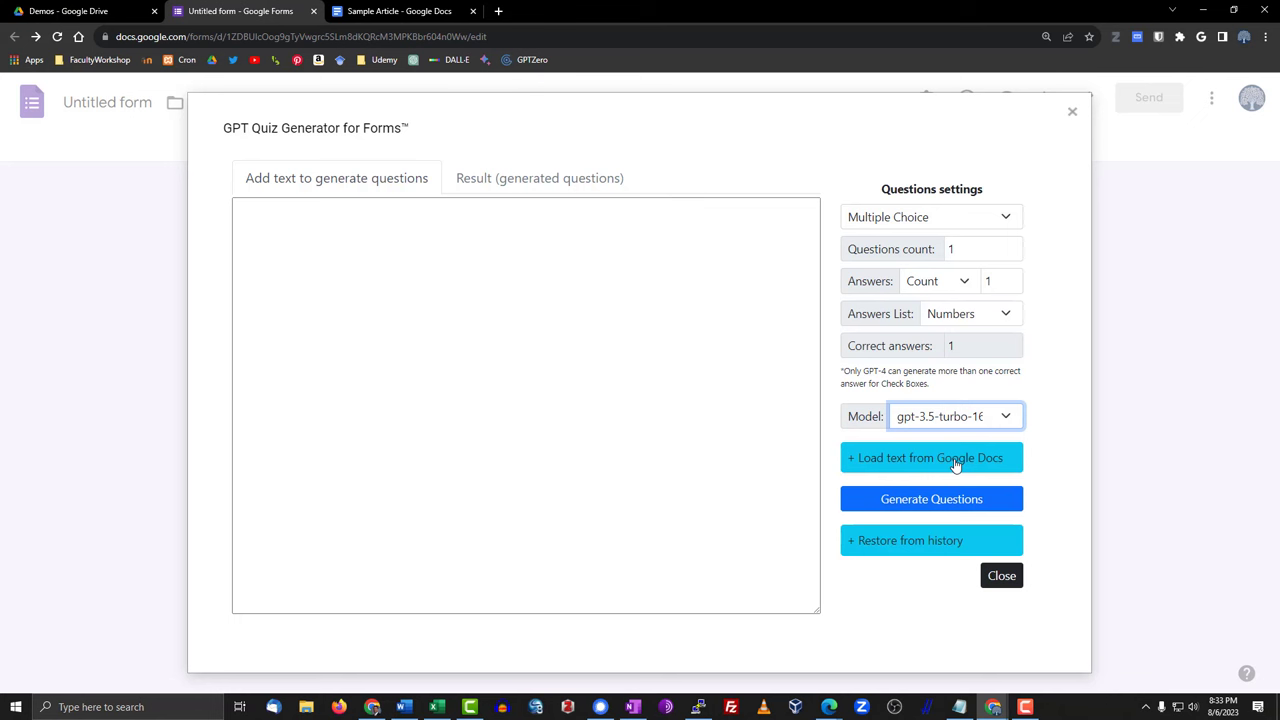
- Load the Sample Article document from the Demos folder as the generator's source text
left_click(932, 456)
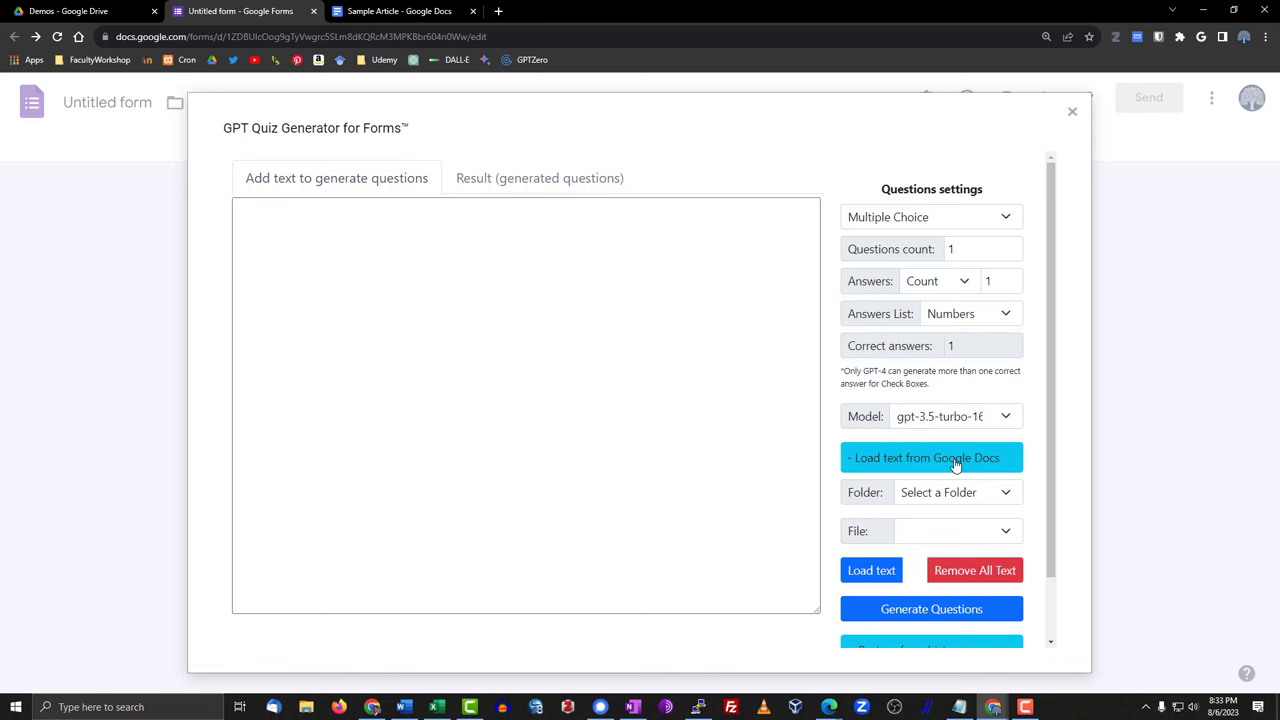
mouse_move(1008, 500)
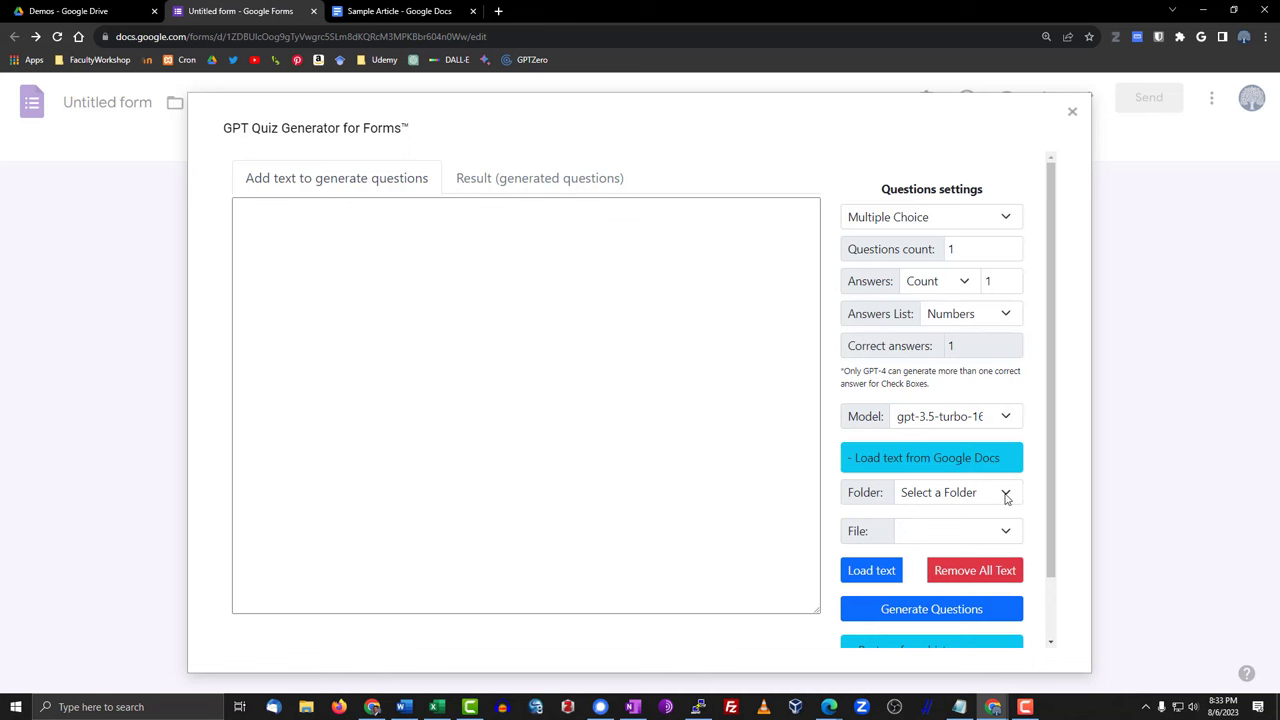
left_click(1004, 492)
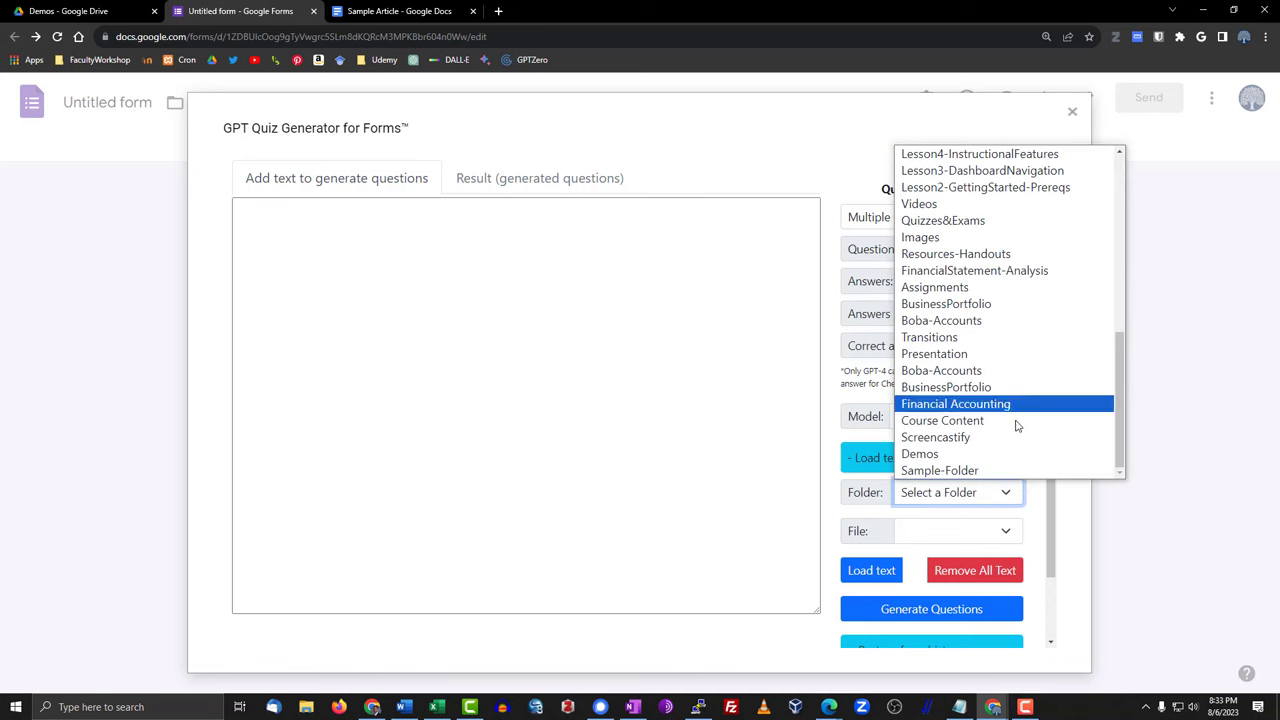
left_click(920, 452)
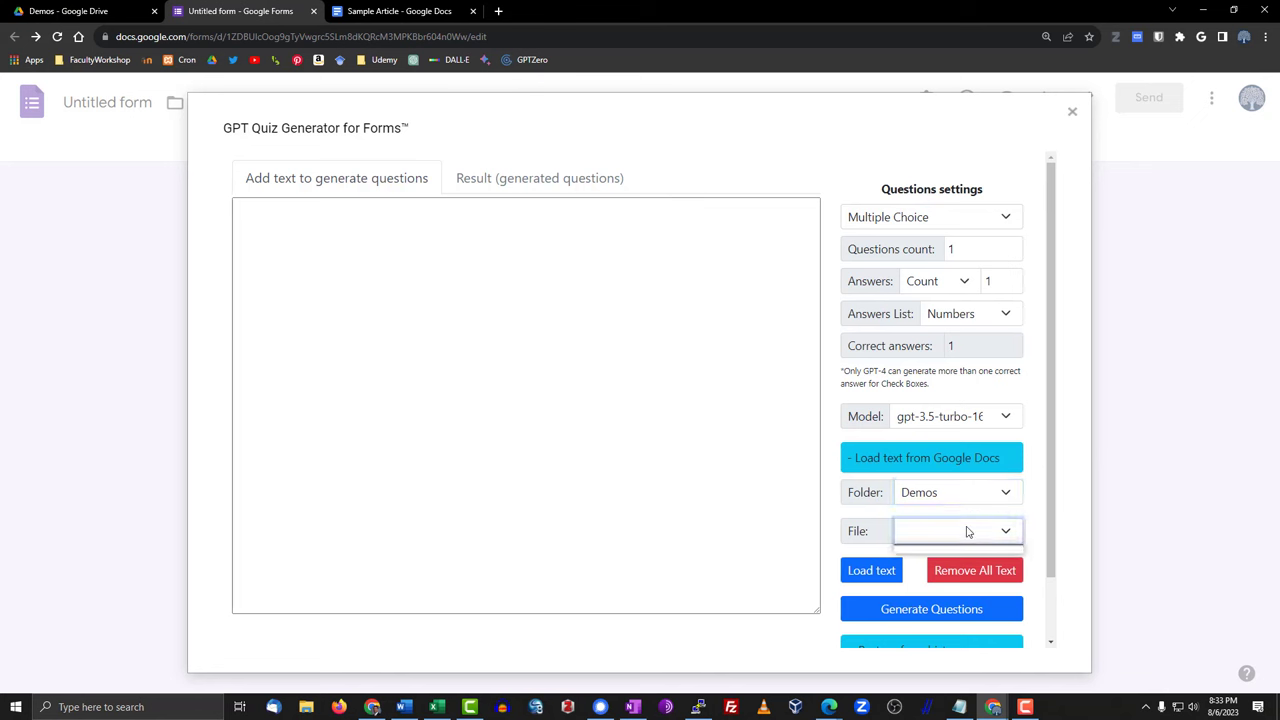
left_click(956, 532)
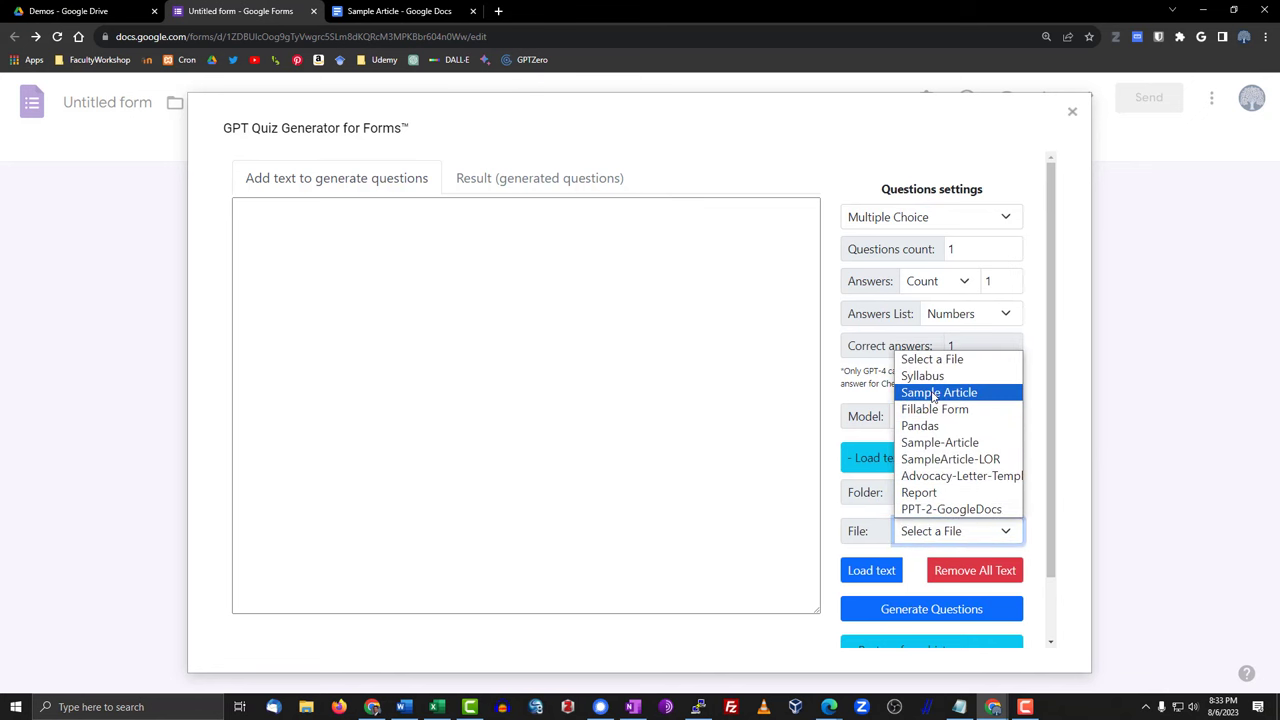
left_click(938, 392)
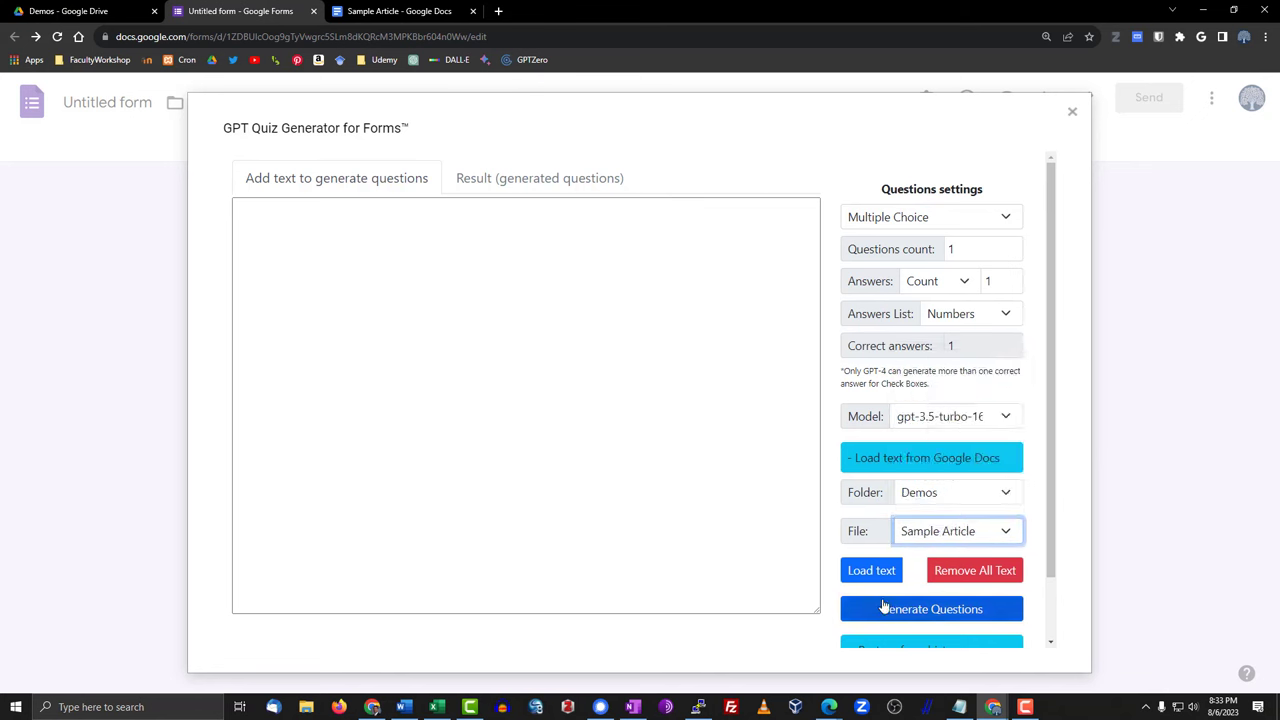
left_click(872, 570)
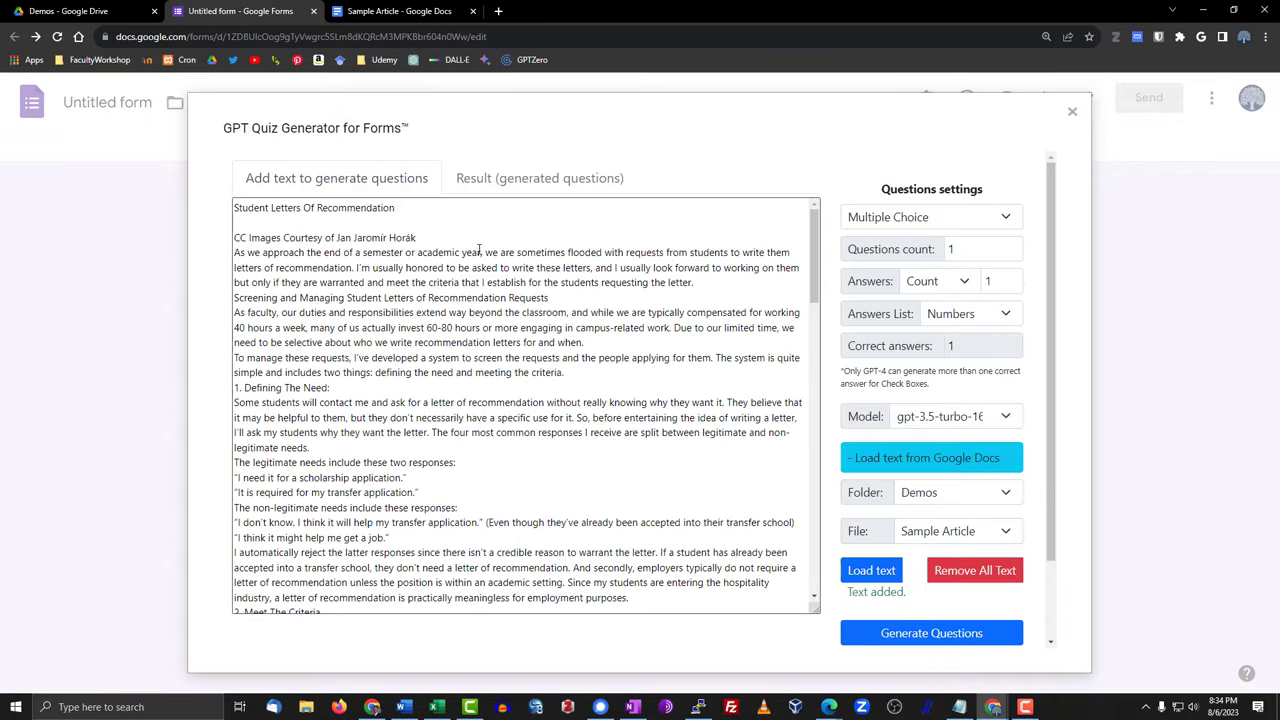
scroll("down", 3)
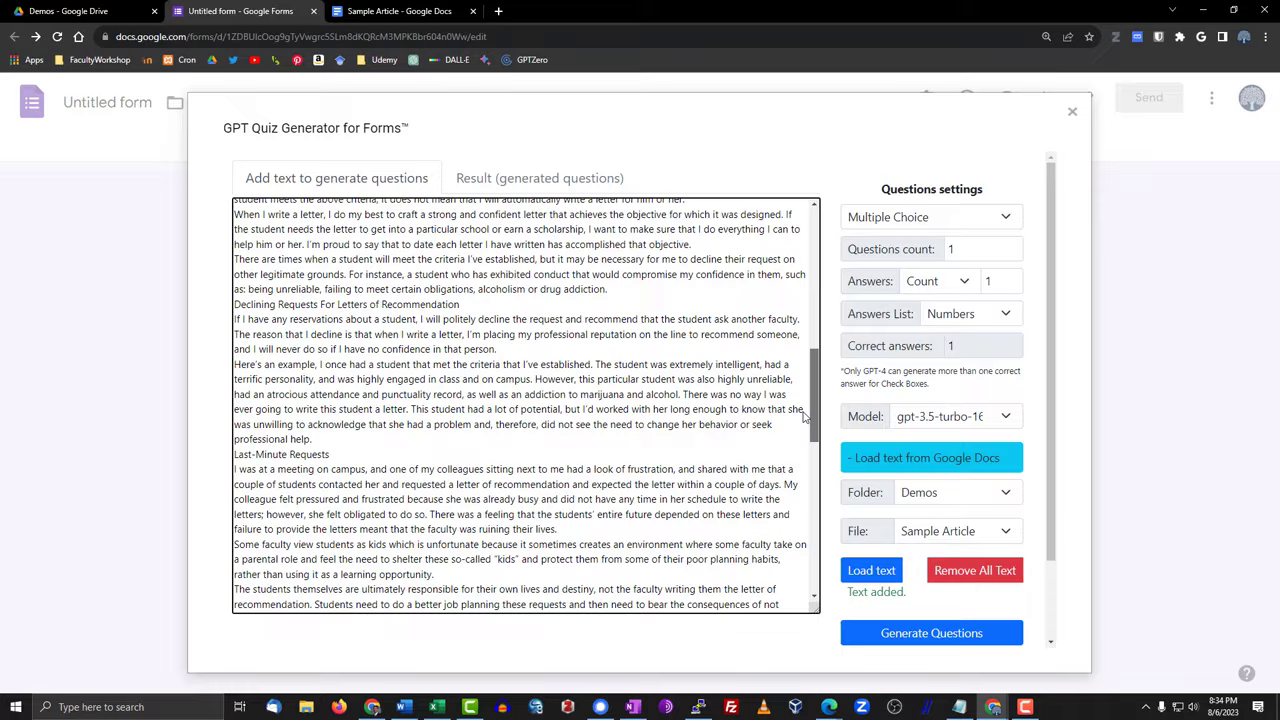
scroll("down", 3)
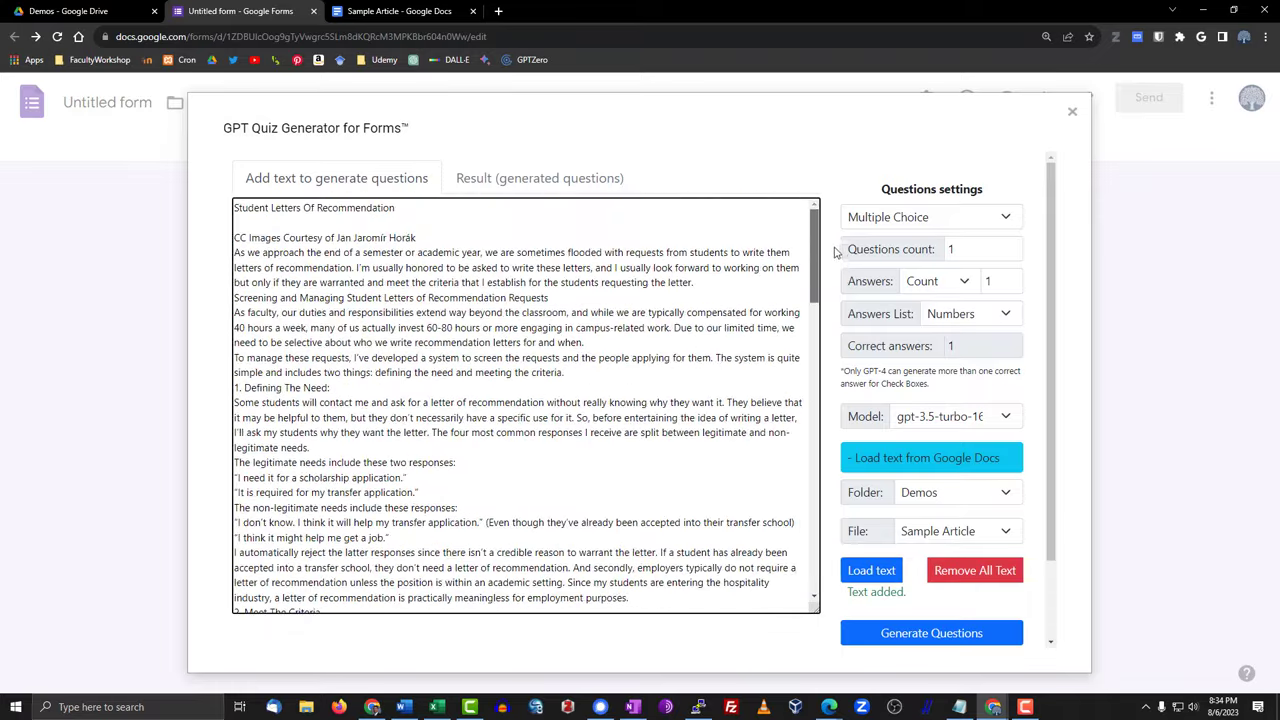
left_click(398, 12)
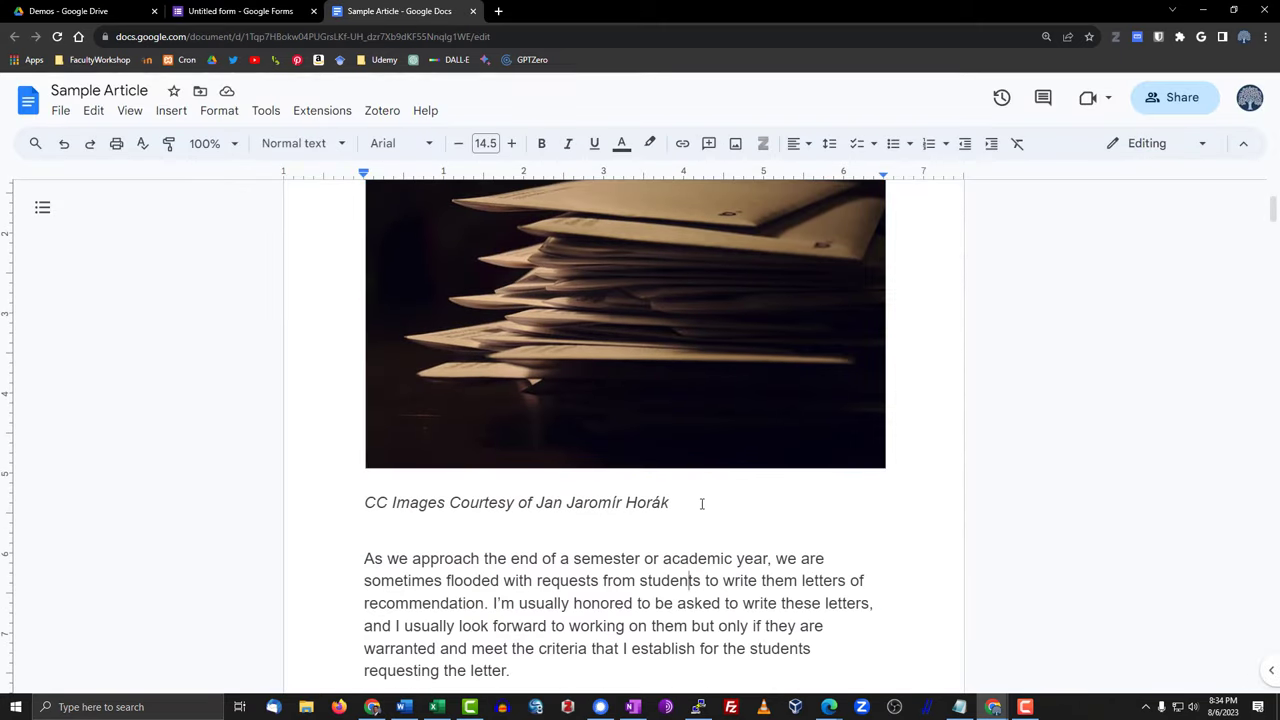
triple_click(516, 502)
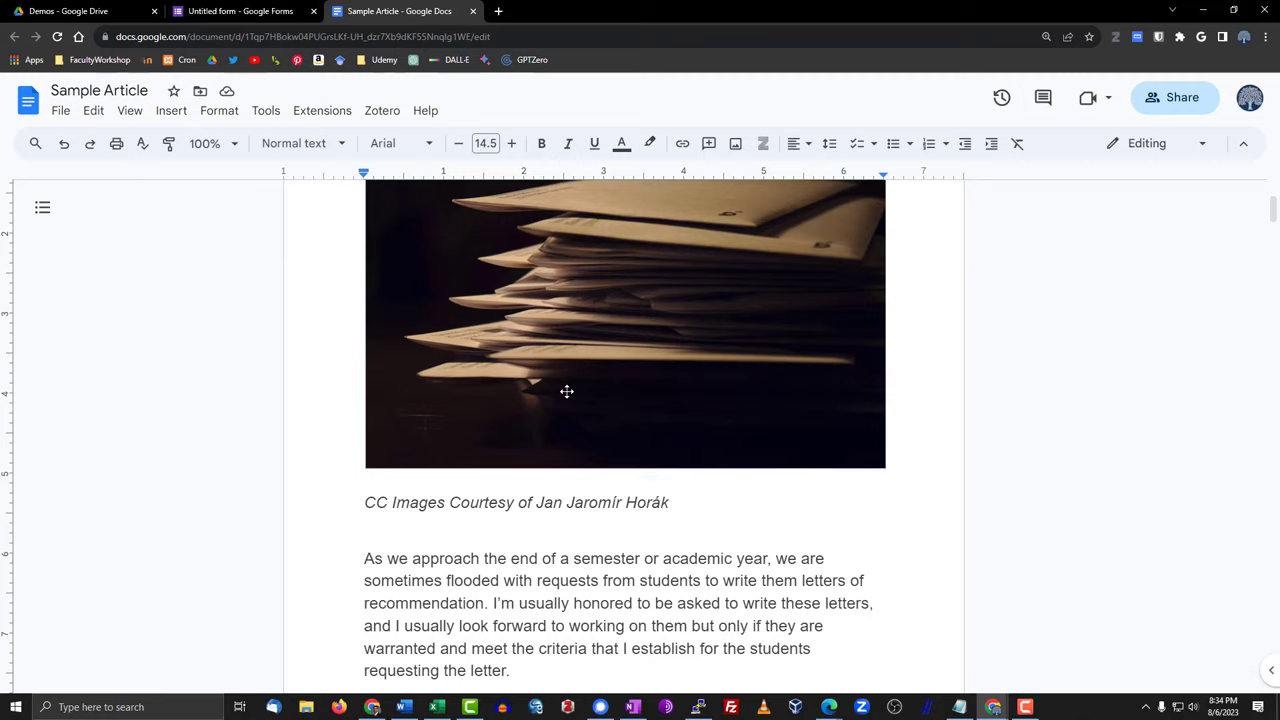
mouse_move(528, 404)
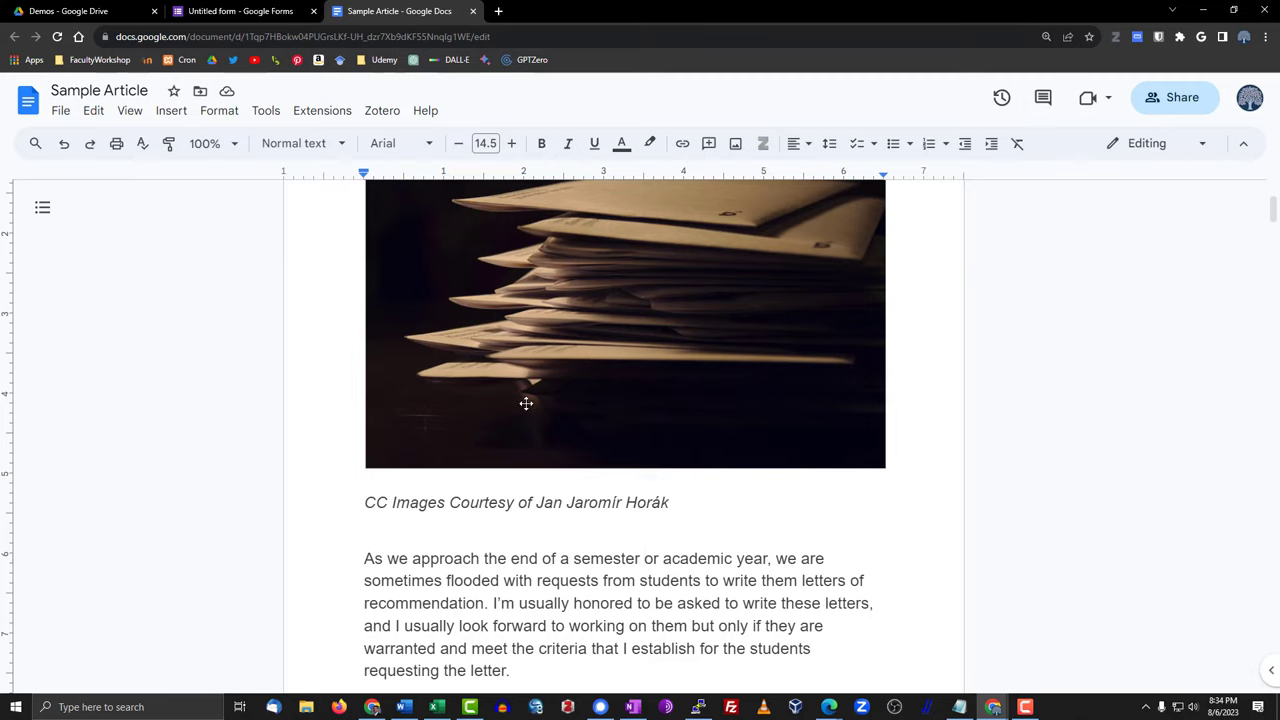
scroll("down", 3)
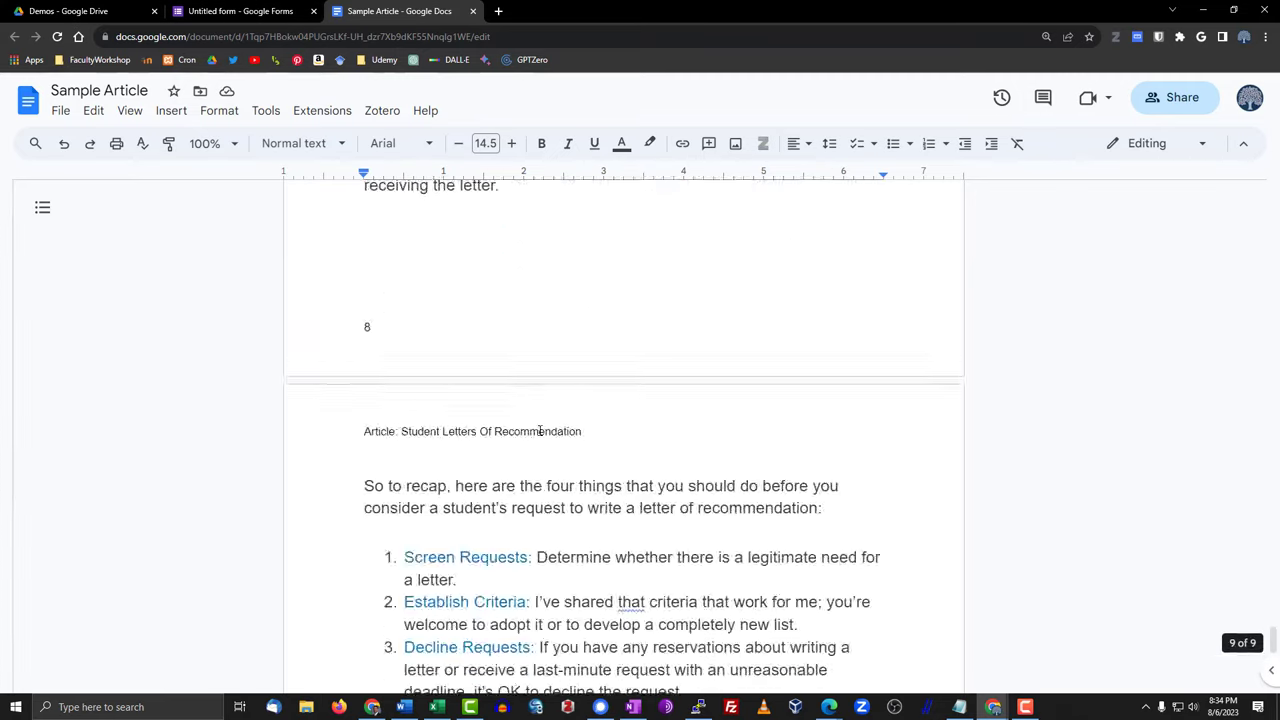
scroll("down", 3)
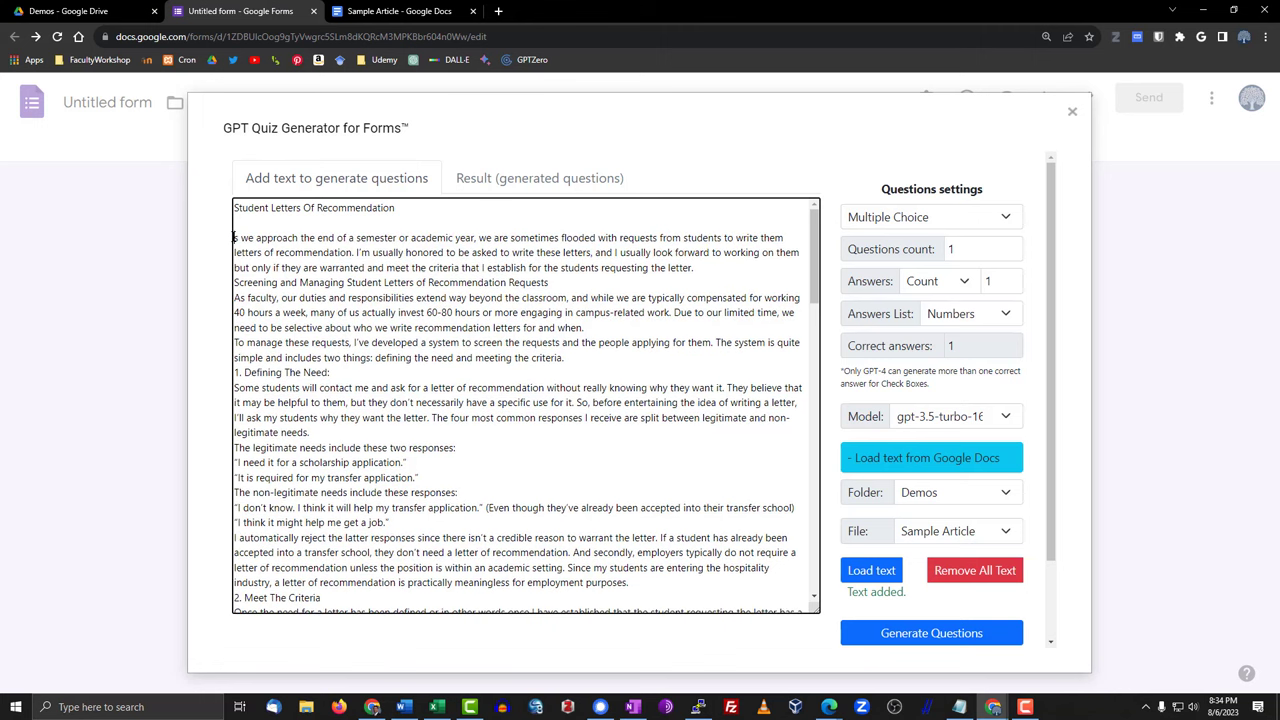
mouse_move(932, 456)
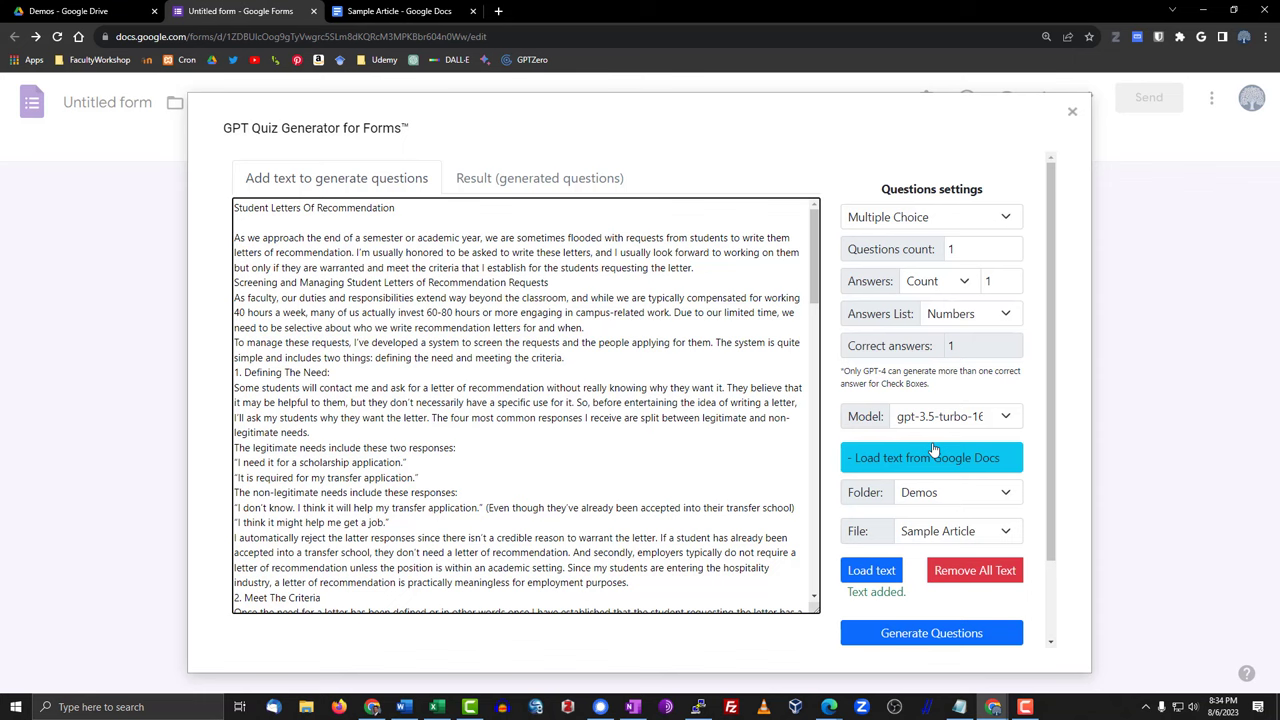
scroll("down", 3)
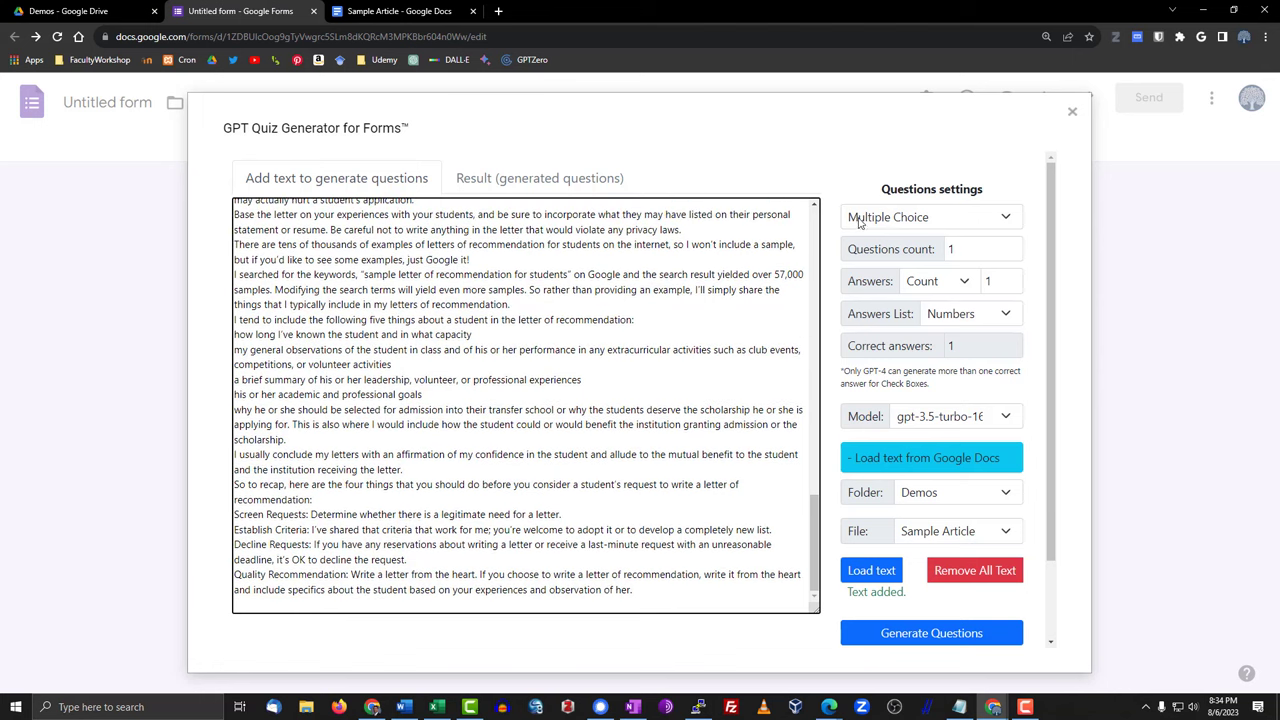
- Configure Check Boxes questions with a count of 4 and 3 answers each
left_click(928, 216)
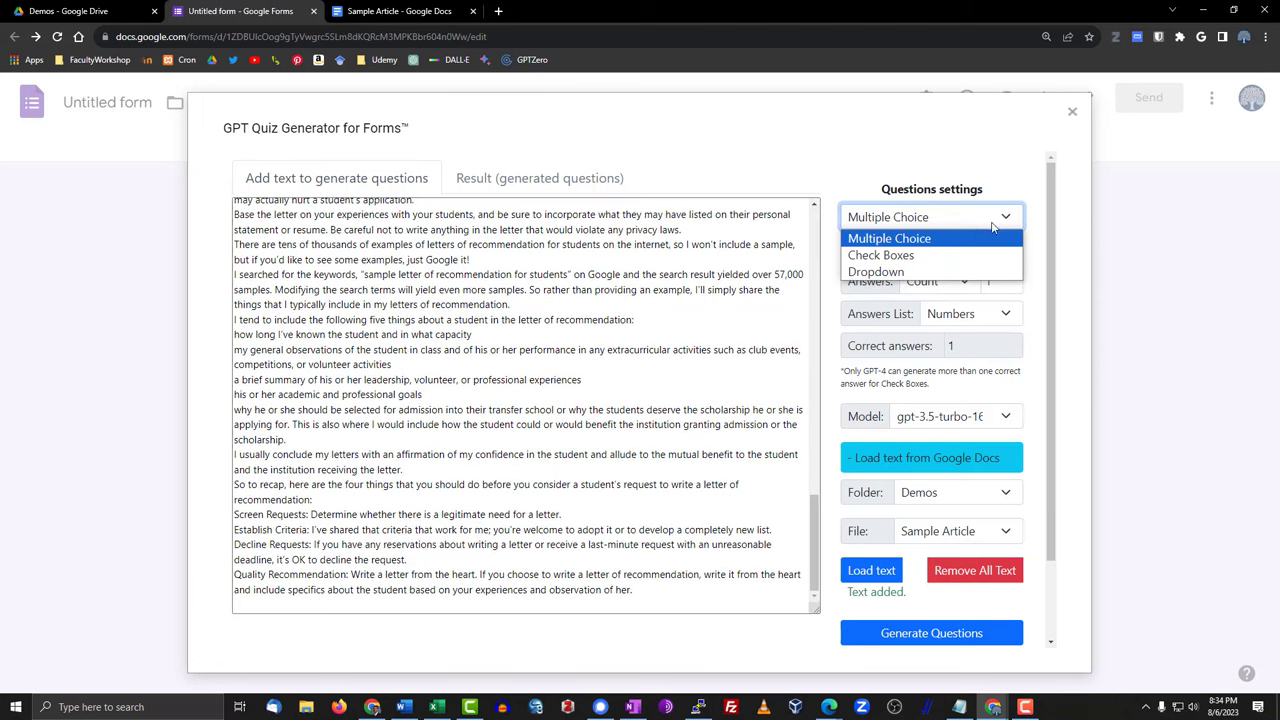
mouse_move(876, 272)
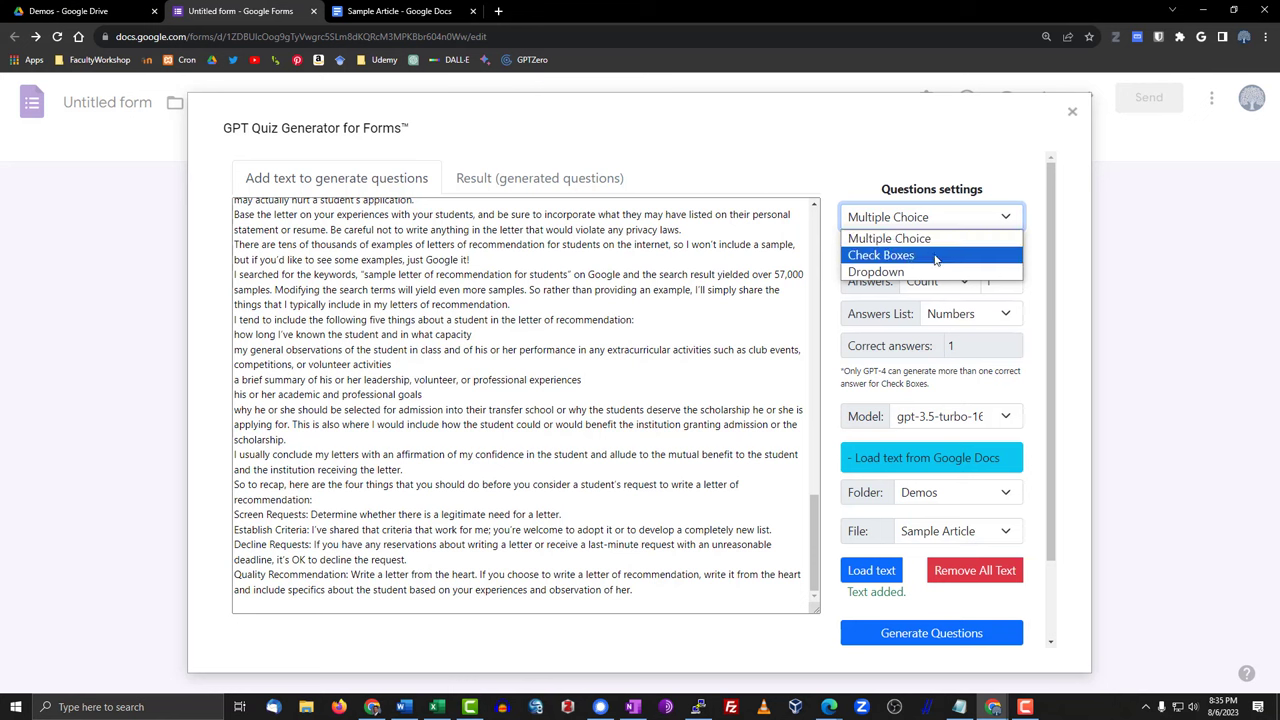
left_click(880, 256)
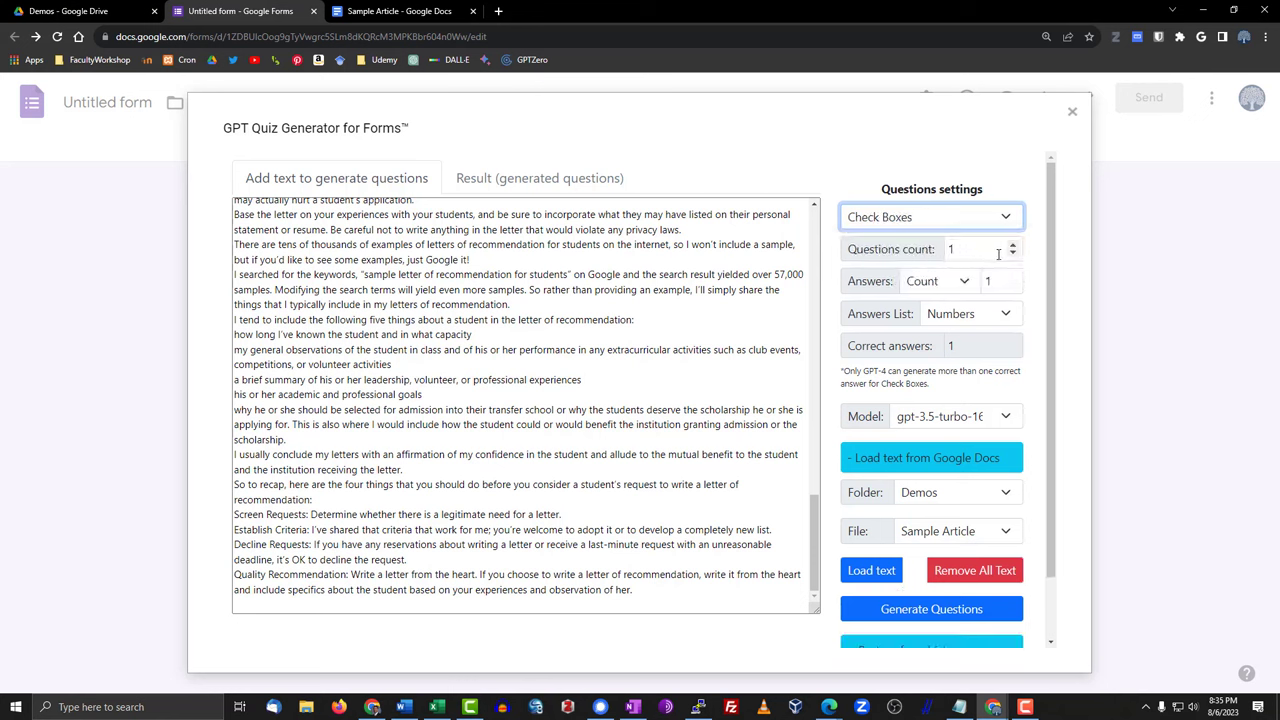
type("3")
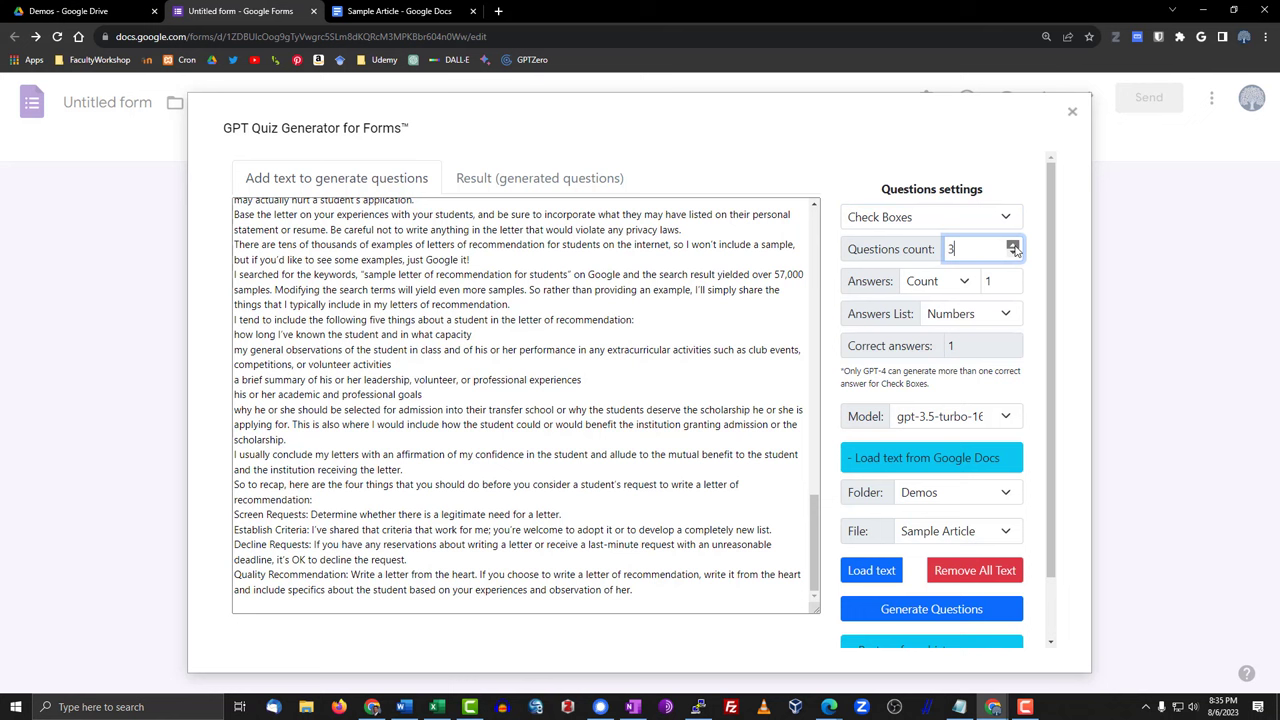
left_click(1012, 244)
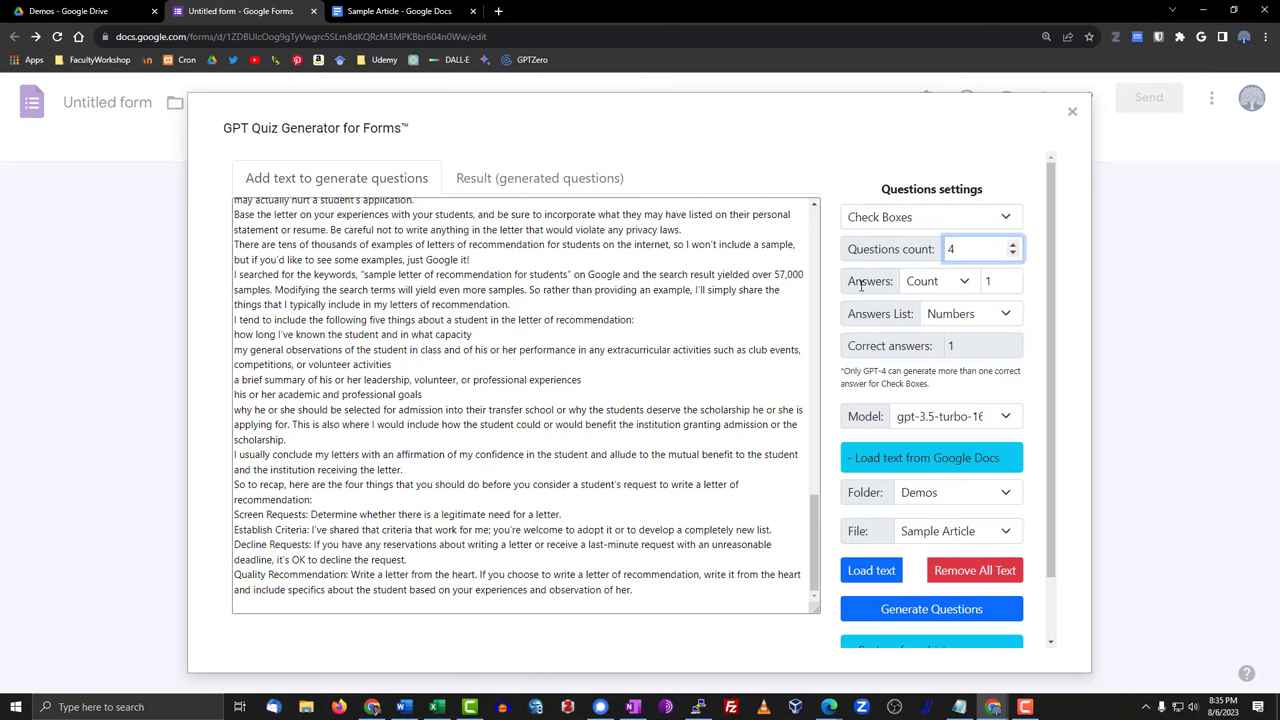
left_click(1012, 276)
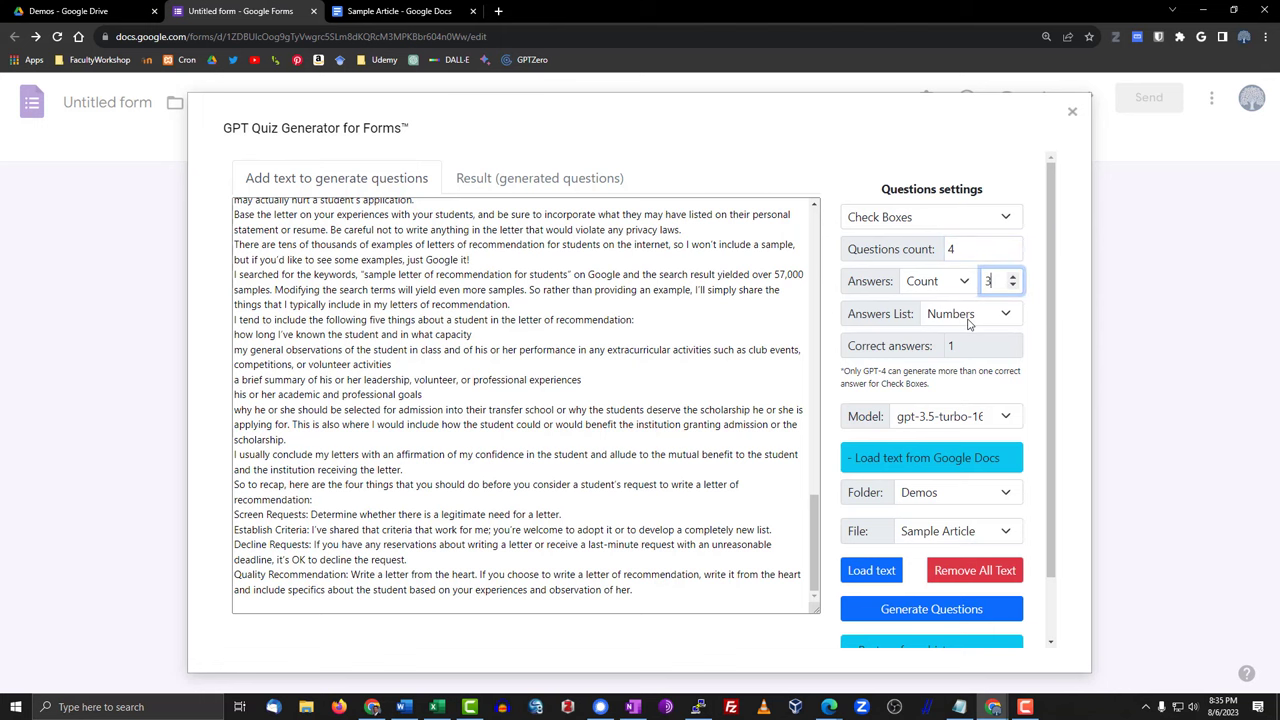
mouse_move(1004, 570)
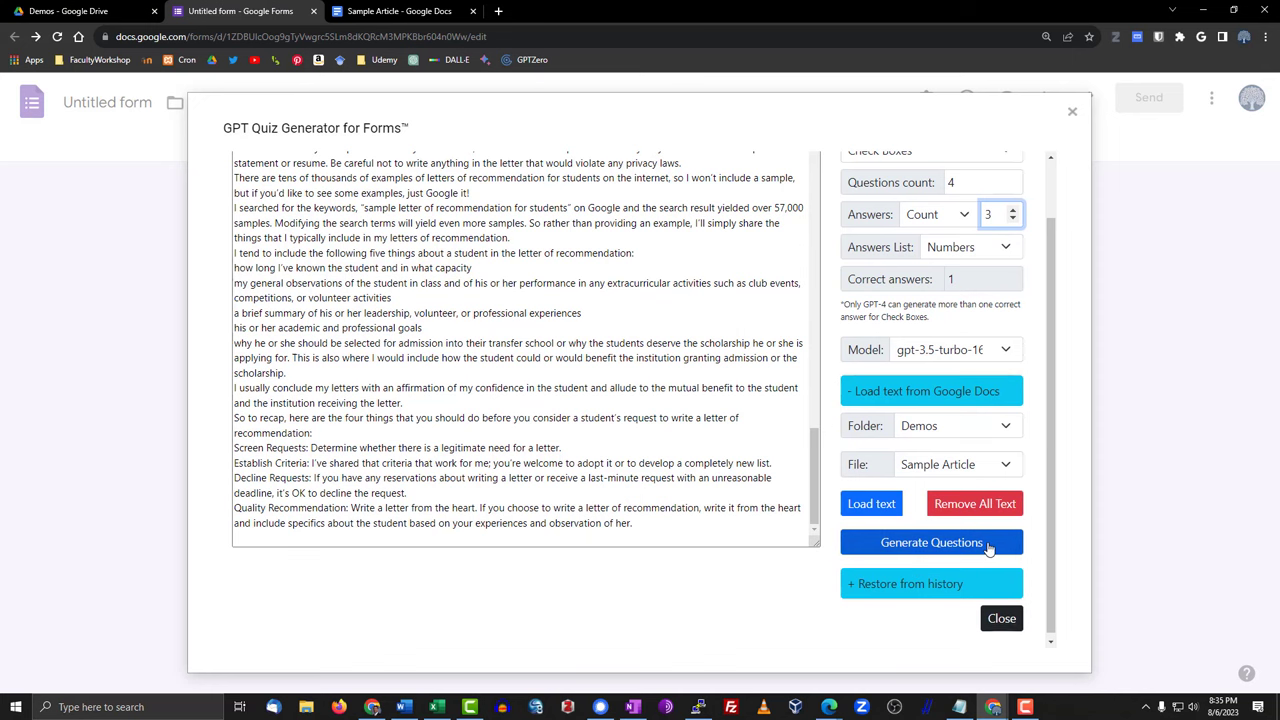
- Generate the questions, add them to Article Quiz, and close the add-on
left_click(932, 542)
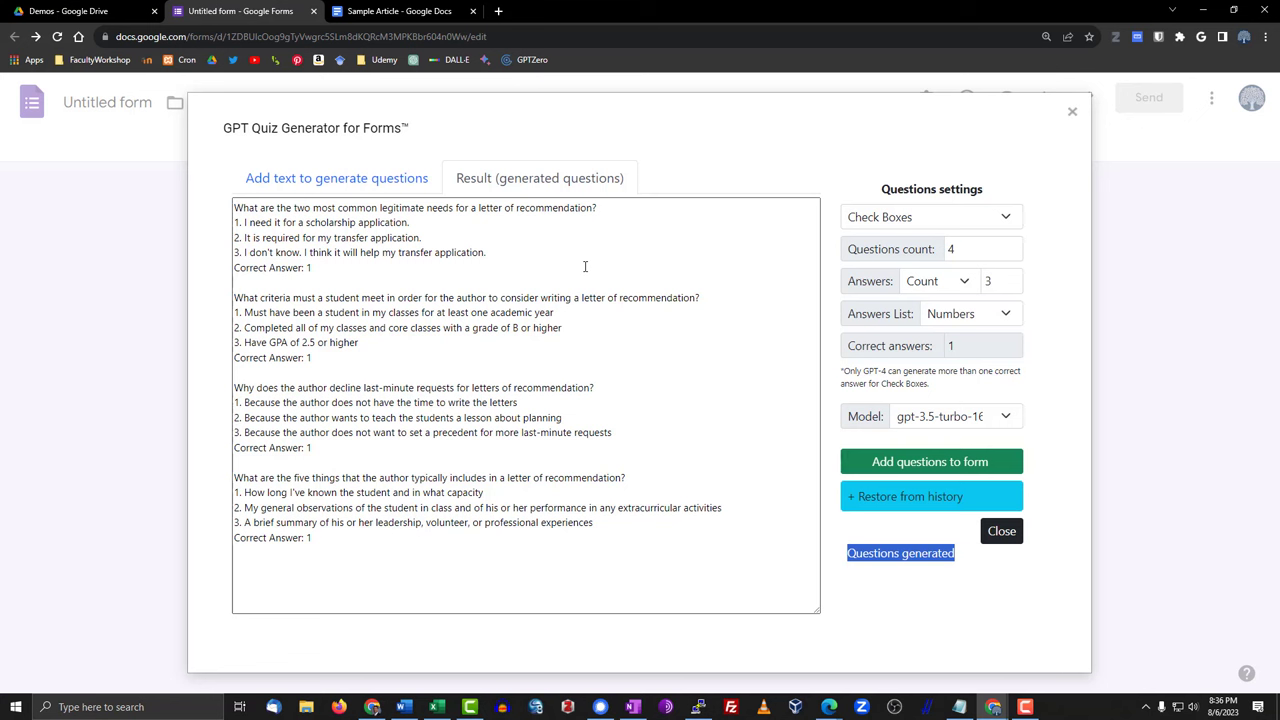
mouse_move(864, 470)
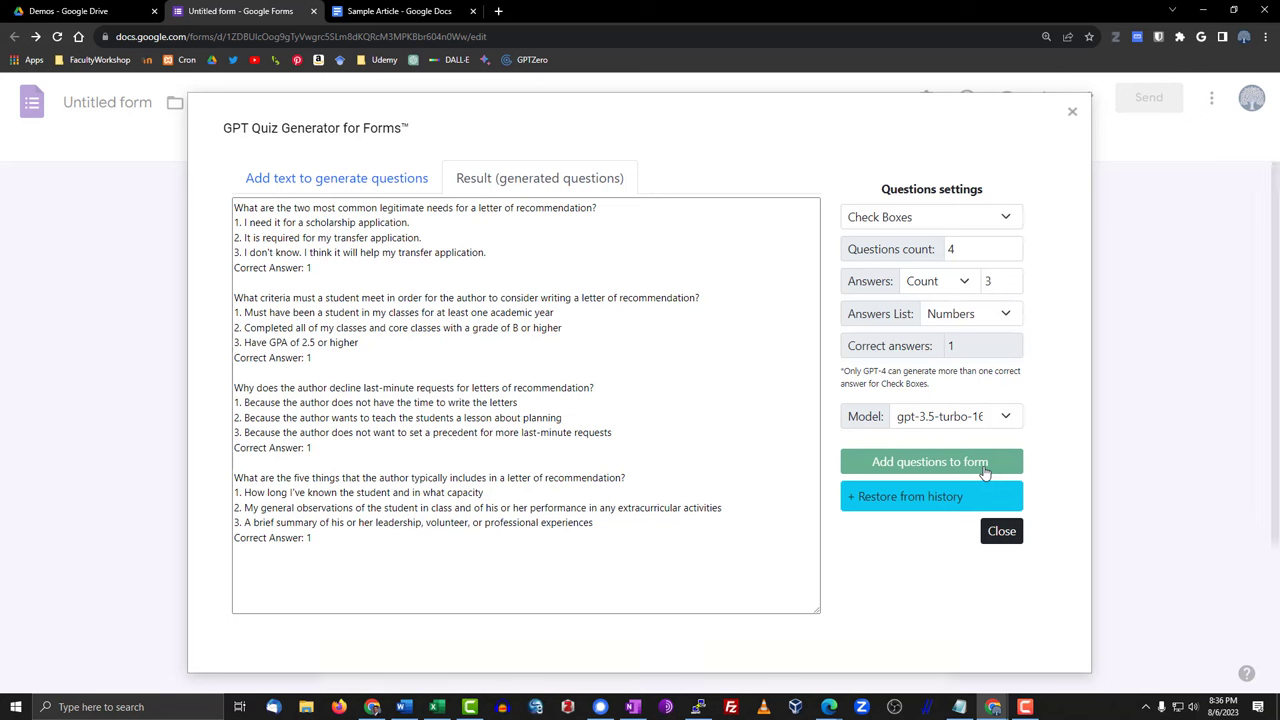
left_click(928, 460)
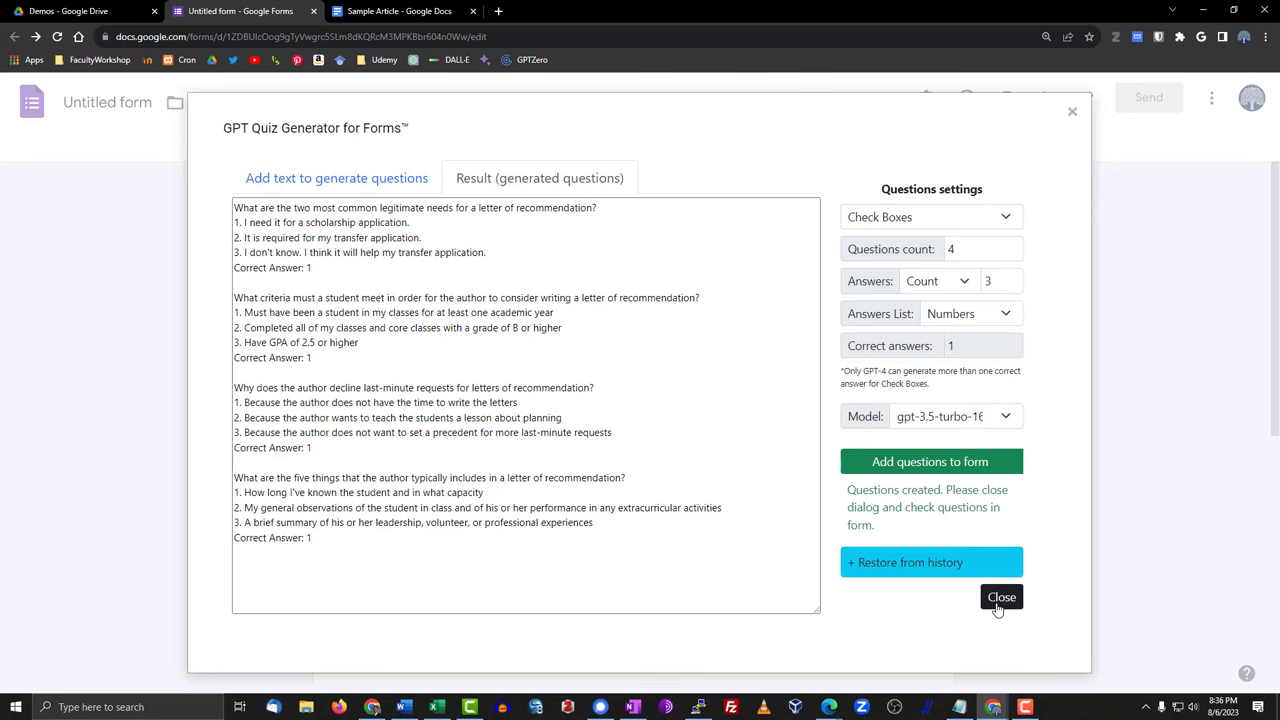
left_click(1000, 596)
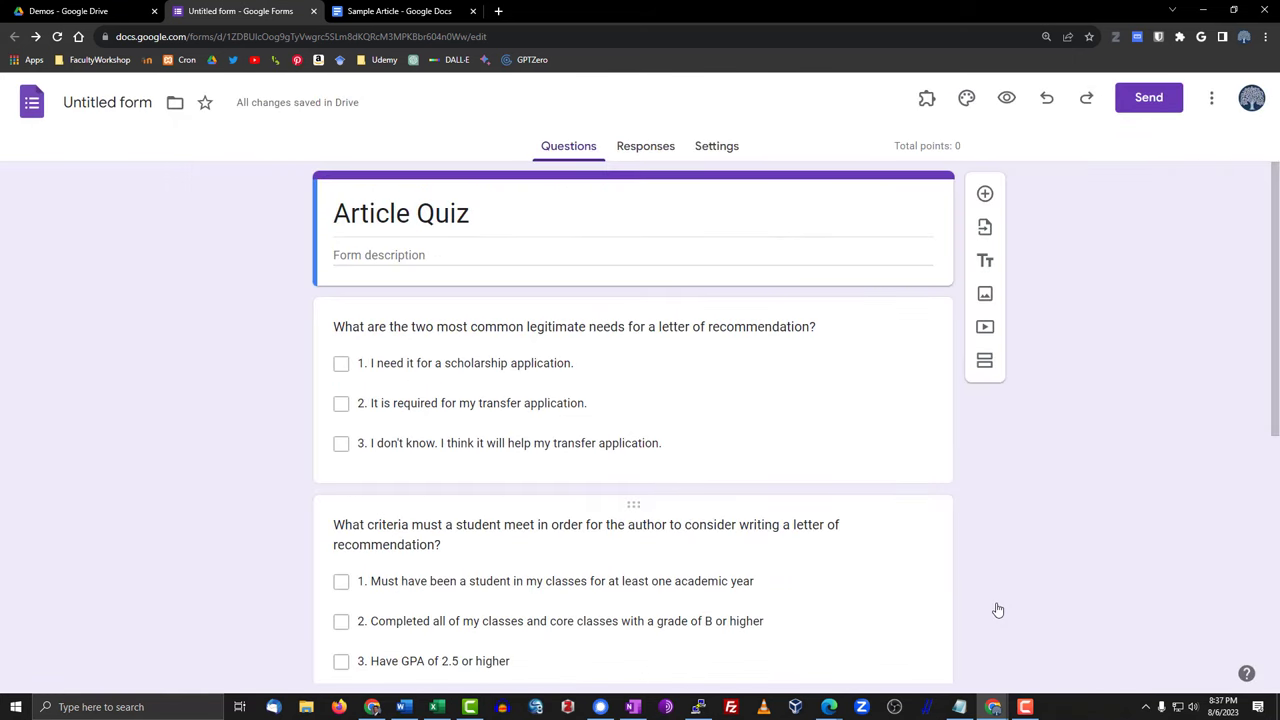
scroll("down", 3)
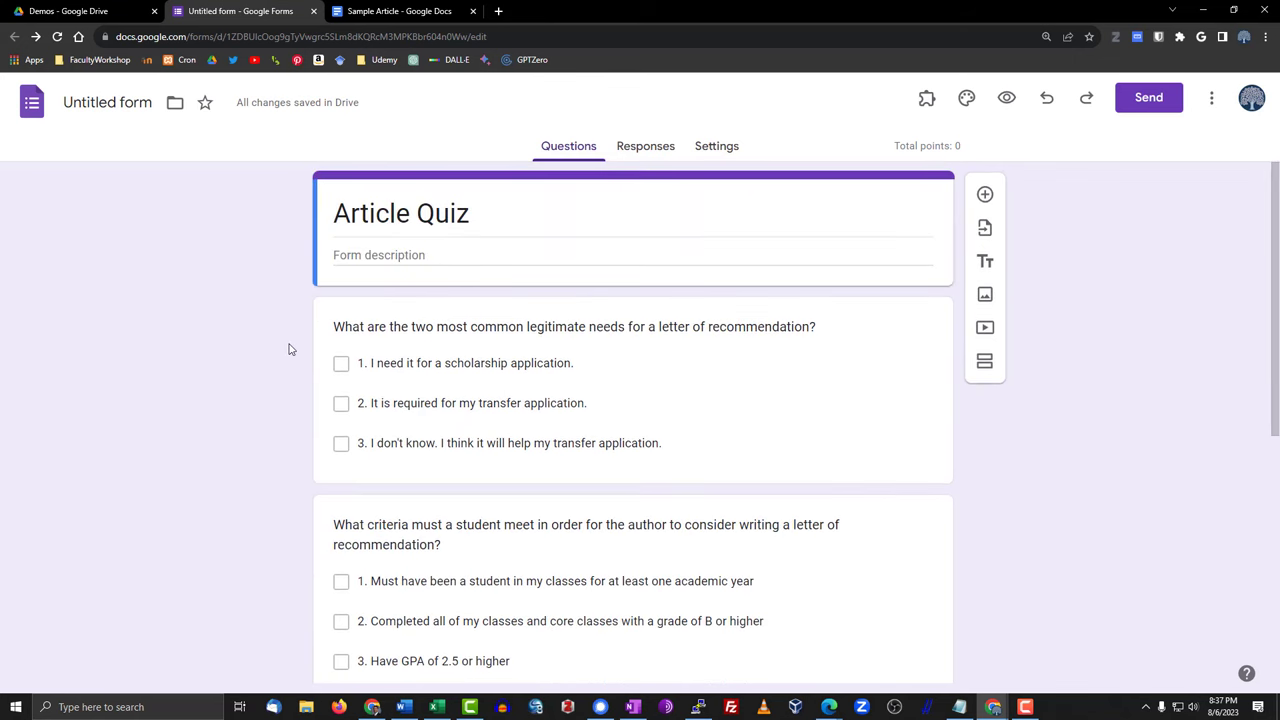
scroll("down", 3)
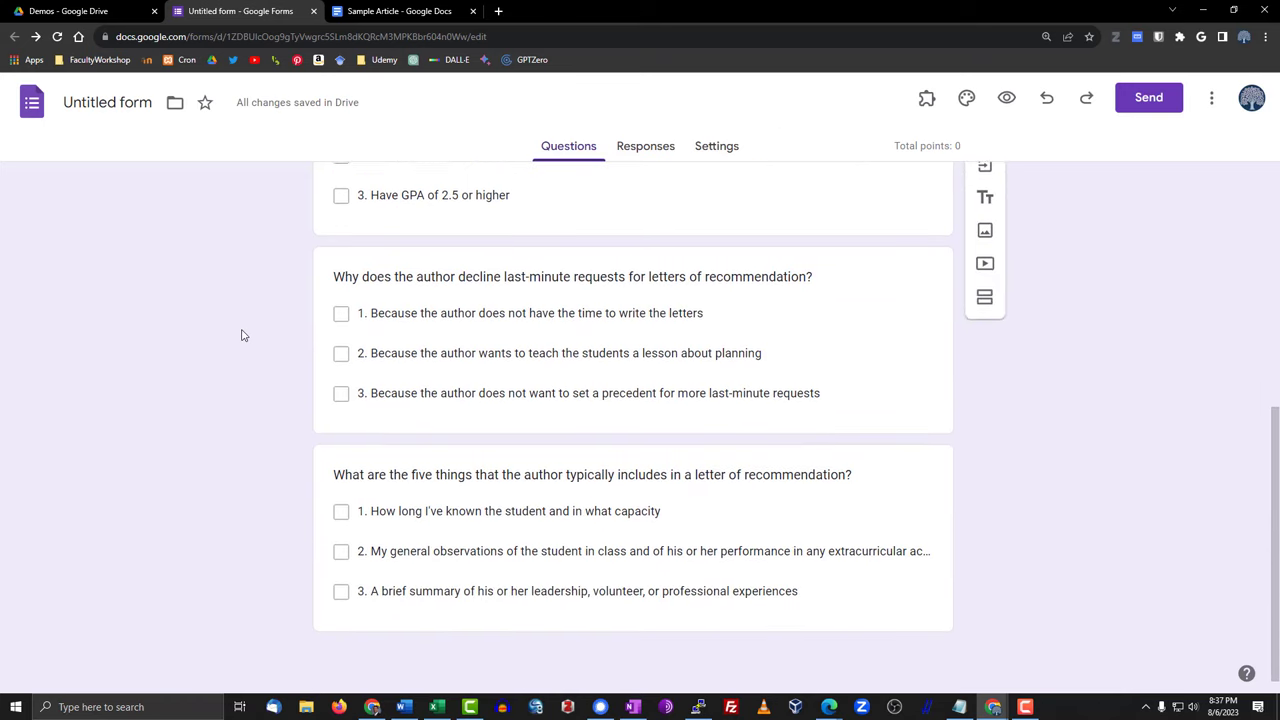
scroll("up", 3)
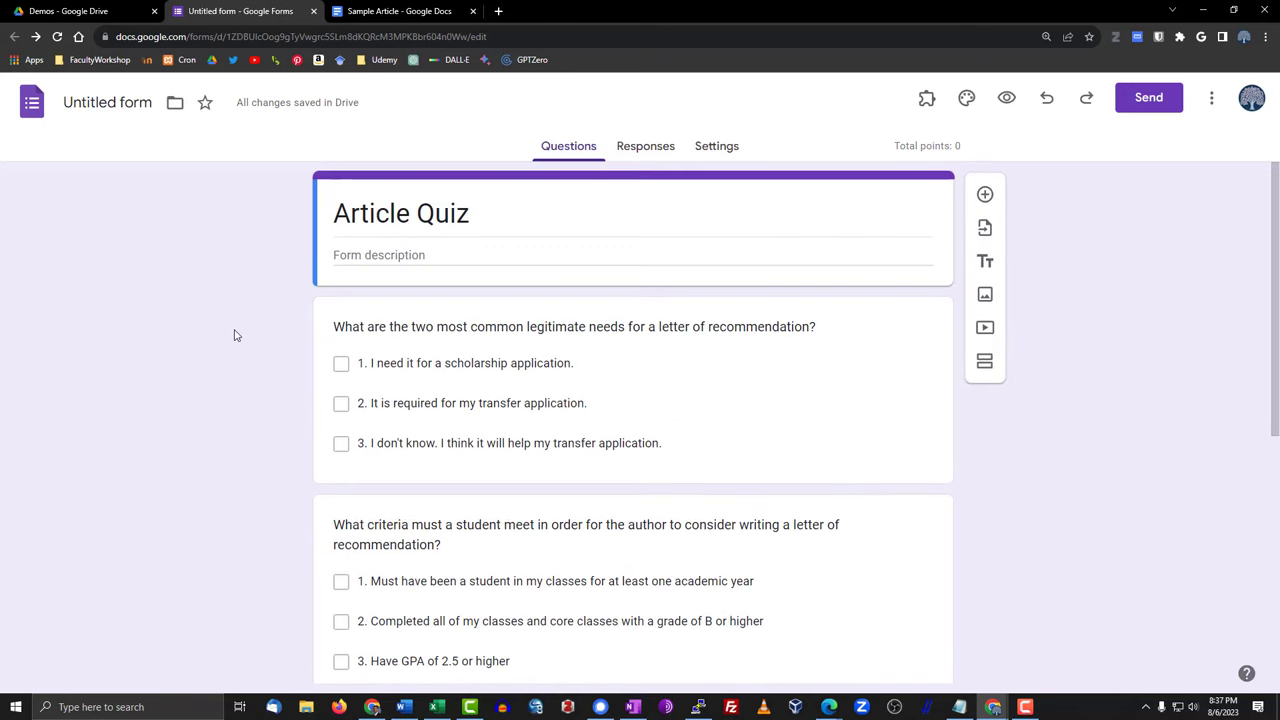